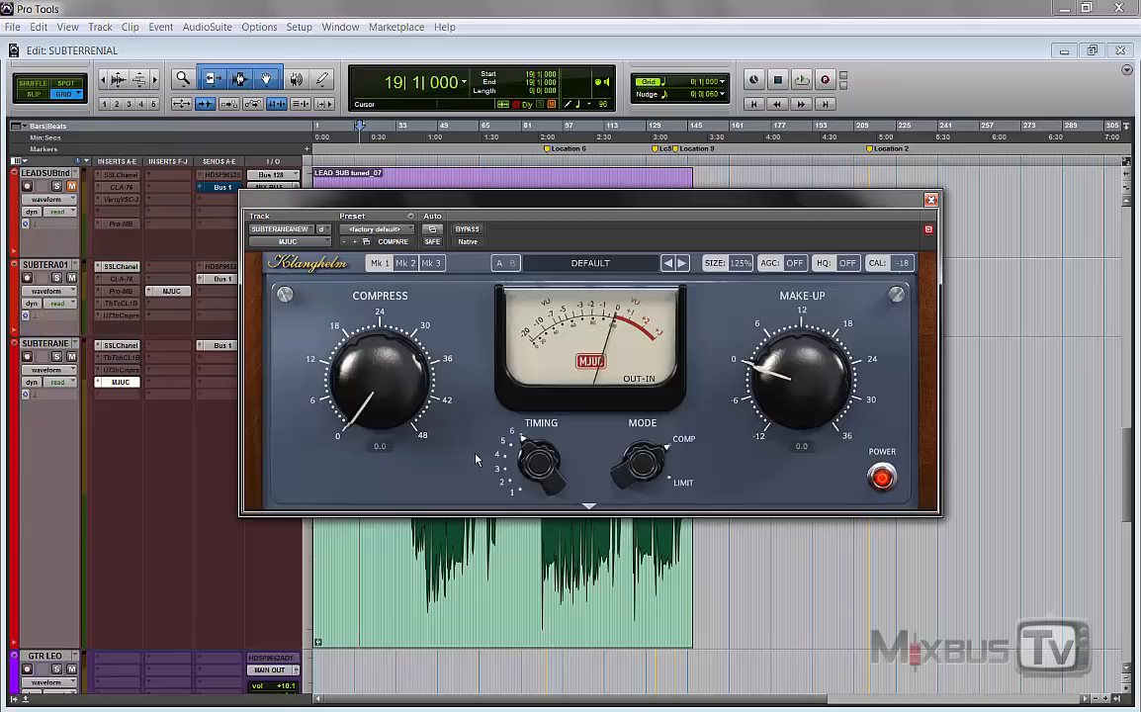
{"action": "mouse_move", "coordinate": [467, 463]}
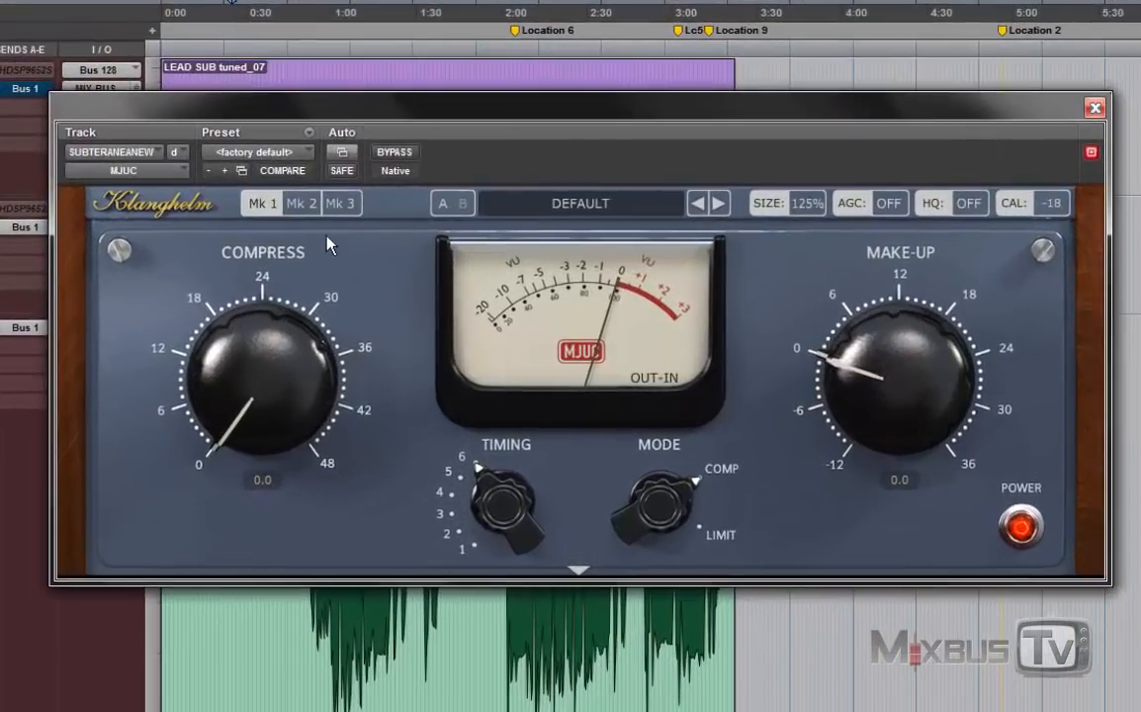
Step: Flip between the Mk1/Mk2 models, then raise MJUC compression to about 20.3
{"action": "left_click", "coordinate": [300, 202]}
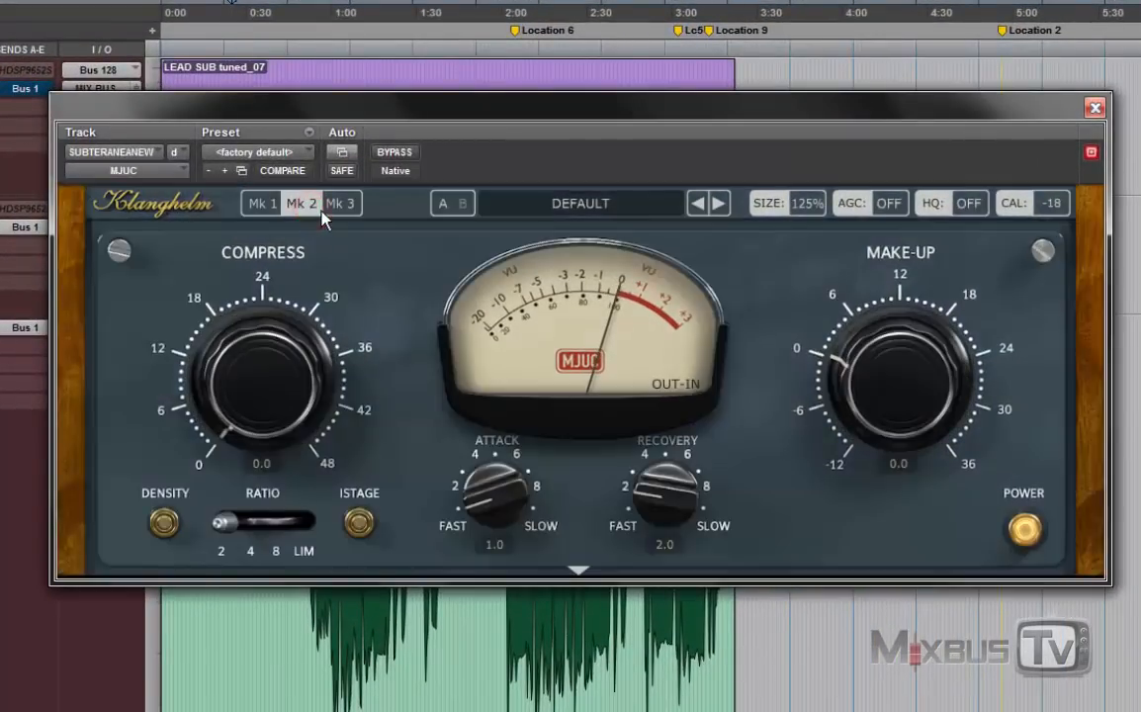
{"action": "left_click", "coordinate": [342, 202]}
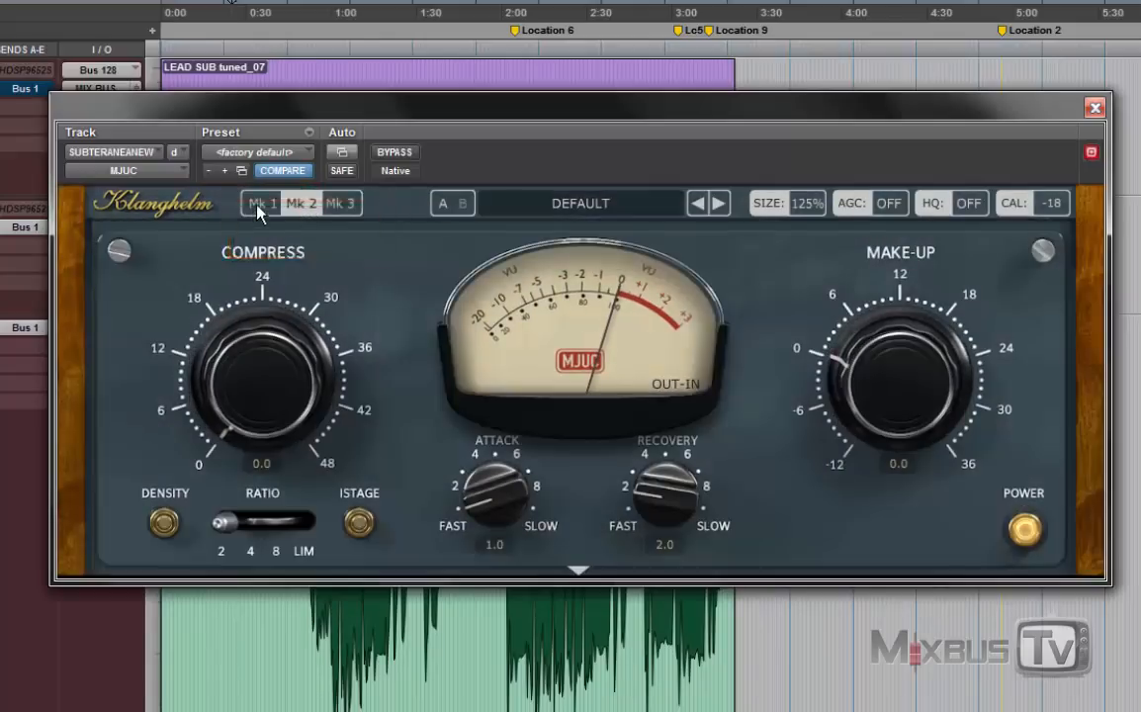
{"action": "left_click", "coordinate": [342, 201]}
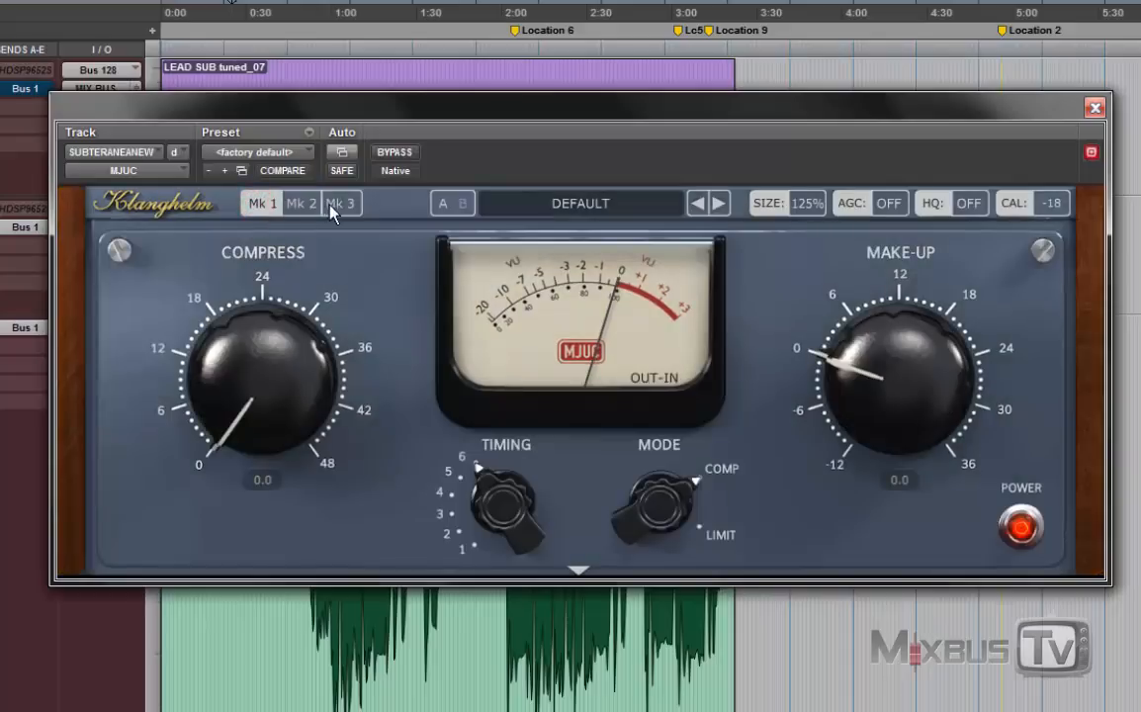
{"action": "left_click", "coordinate": [341, 201]}
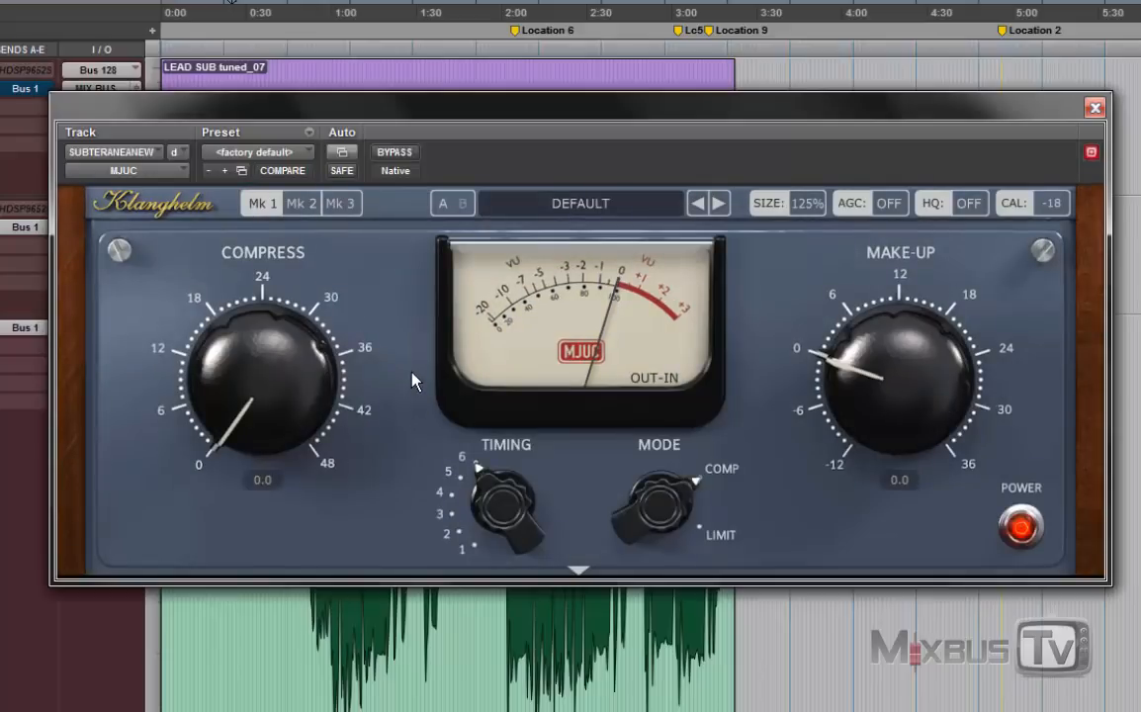
{"action": "mouse_move", "coordinate": [374, 391]}
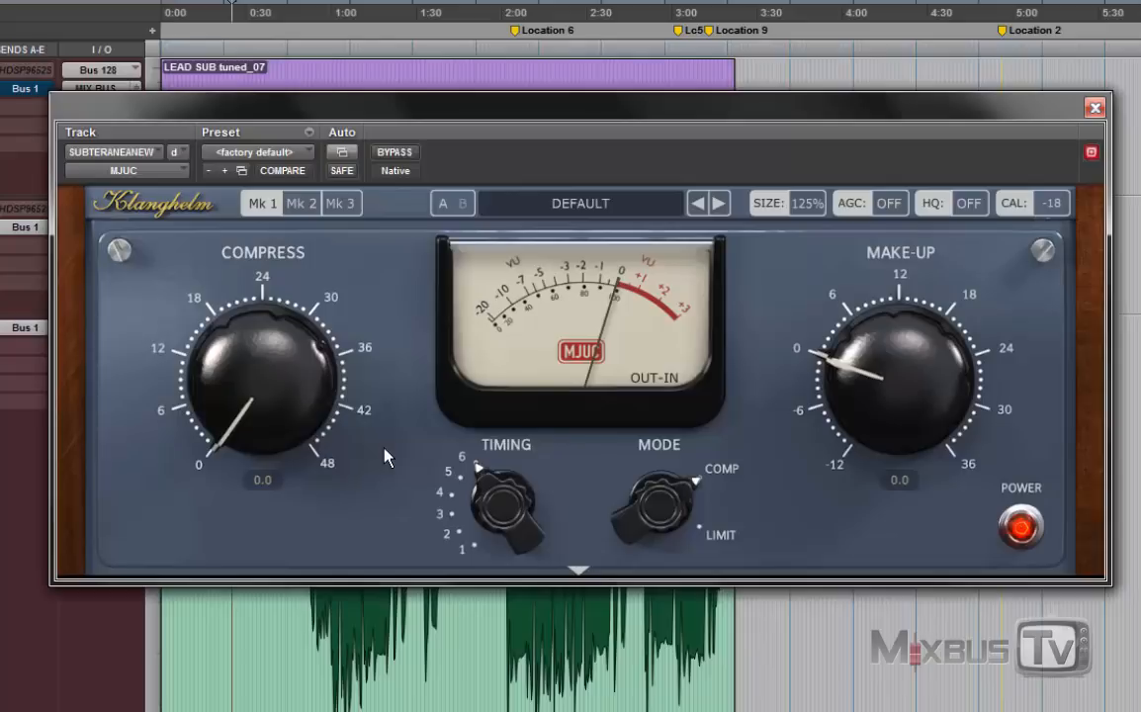
{"action": "mouse_move", "coordinate": [300, 431]}
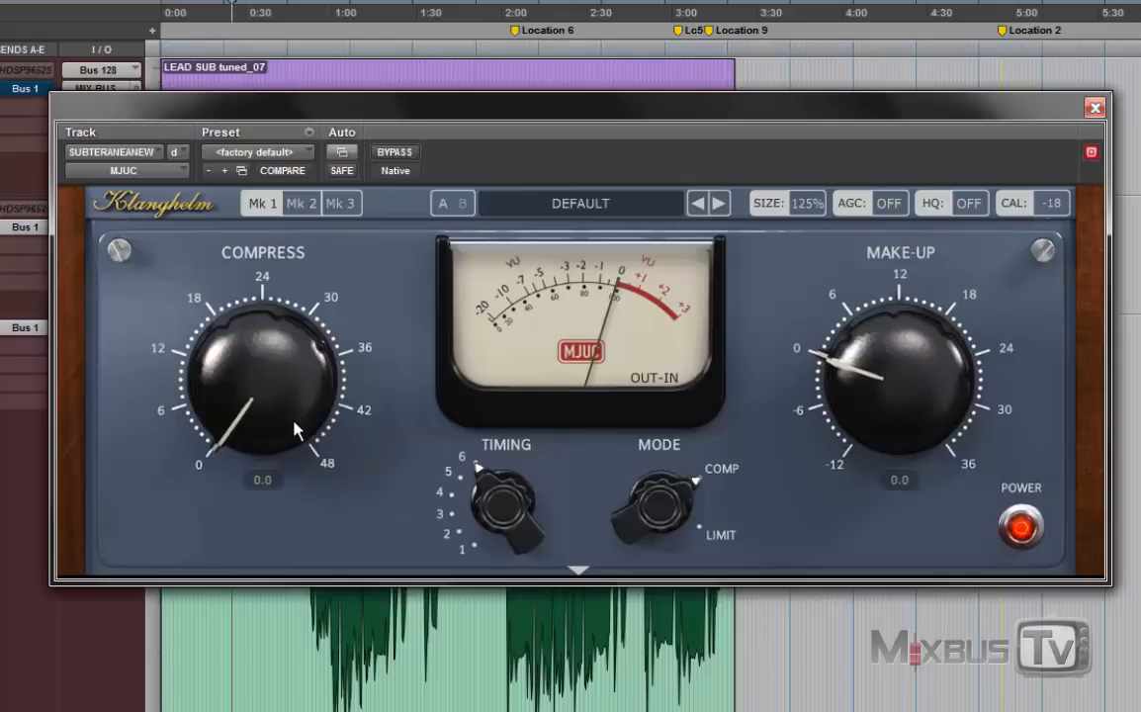
{"action": "mouse_move", "coordinate": [307, 504]}
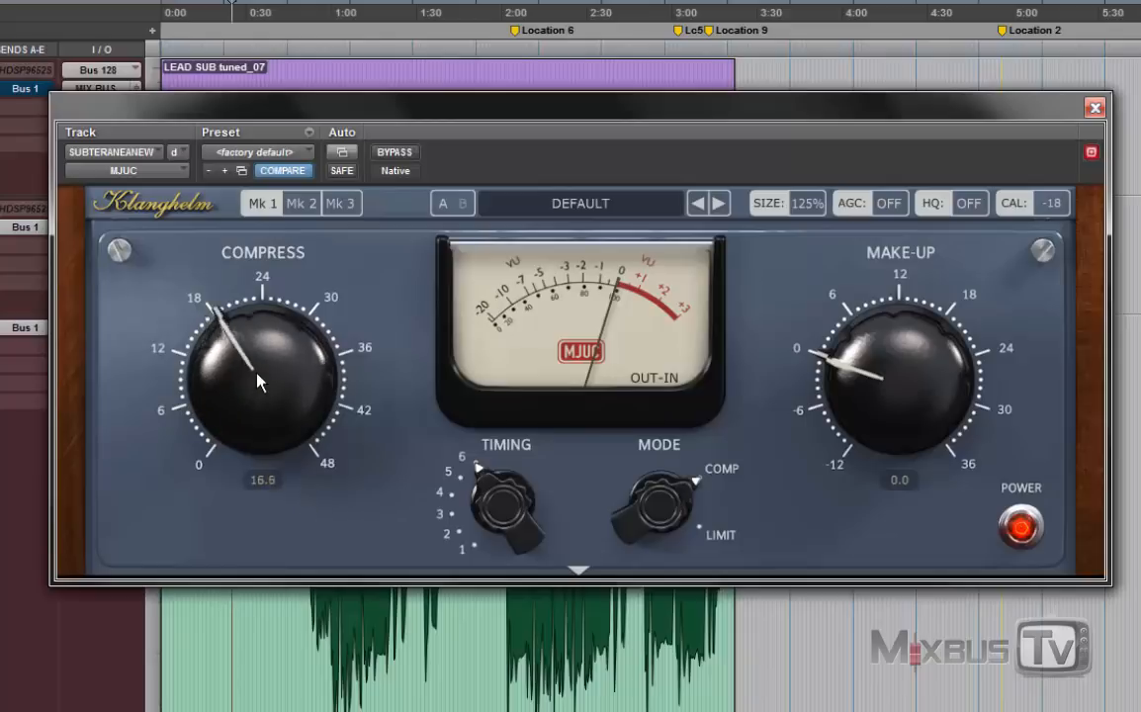
{"action": "left_click_drag", "start_coordinate": [261, 380], "coordinate": [261, 376]}
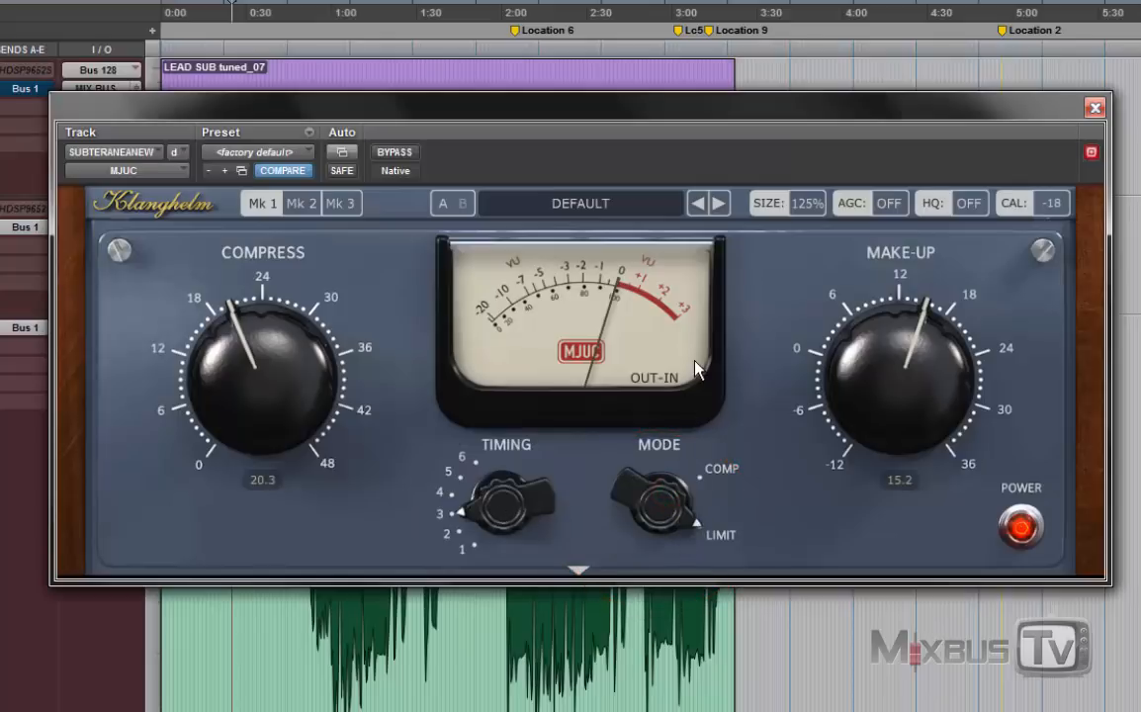
Step: On the Mk2 model, slow attack to 2.6 and recovery to 5.3, bypassing power to compare
{"action": "left_click", "coordinate": [300, 202]}
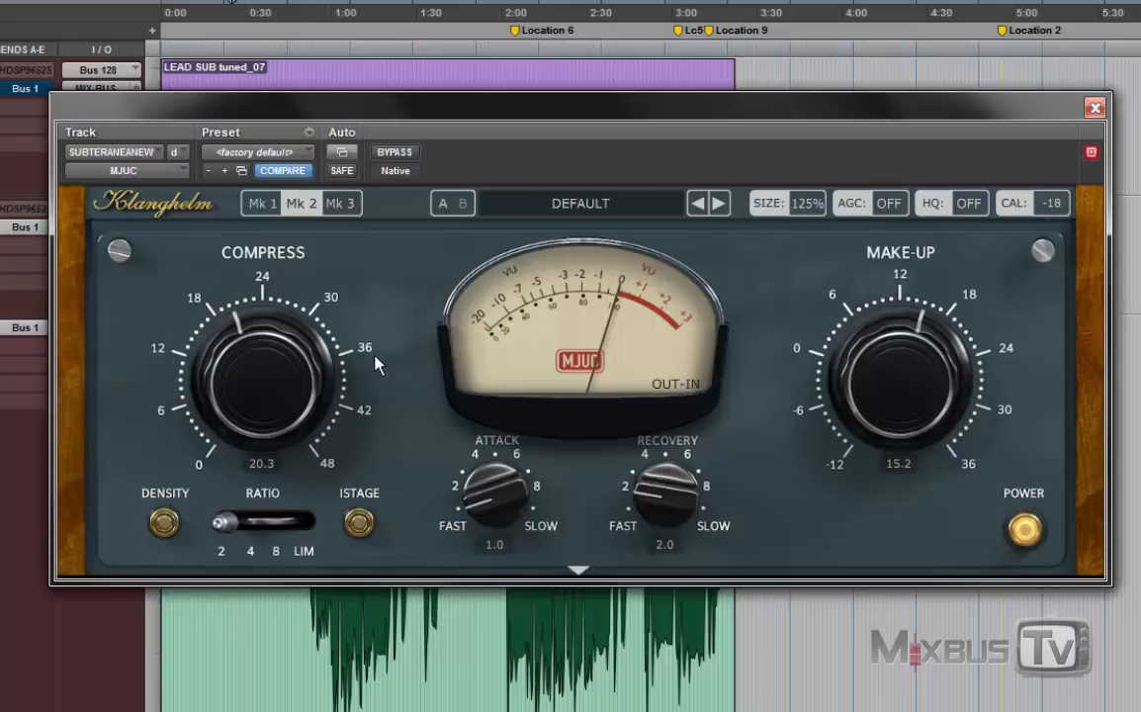
{"action": "mouse_move", "coordinate": [386, 395]}
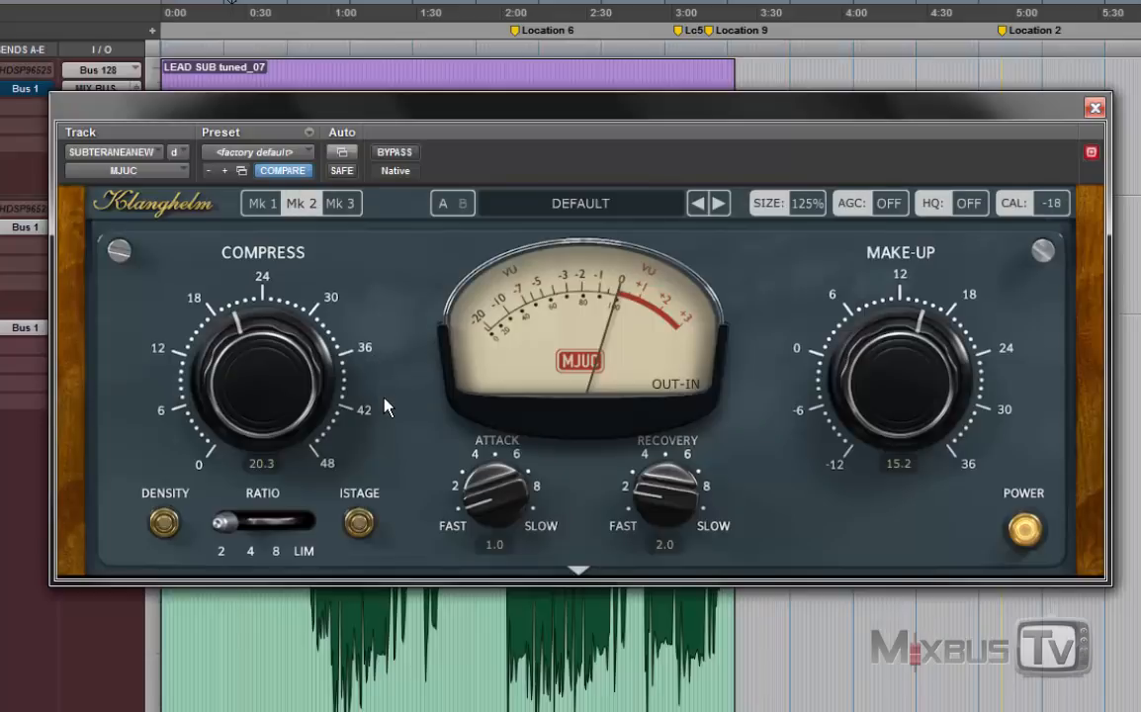
{"action": "mouse_move", "coordinate": [277, 571]}
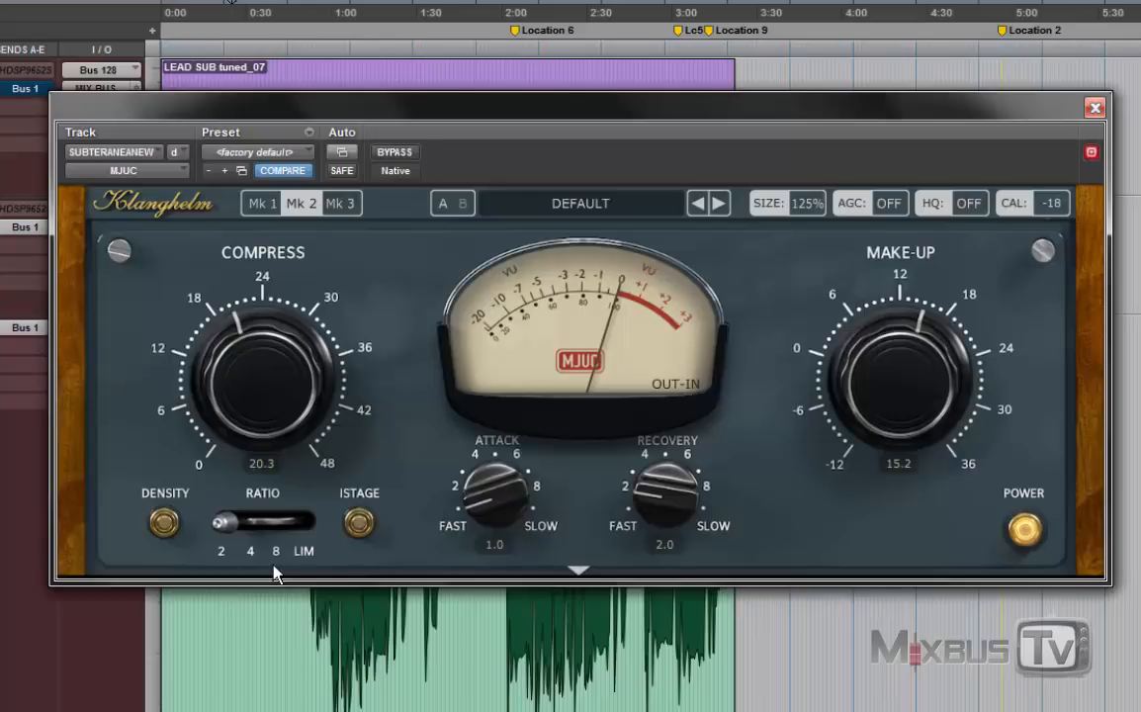
{"action": "left_click_drag", "start_coordinate": [217, 523], "coordinate": [253, 522]}
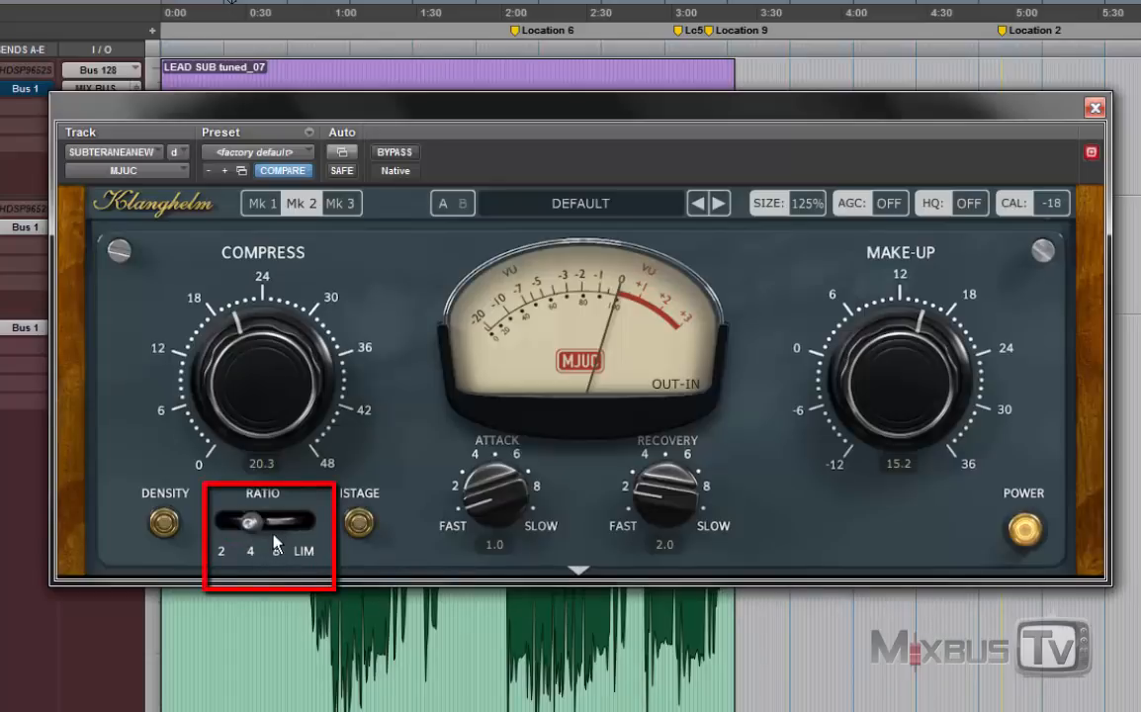
{"action": "left_click_drag", "start_coordinate": [247, 522], "coordinate": [297, 522]}
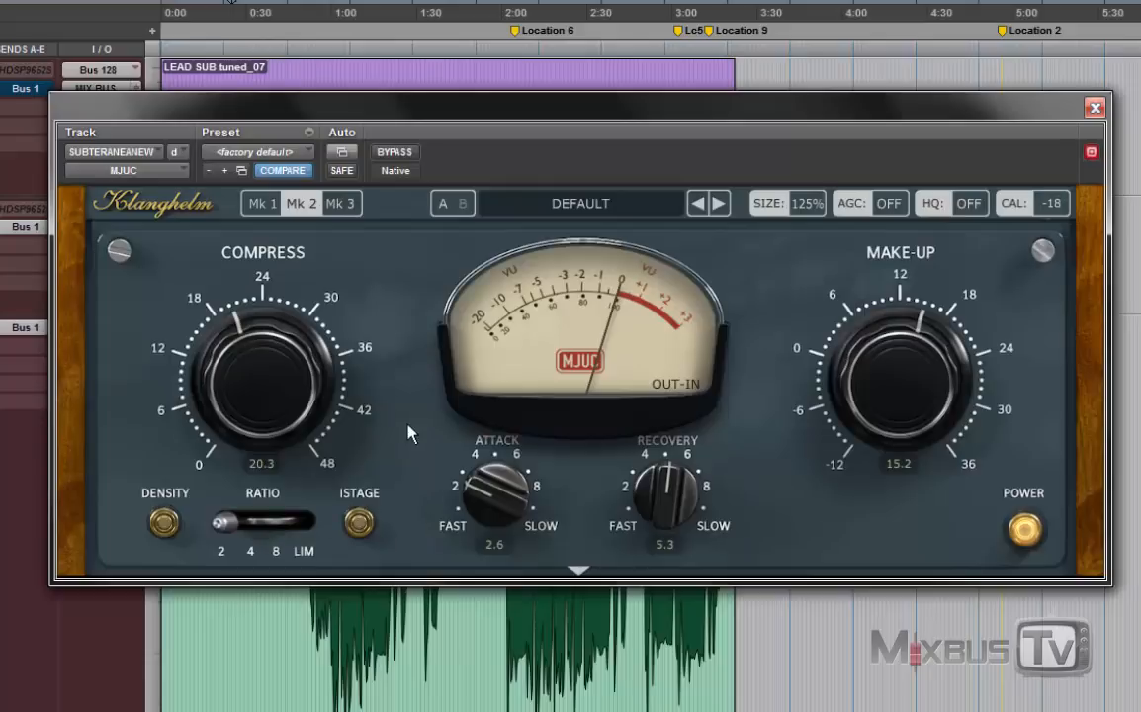
{"action": "mouse_move", "coordinate": [606, 435]}
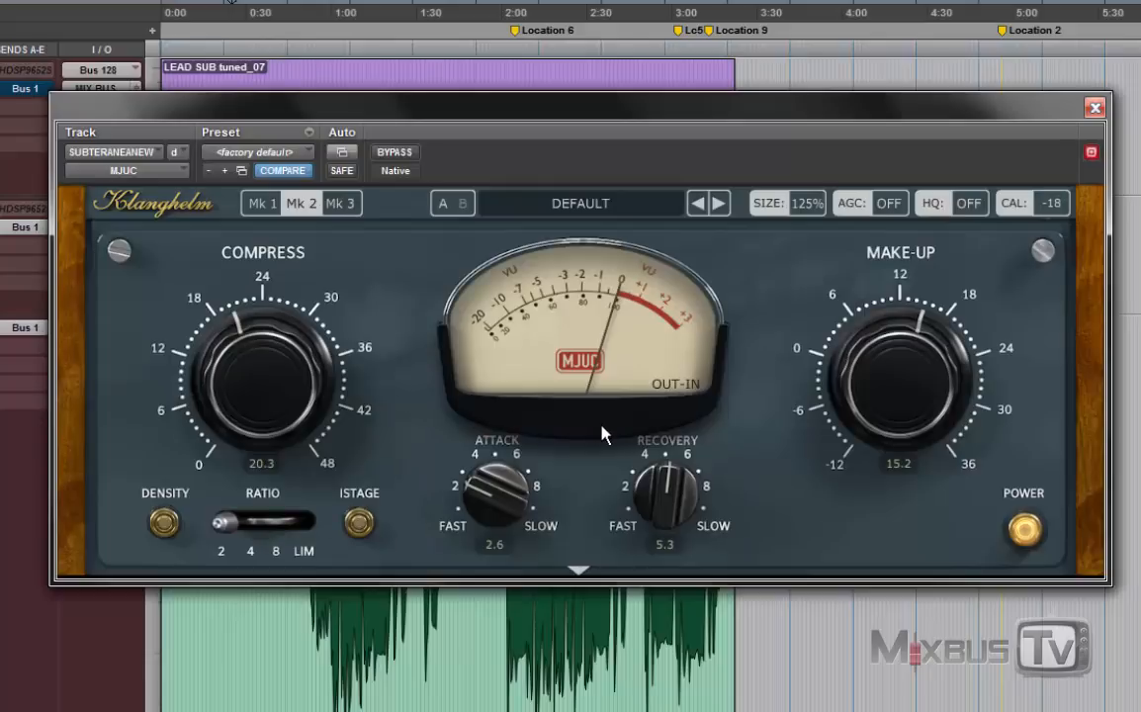
{"action": "mouse_move", "coordinate": [912, 536]}
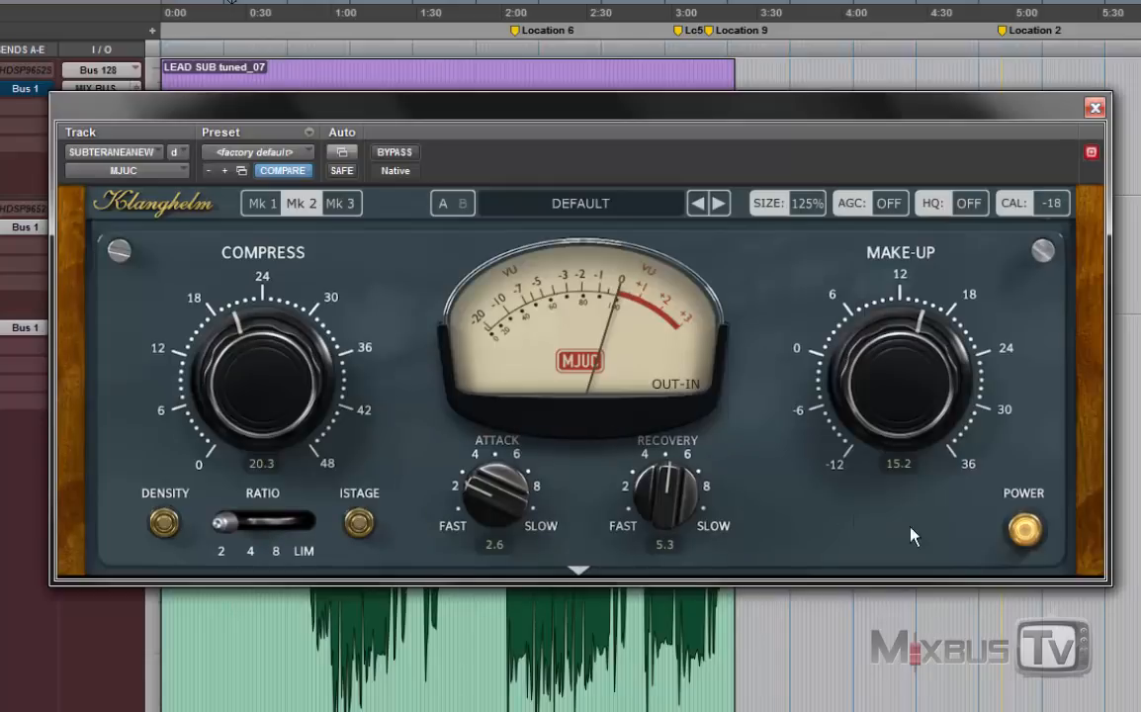
{"action": "left_click", "coordinate": [1025, 530]}
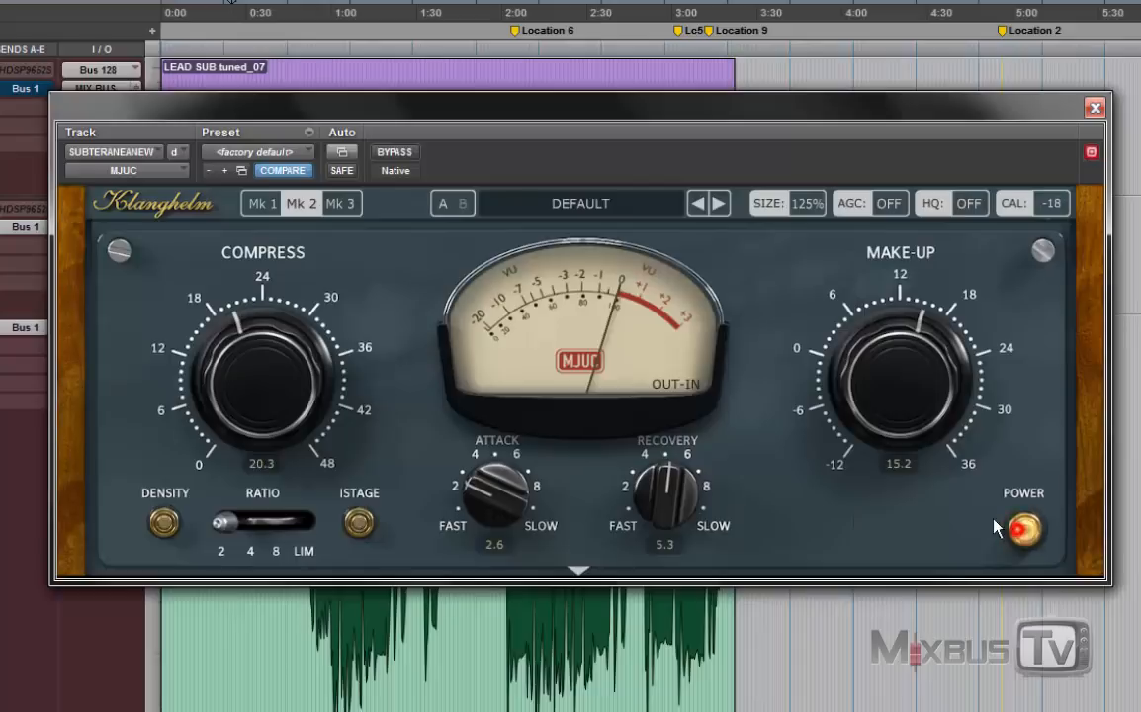
{"action": "left_click", "coordinate": [1025, 526]}
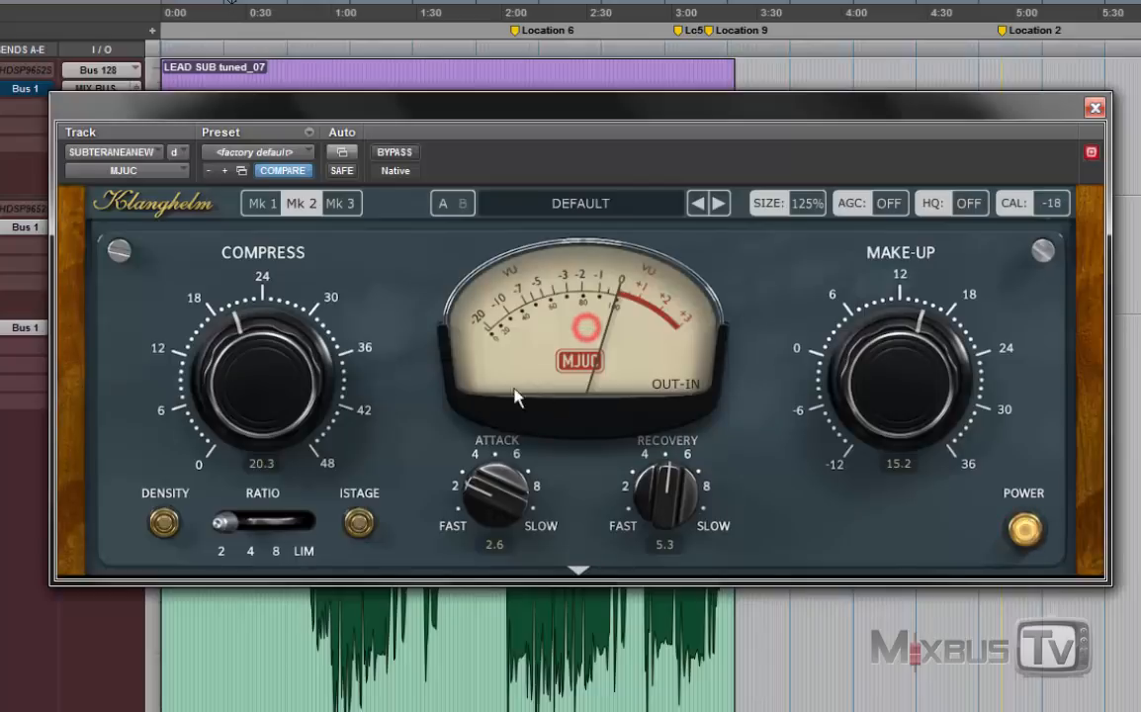
Step: Switch to the Mk3 model keeping compression 20.3 and make-up 15.2, and adjust punch
{"action": "left_click", "coordinate": [342, 202]}
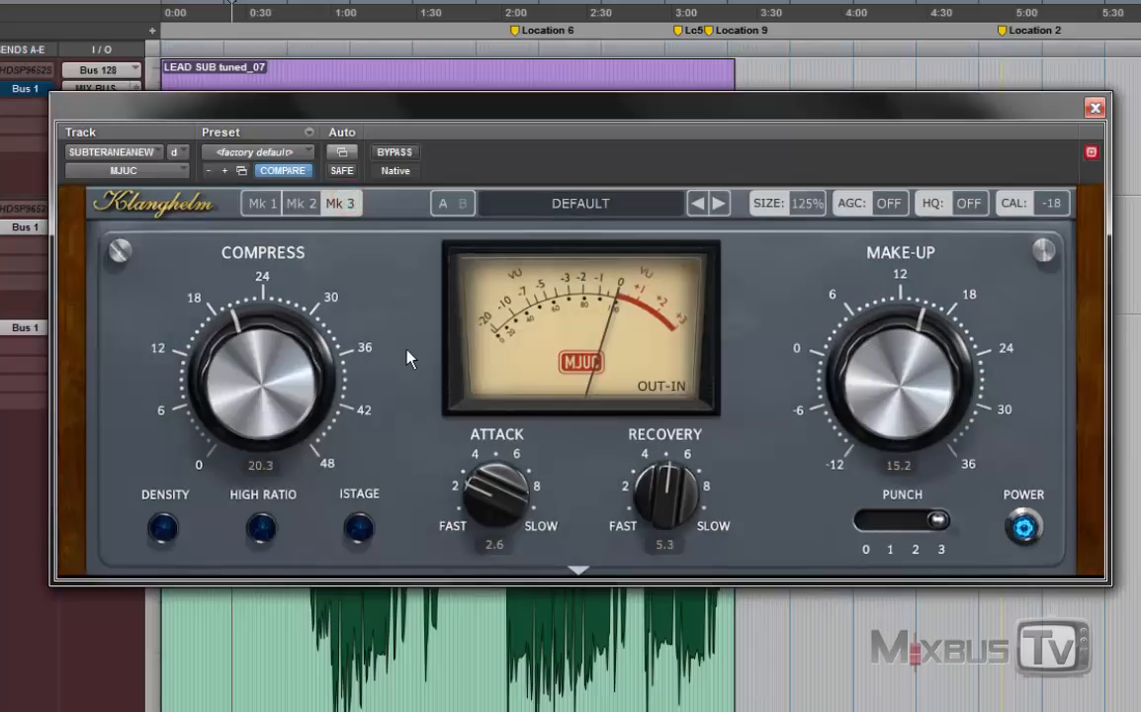
{"action": "mouse_move", "coordinate": [415, 439]}
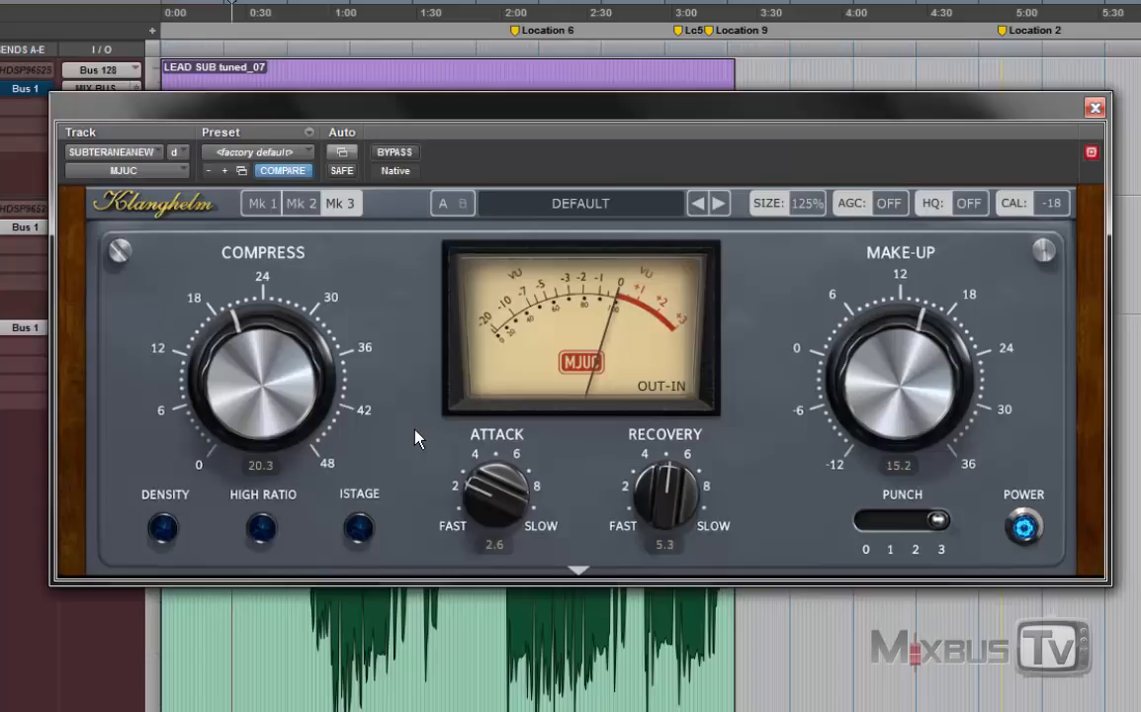
{"action": "mouse_move", "coordinate": [756, 455]}
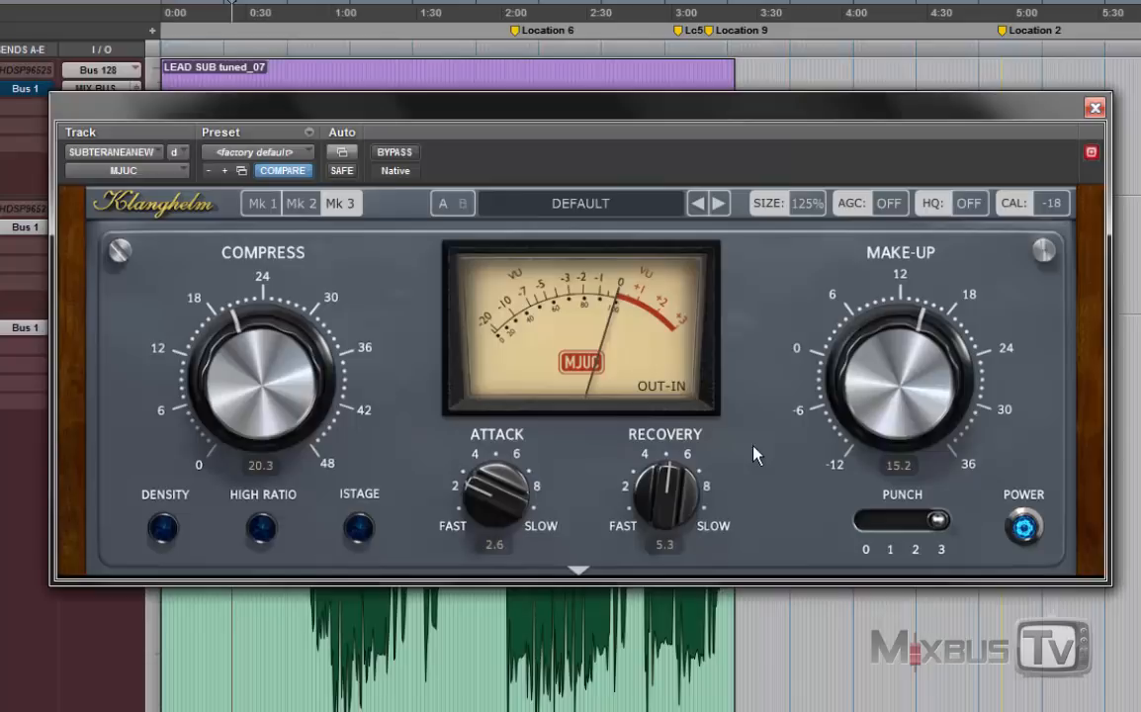
{"action": "mouse_move", "coordinate": [763, 480]}
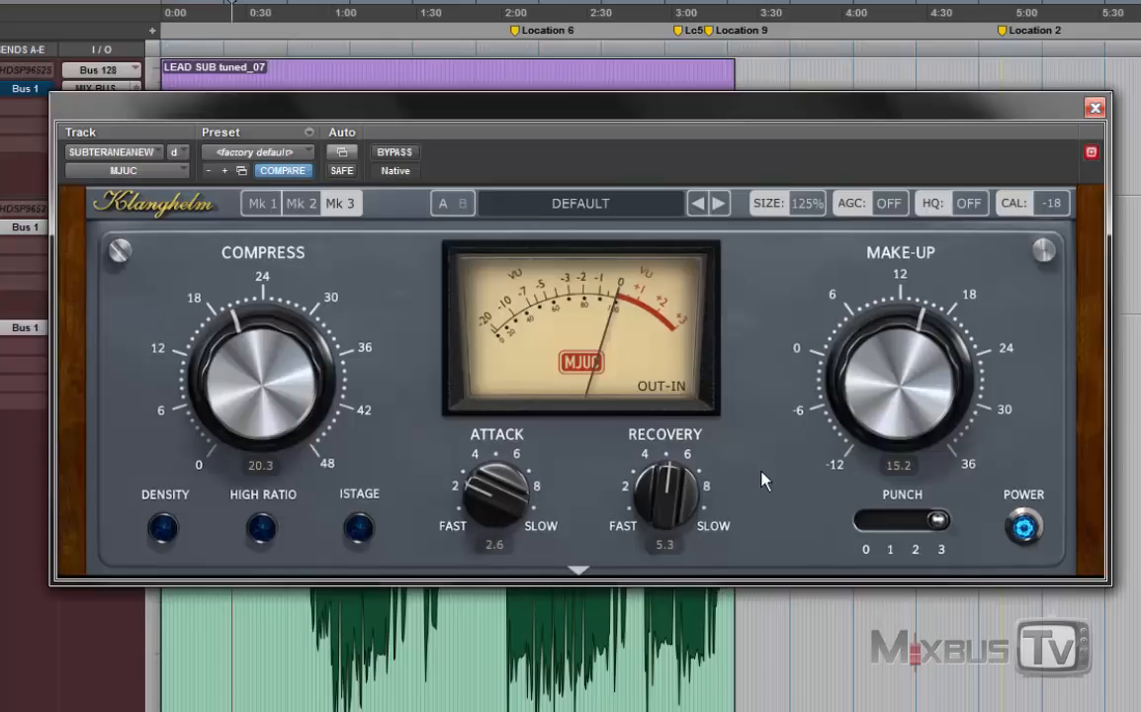
{"action": "mouse_move", "coordinate": [771, 495]}
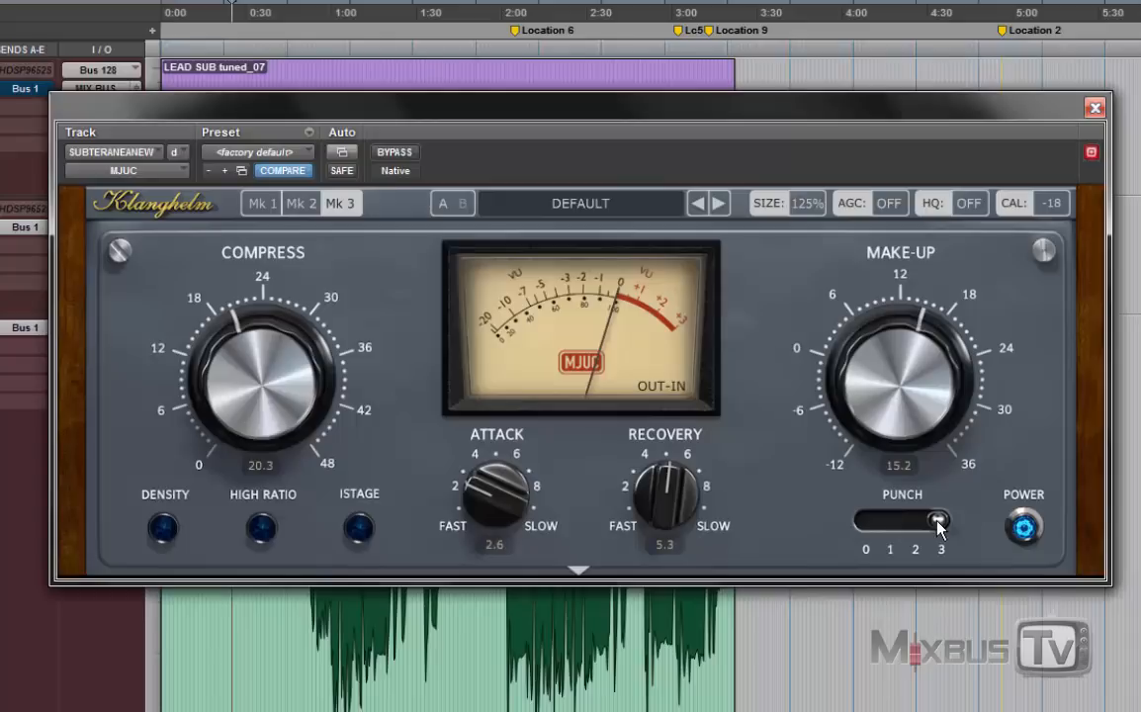
{"action": "left_click_drag", "start_coordinate": [934, 522], "coordinate": [908, 523]}
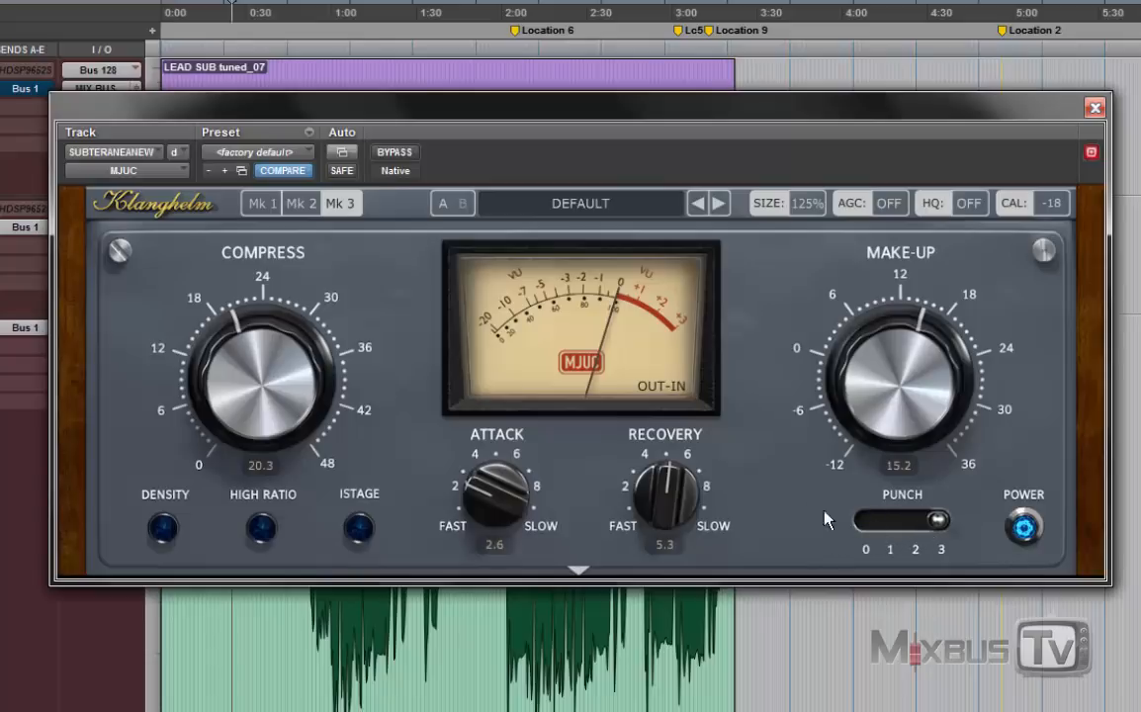
{"action": "mouse_move", "coordinate": [316, 245]}
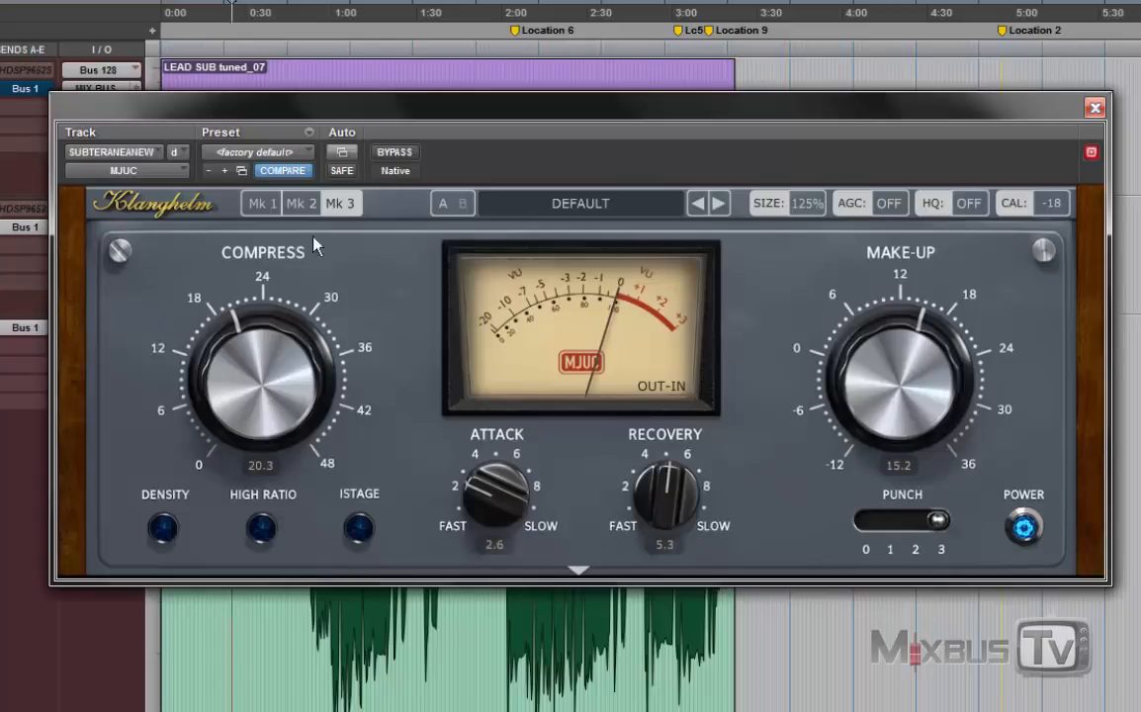
Step: Return to the Mk3 model and engage its i-stage
{"action": "left_click", "coordinate": [262, 201]}
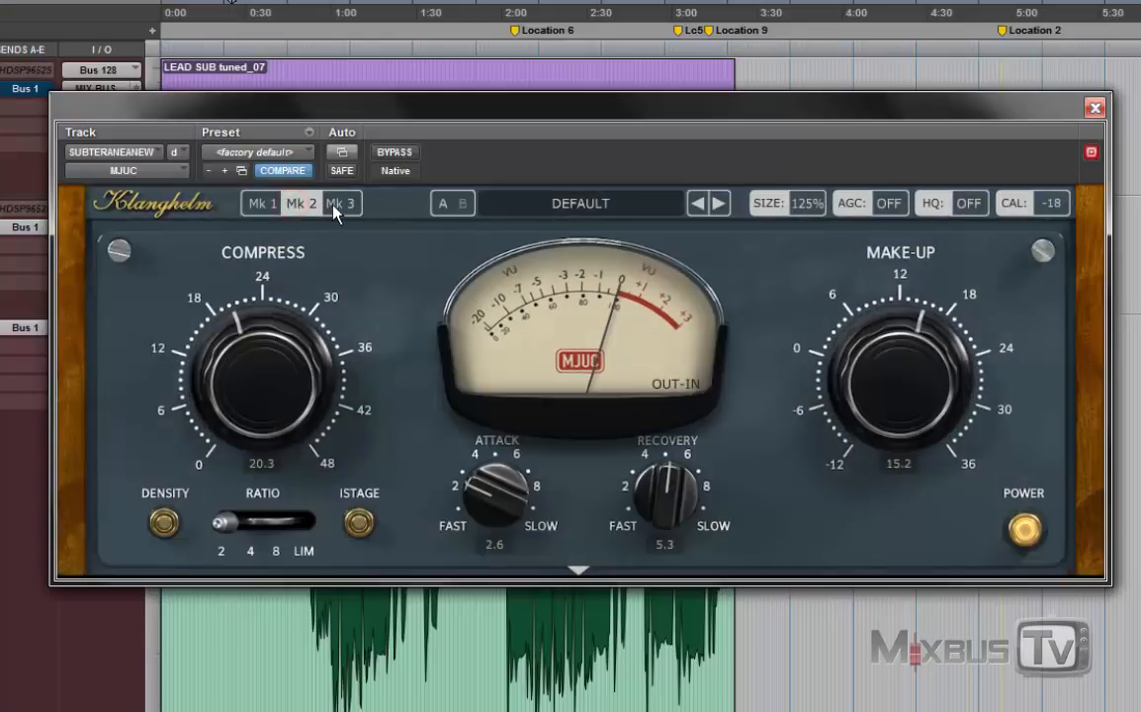
{"action": "left_click", "coordinate": [342, 202]}
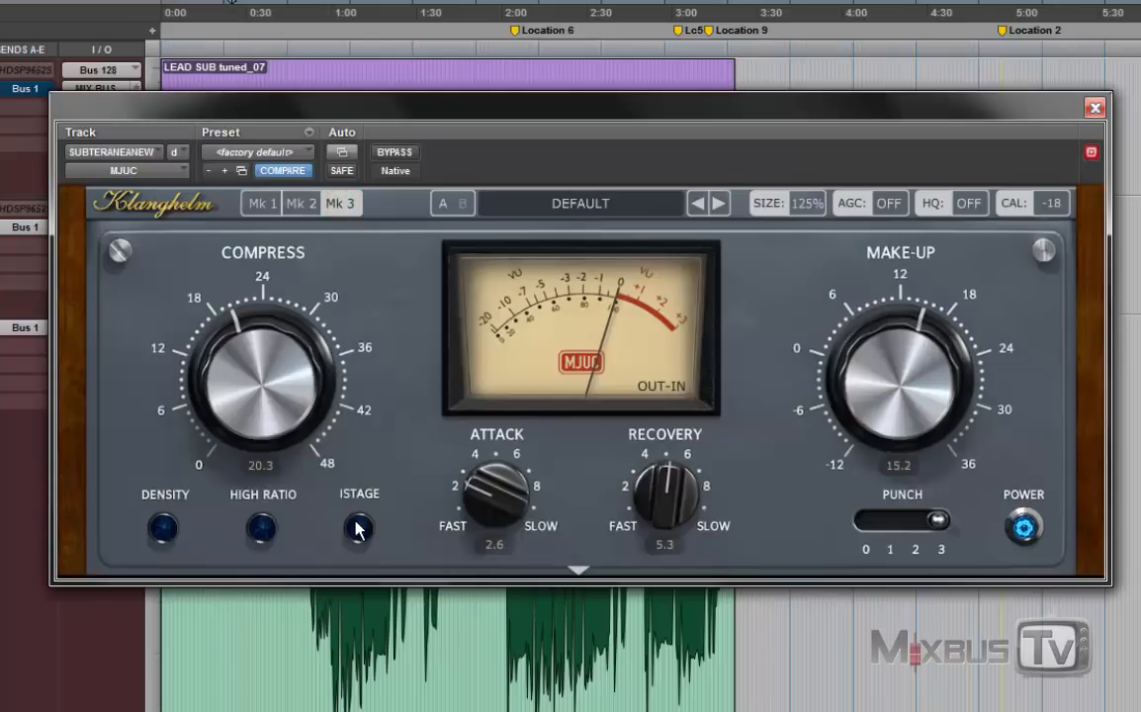
{"action": "left_click", "coordinate": [358, 531]}
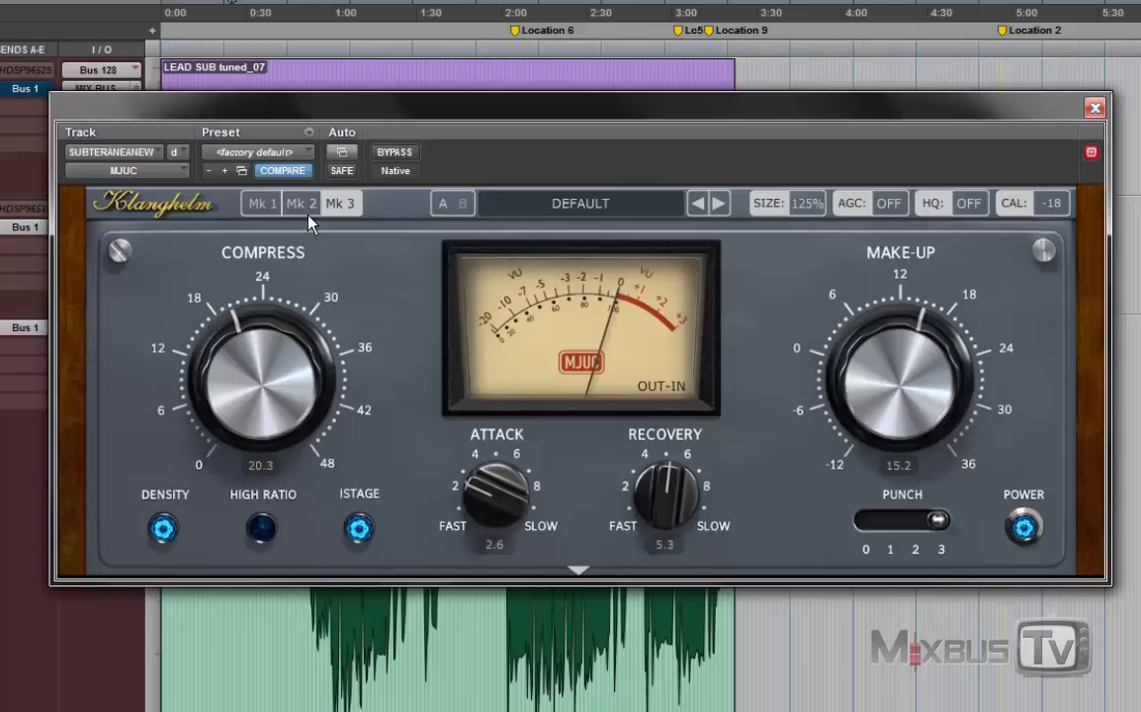
Step: Audition density on the Mk2 model, then enable density on Mk3 as well
{"action": "left_click", "coordinate": [300, 202]}
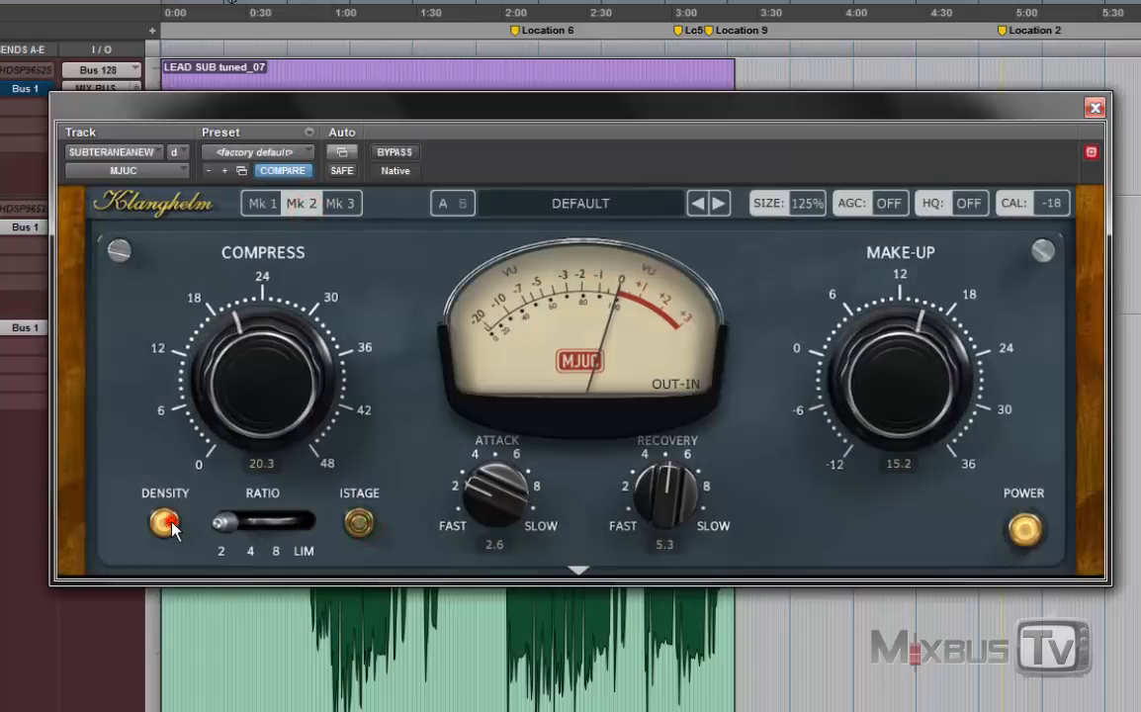
{"action": "left_click", "coordinate": [164, 522]}
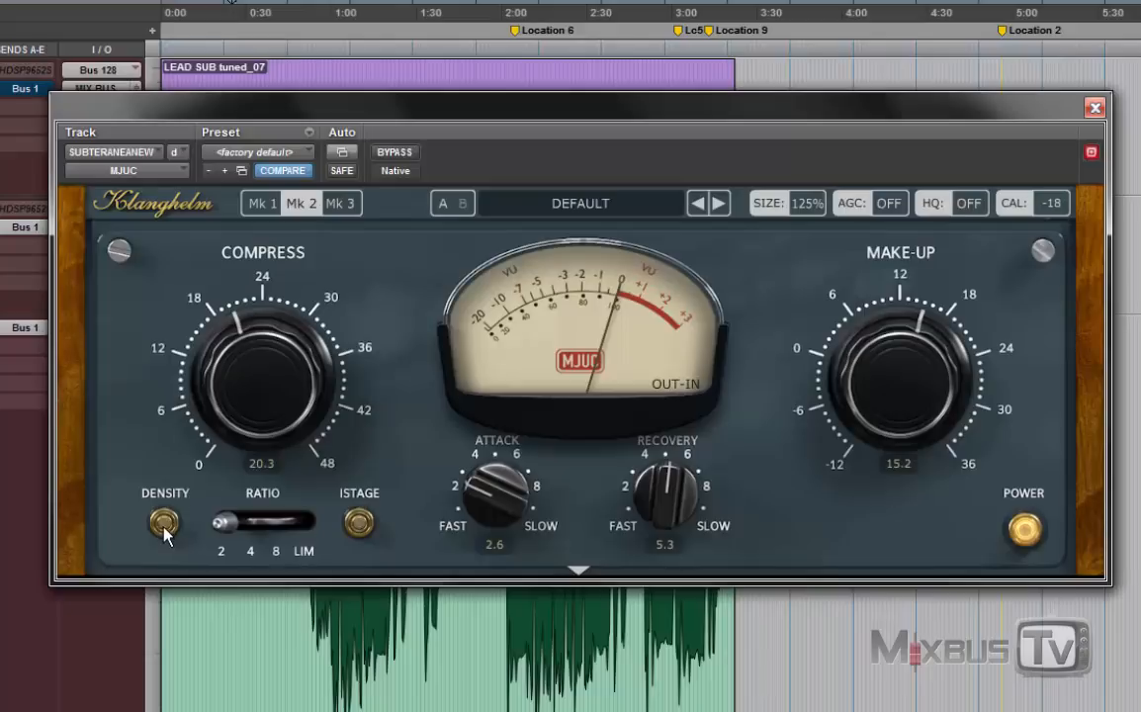
{"action": "mouse_move", "coordinate": [176, 522]}
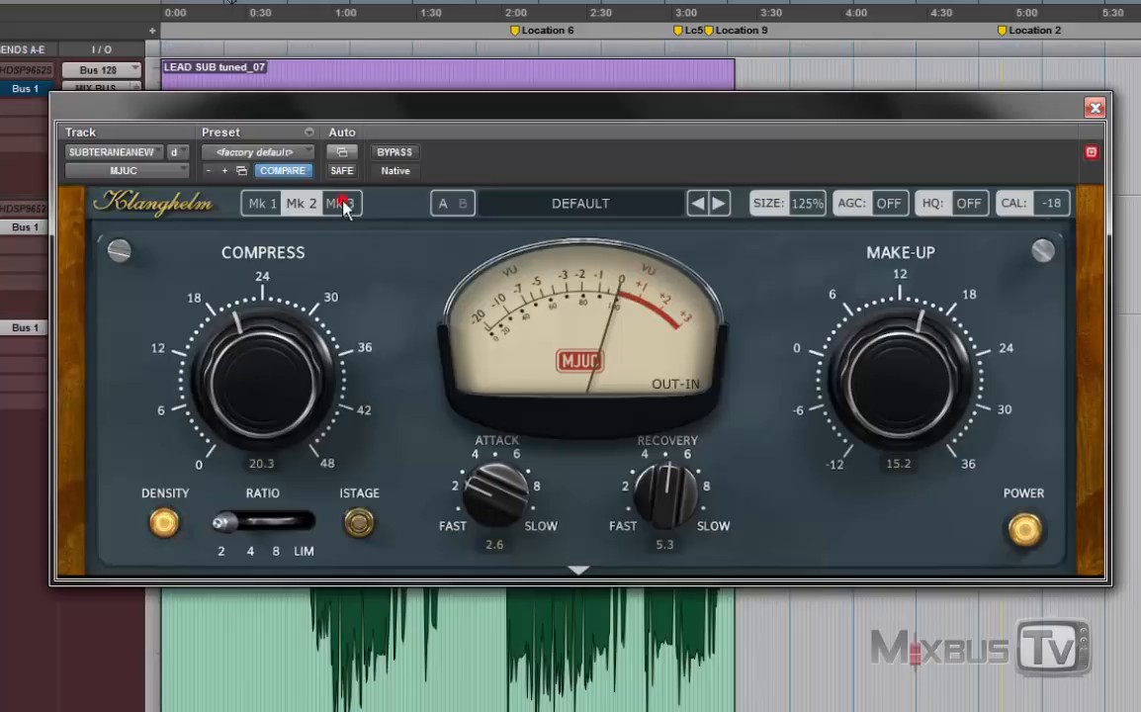
{"action": "left_click", "coordinate": [342, 202]}
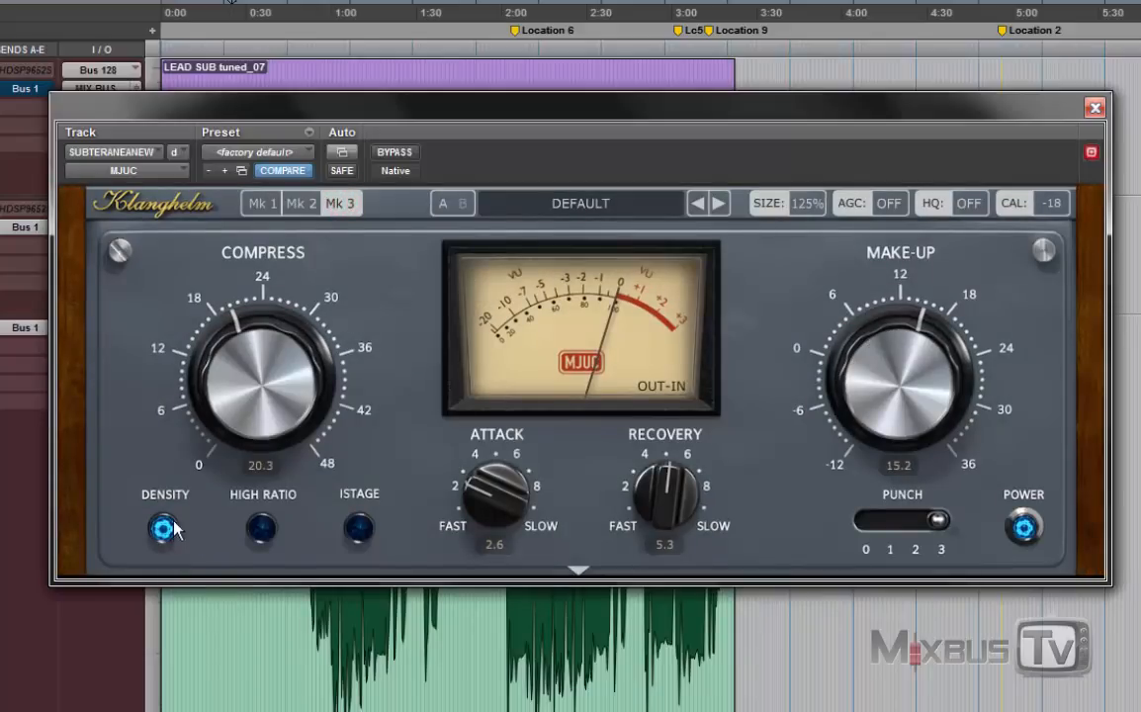
{"action": "left_click", "coordinate": [358, 530]}
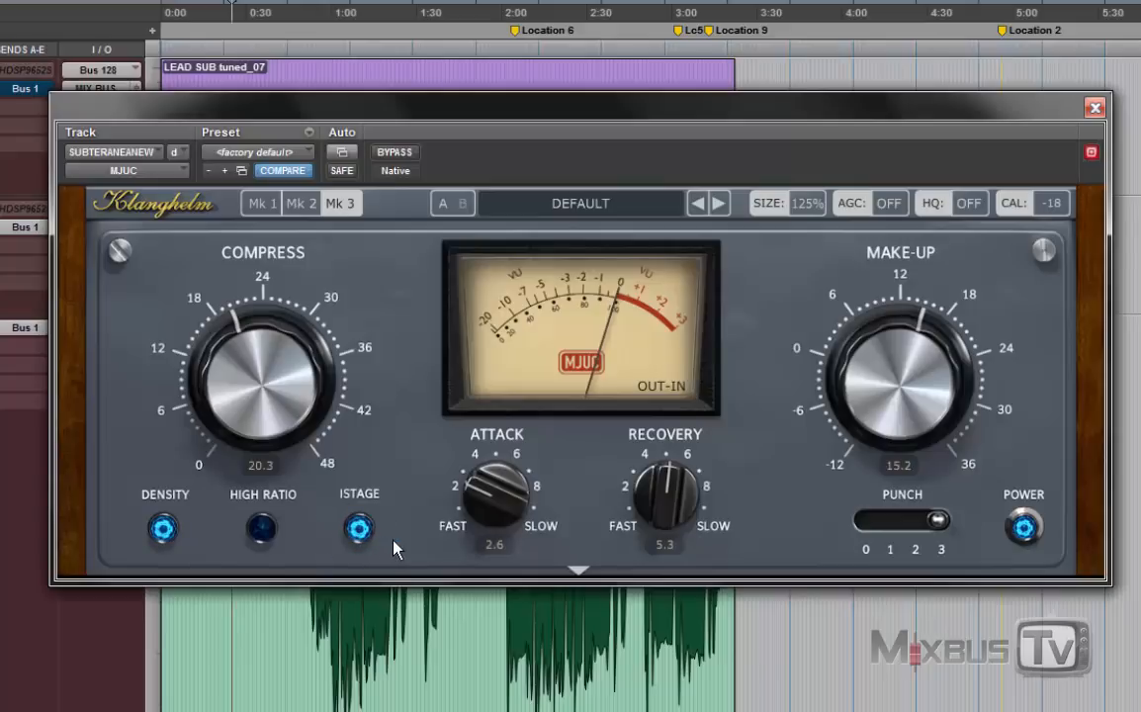
{"action": "mouse_move", "coordinate": [579, 558]}
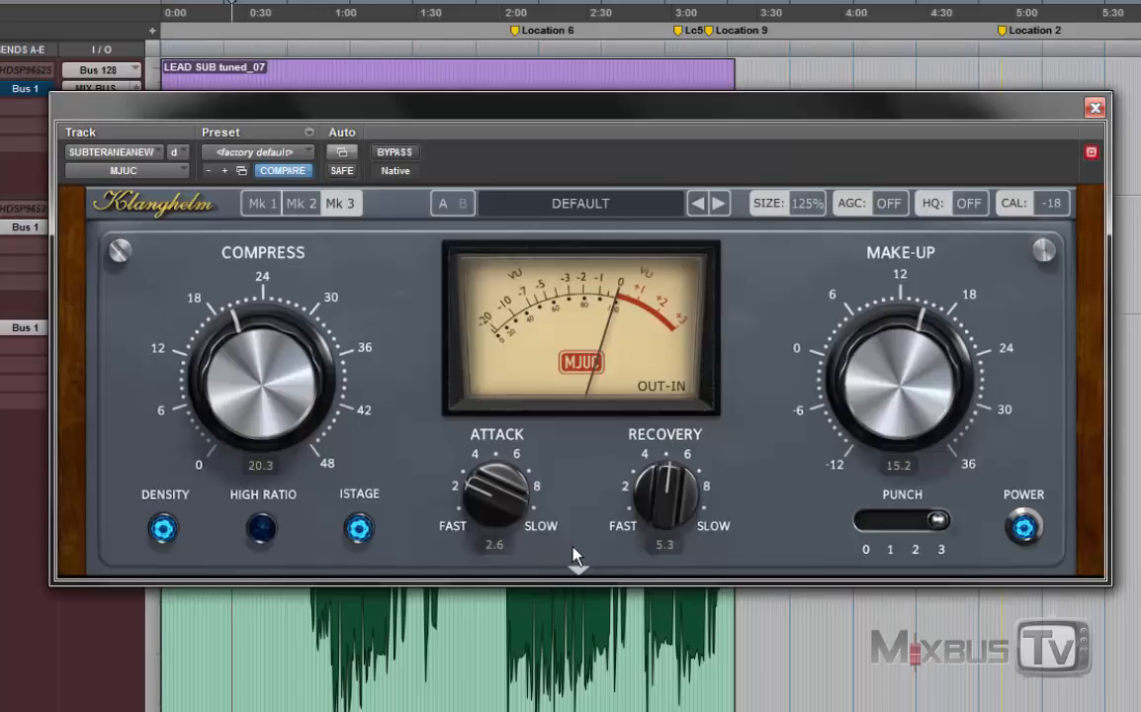
{"action": "mouse_move", "coordinate": [580, 572]}
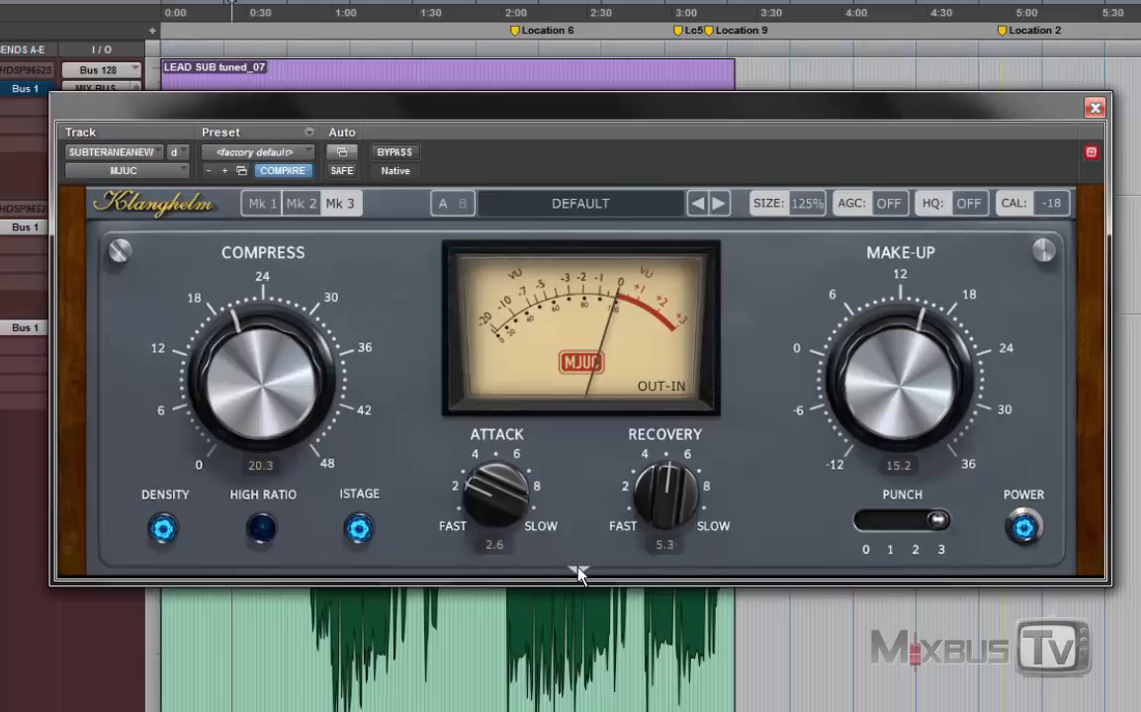
Step: Expand the MJUC's lower panel showing Timbre, Drive, SCF and Mix
{"action": "left_click", "coordinate": [580, 570]}
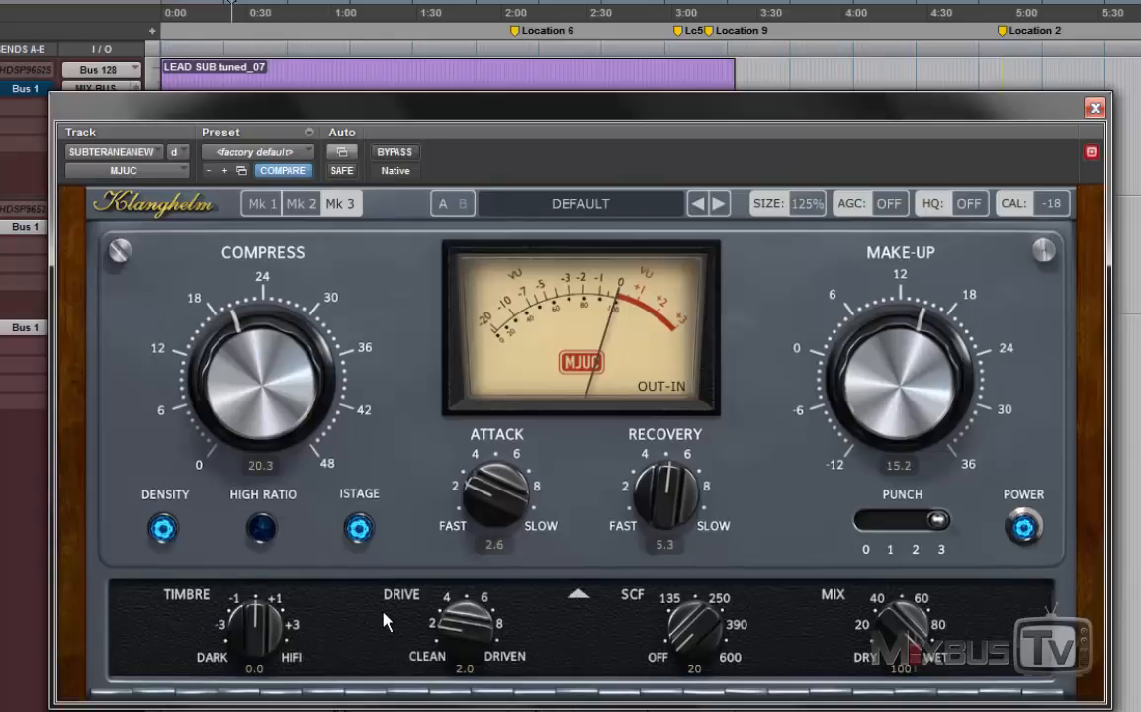
Step: Audition the Mk2 and Mk1 models in turn, then settle back on Mk3
{"action": "left_click", "coordinate": [301, 202]}
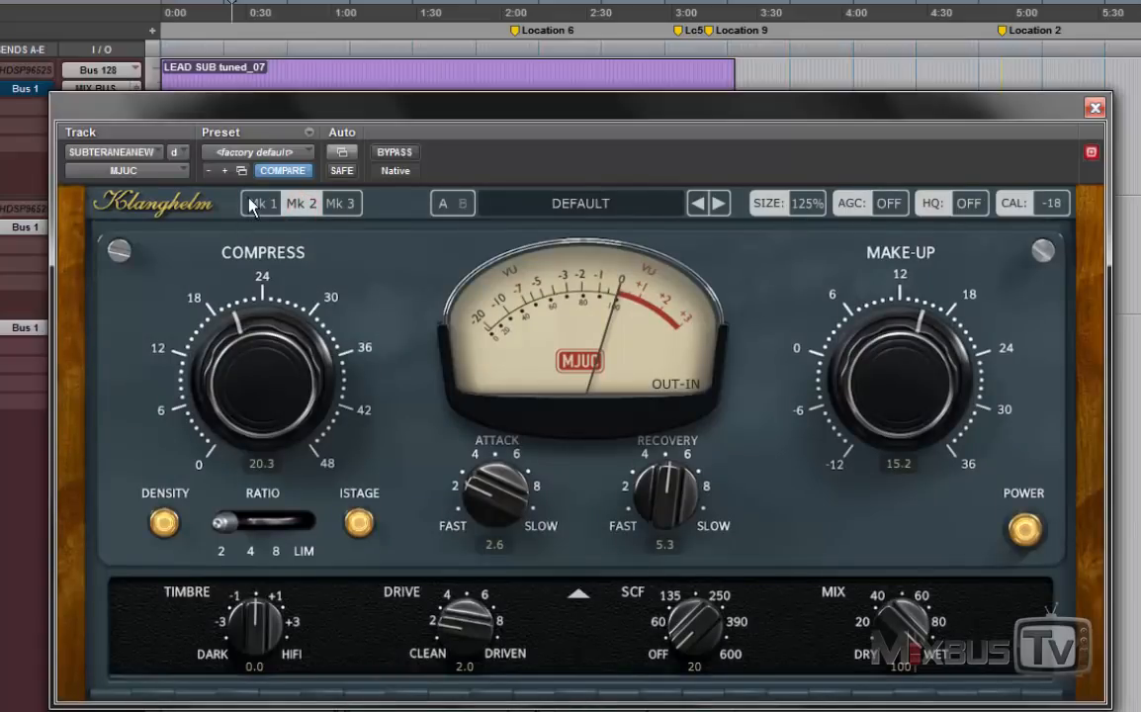
{"action": "left_click", "coordinate": [300, 201]}
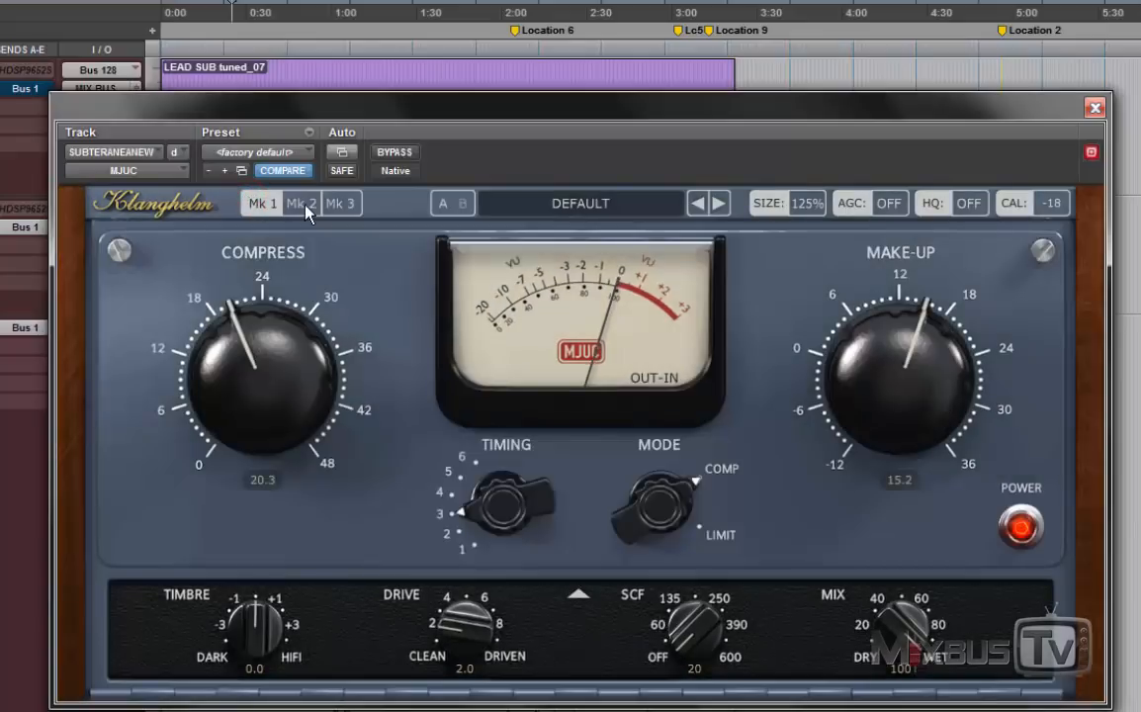
{"action": "left_click", "coordinate": [301, 201]}
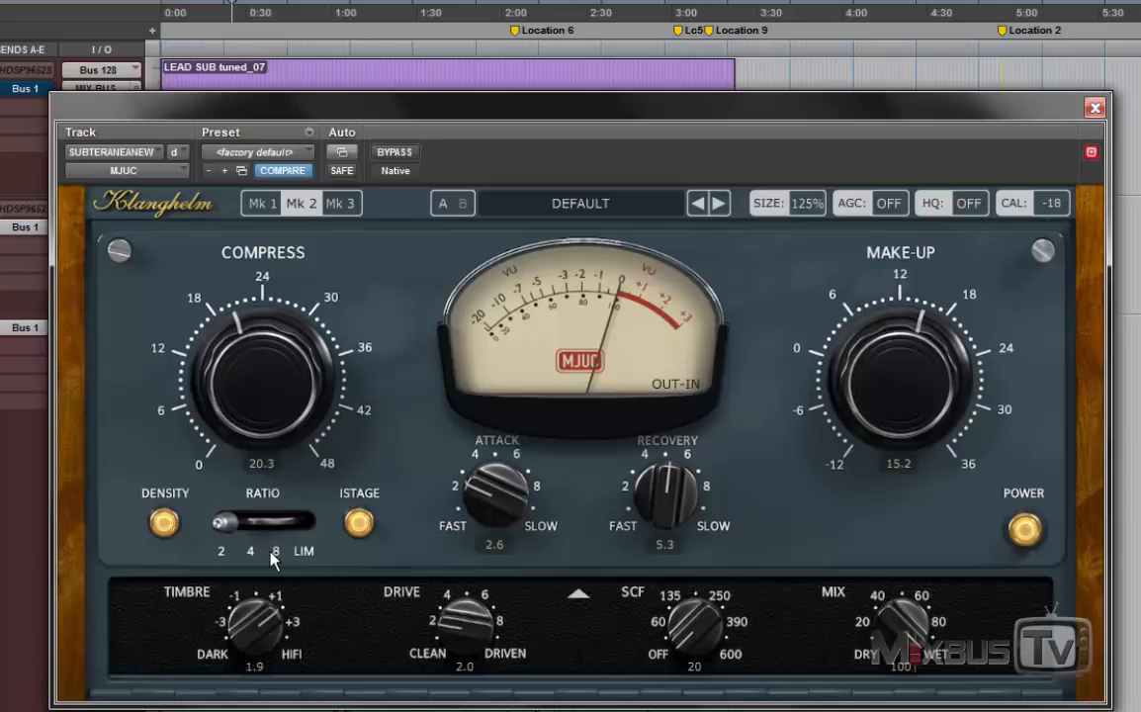
{"action": "left_click", "coordinate": [342, 201]}
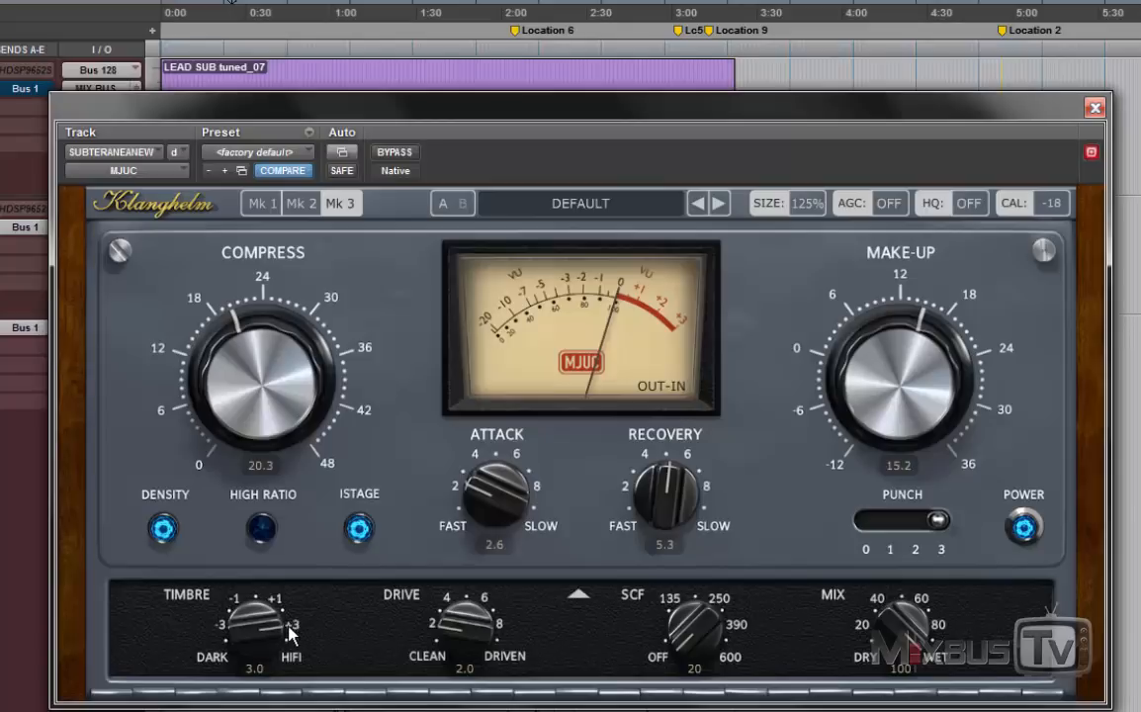
{"action": "mouse_move", "coordinate": [338, 647]}
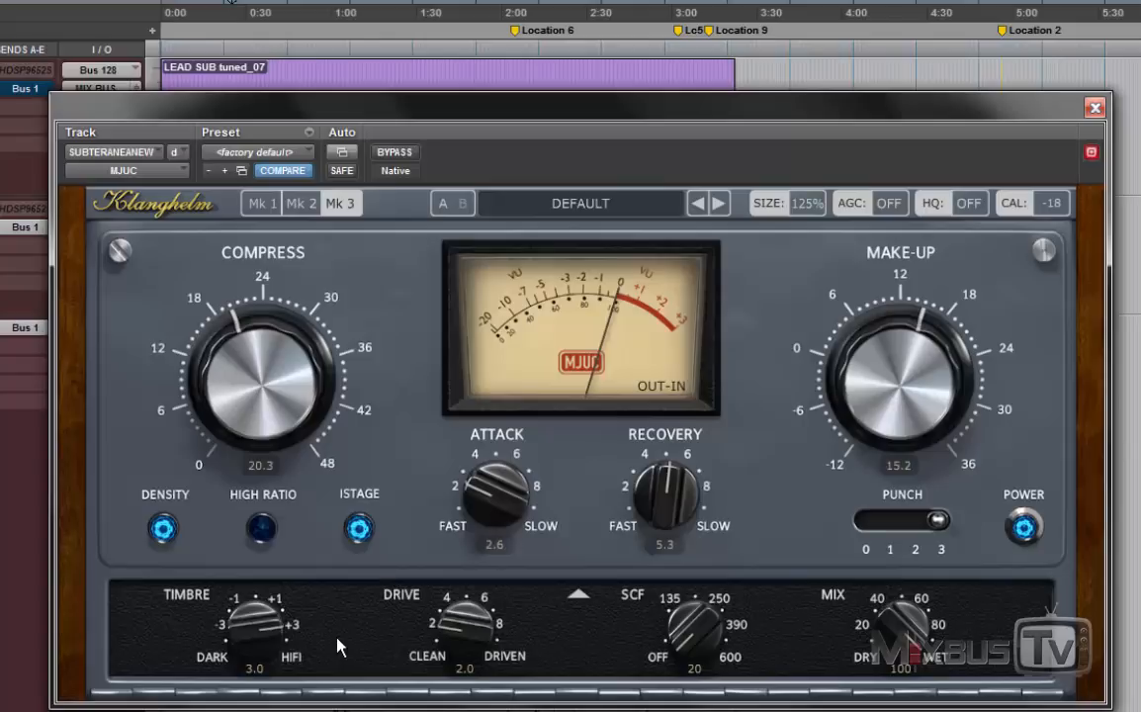
{"action": "mouse_move", "coordinate": [384, 647]}
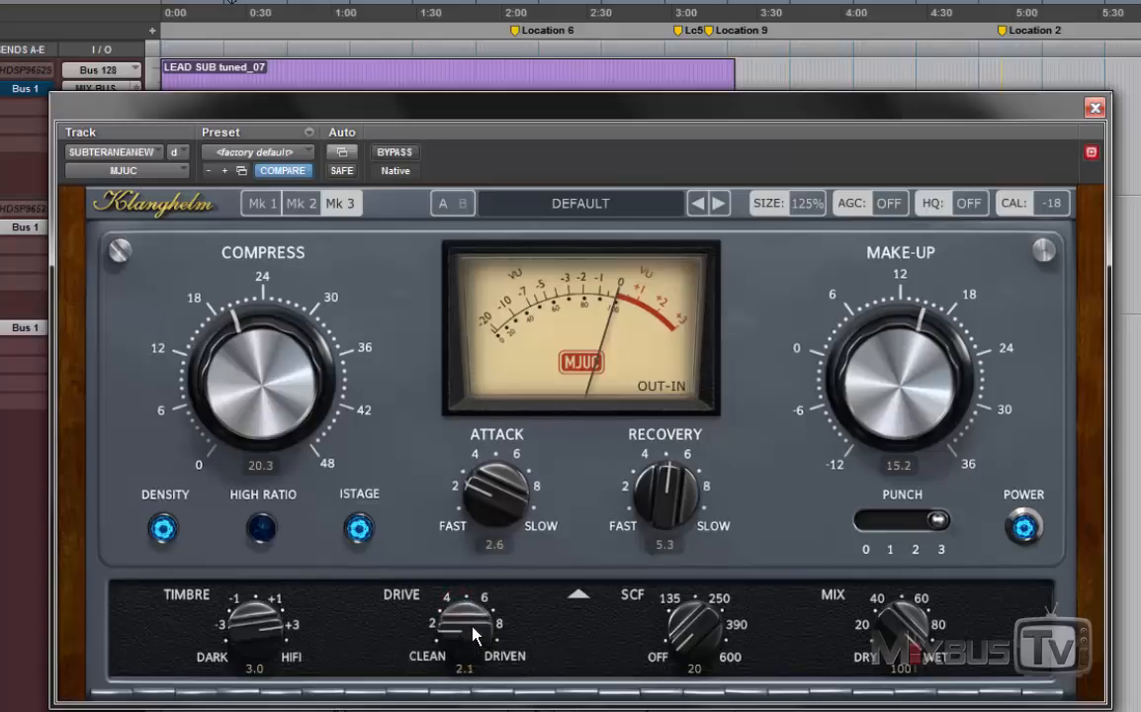
Step: Set Mk3 drive to 7.0, make-up to 5.1 and the sidechain filter to 34
{"action": "left_click_drag", "start_coordinate": [464, 629], "coordinate": [475, 614]}
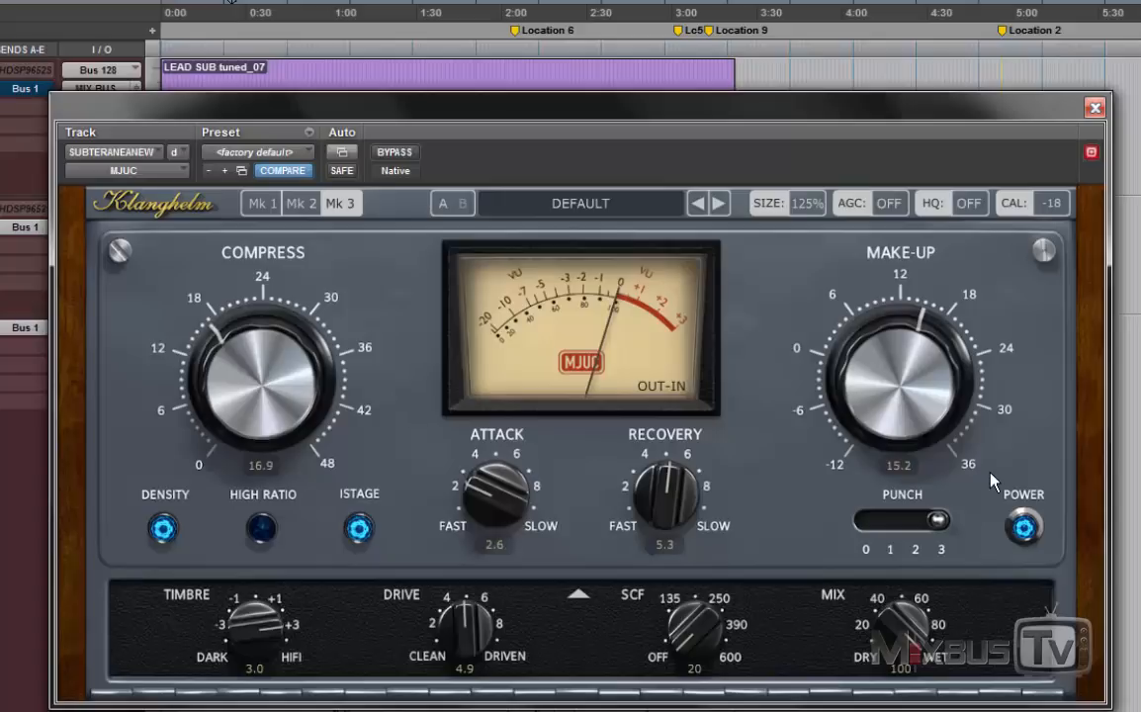
{"action": "left_click_drag", "start_coordinate": [989, 483], "coordinate": [886, 425]}
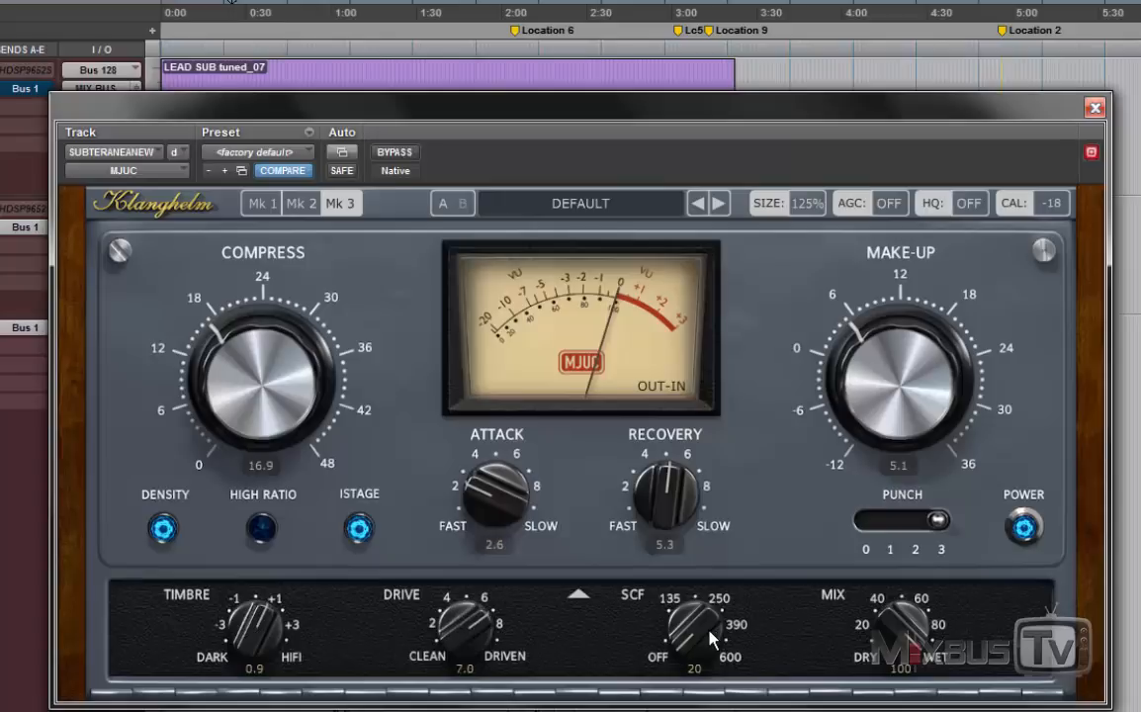
{"action": "left_click_drag", "start_coordinate": [696, 629], "coordinate": [697, 594]}
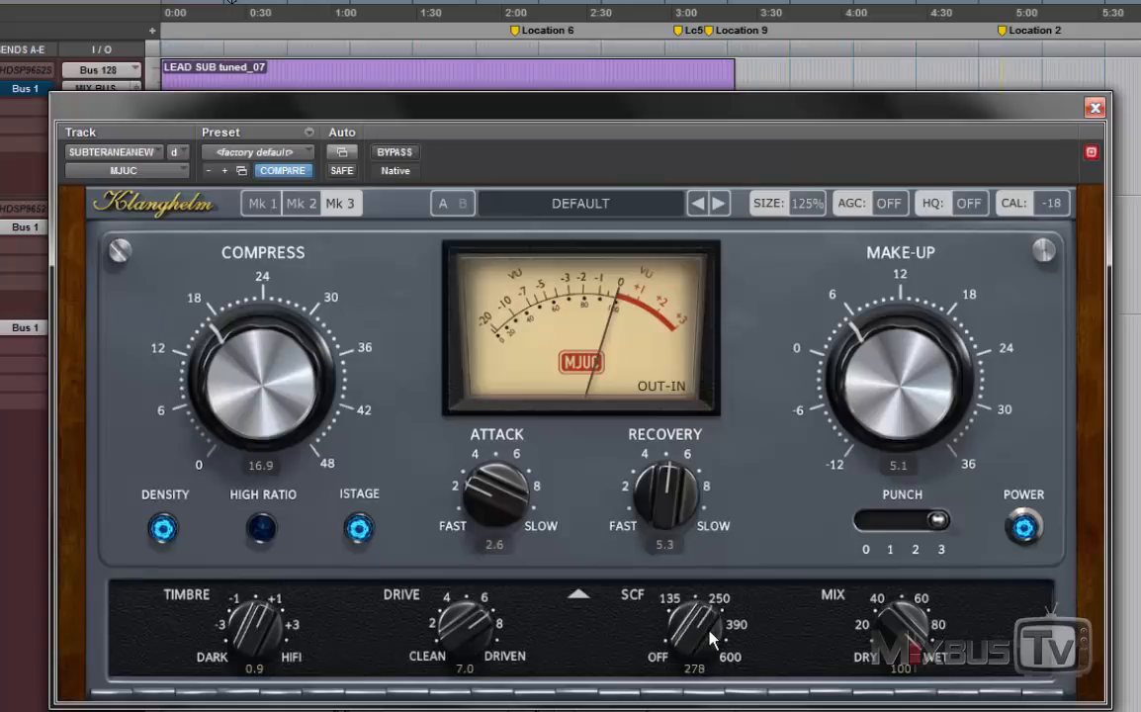
{"action": "left_click_drag", "start_coordinate": [704, 628], "coordinate": [697, 633]}
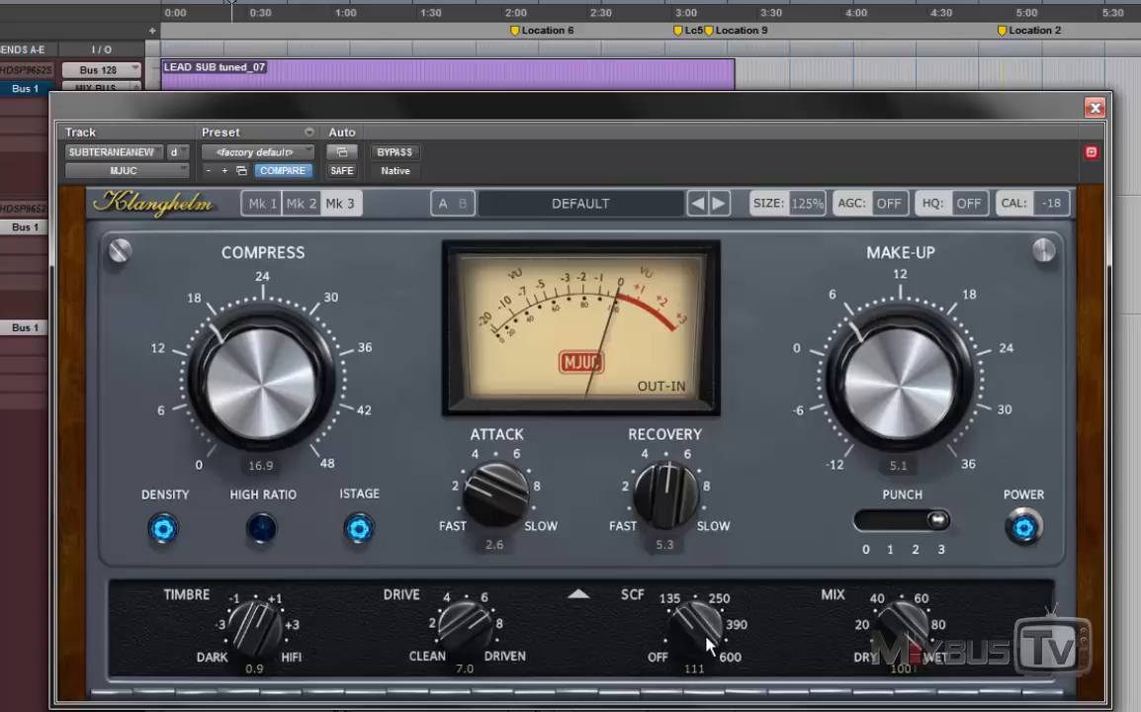
{"action": "left_click_drag", "start_coordinate": [702, 628], "coordinate": [722, 637]}
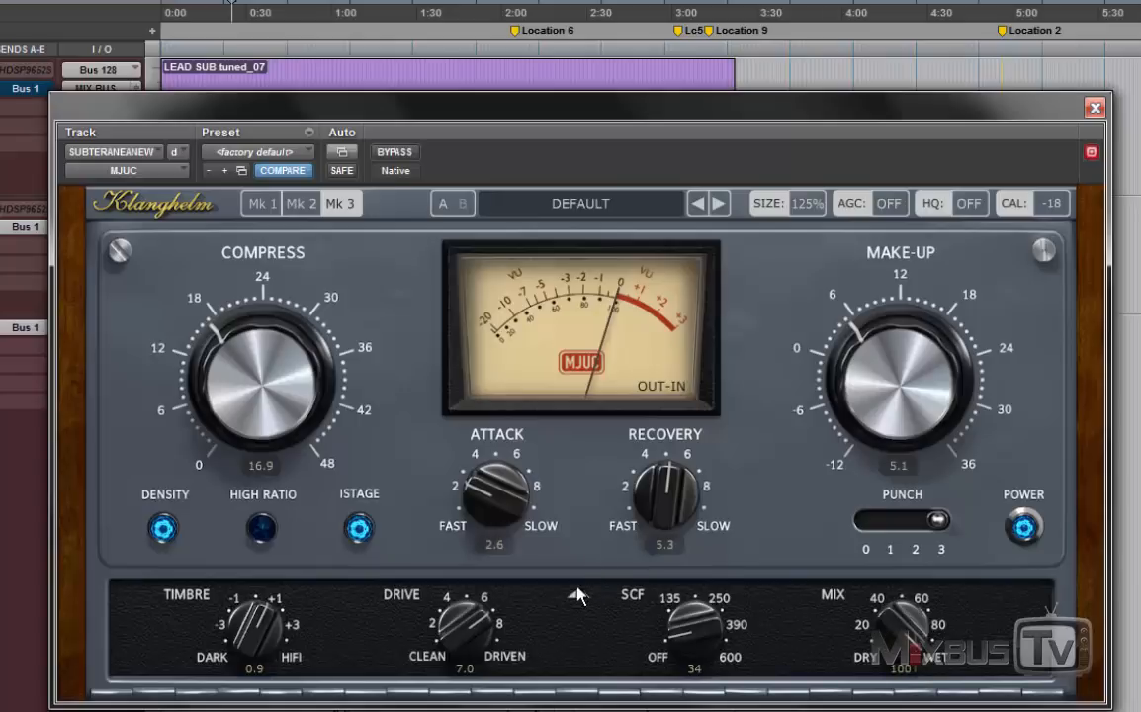
{"action": "mouse_move", "coordinate": [579, 570]}
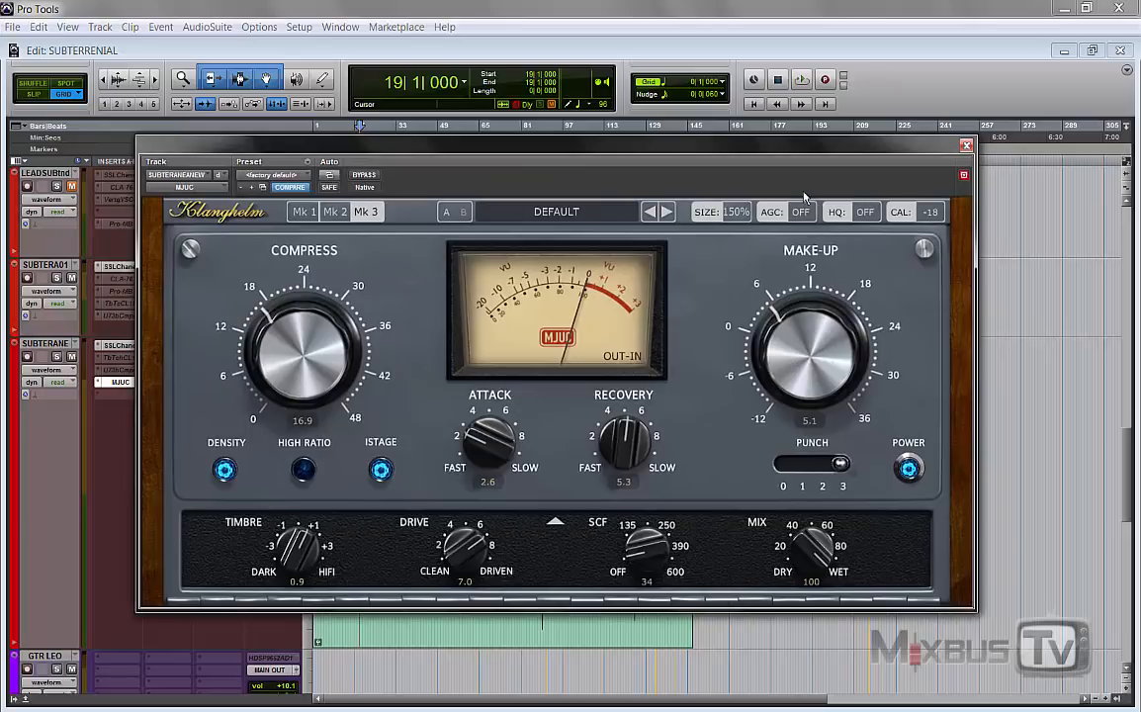
{"action": "left_click", "coordinate": [799, 212]}
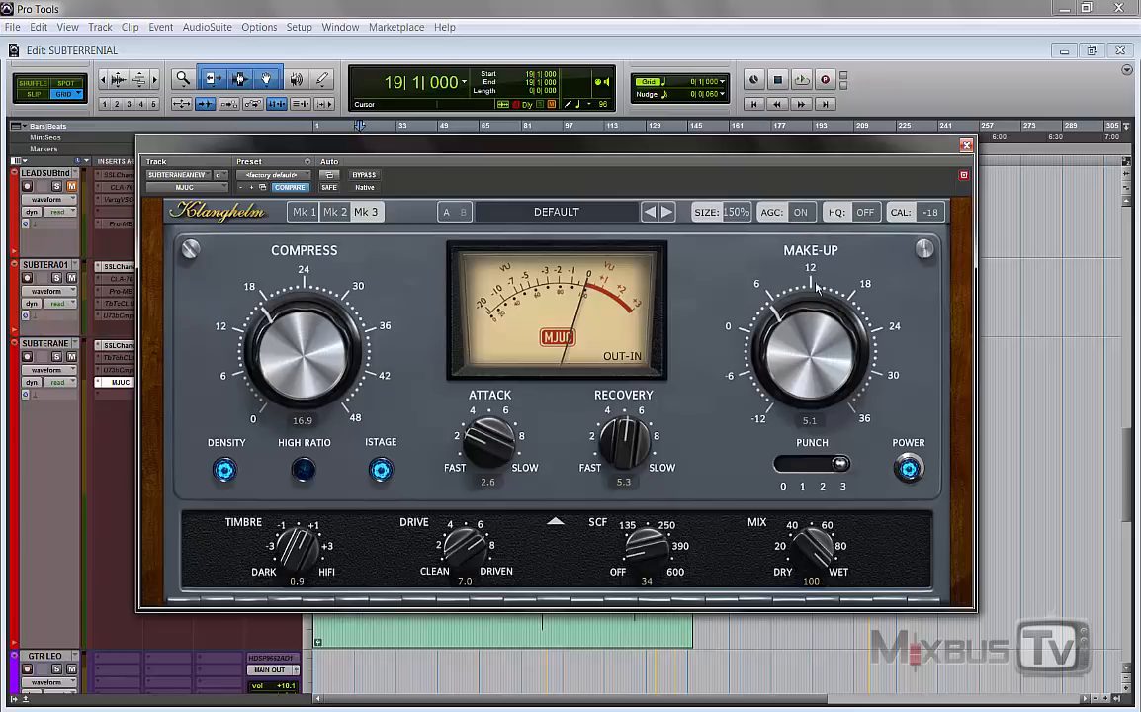
{"action": "left_click", "coordinate": [801, 211]}
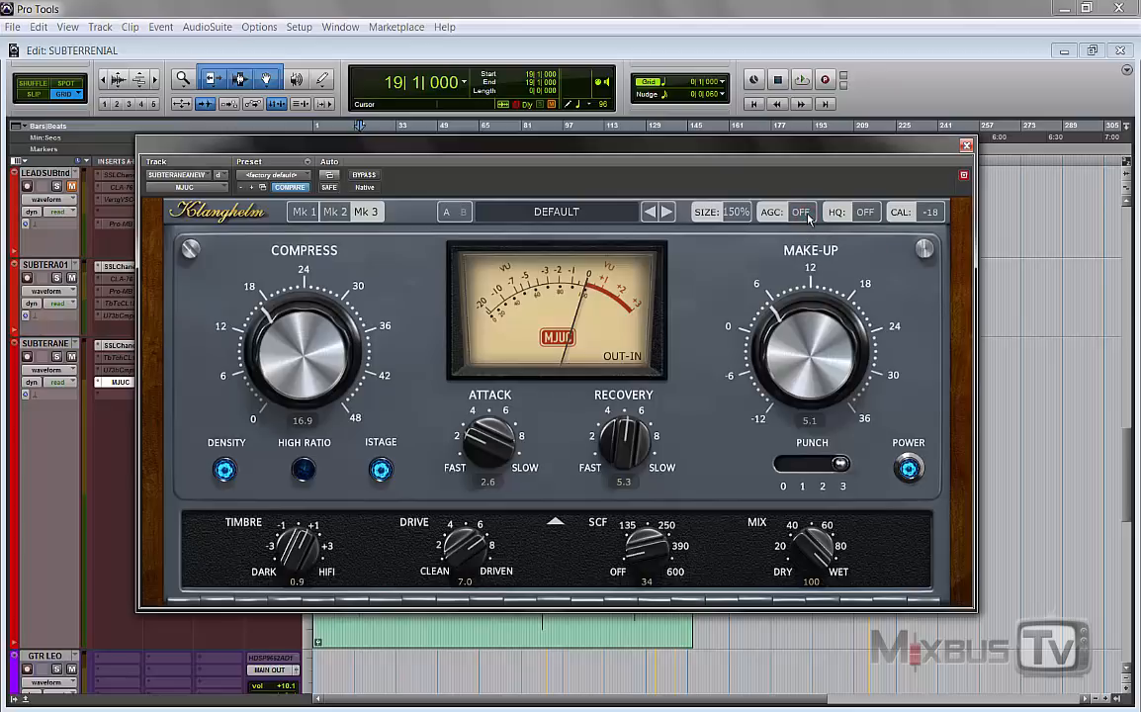
{"action": "left_click", "coordinate": [801, 212]}
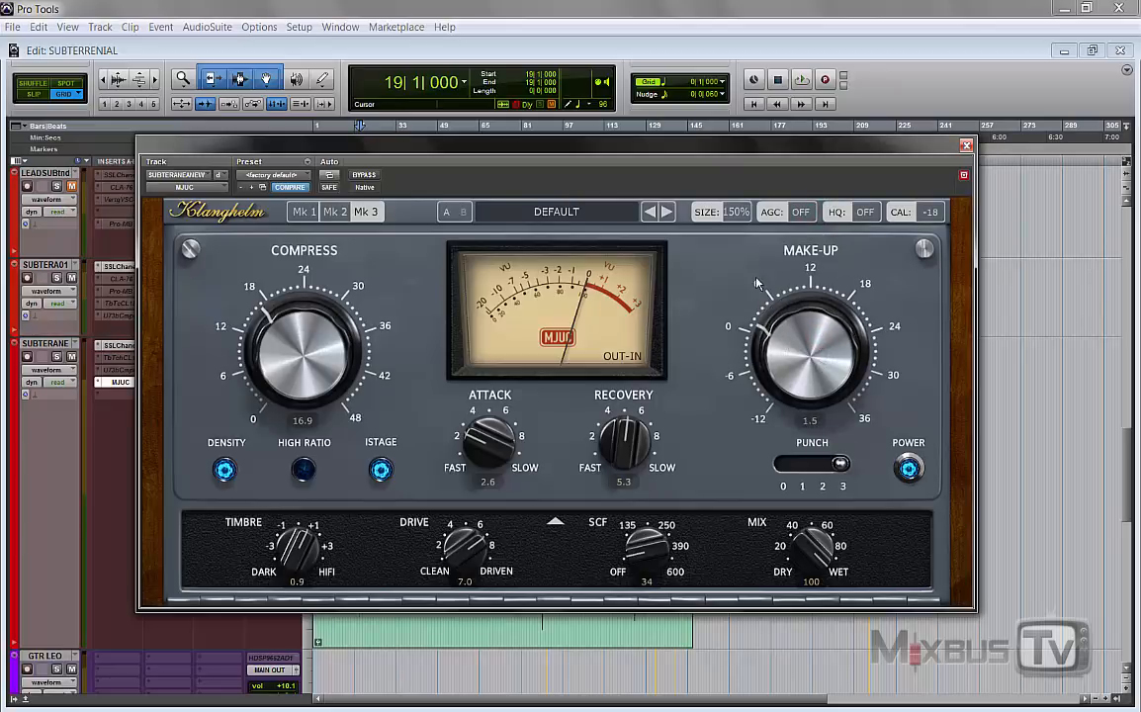
{"action": "left_click", "coordinate": [864, 210]}
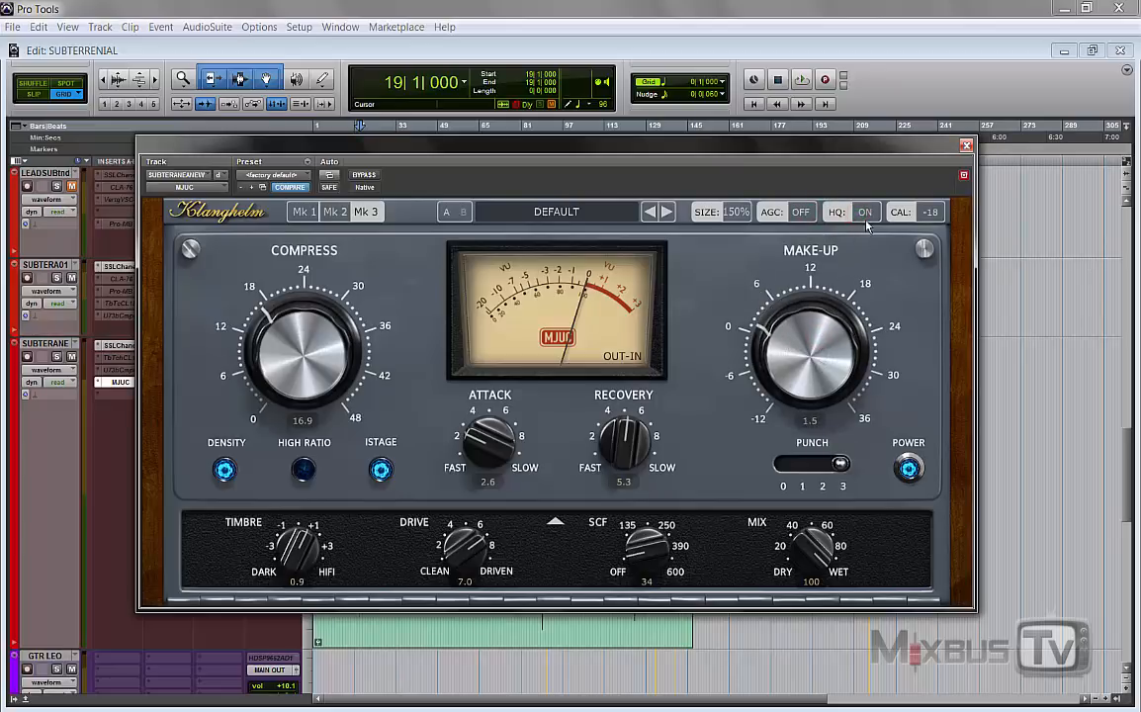
{"action": "mouse_move", "coordinate": [871, 261]}
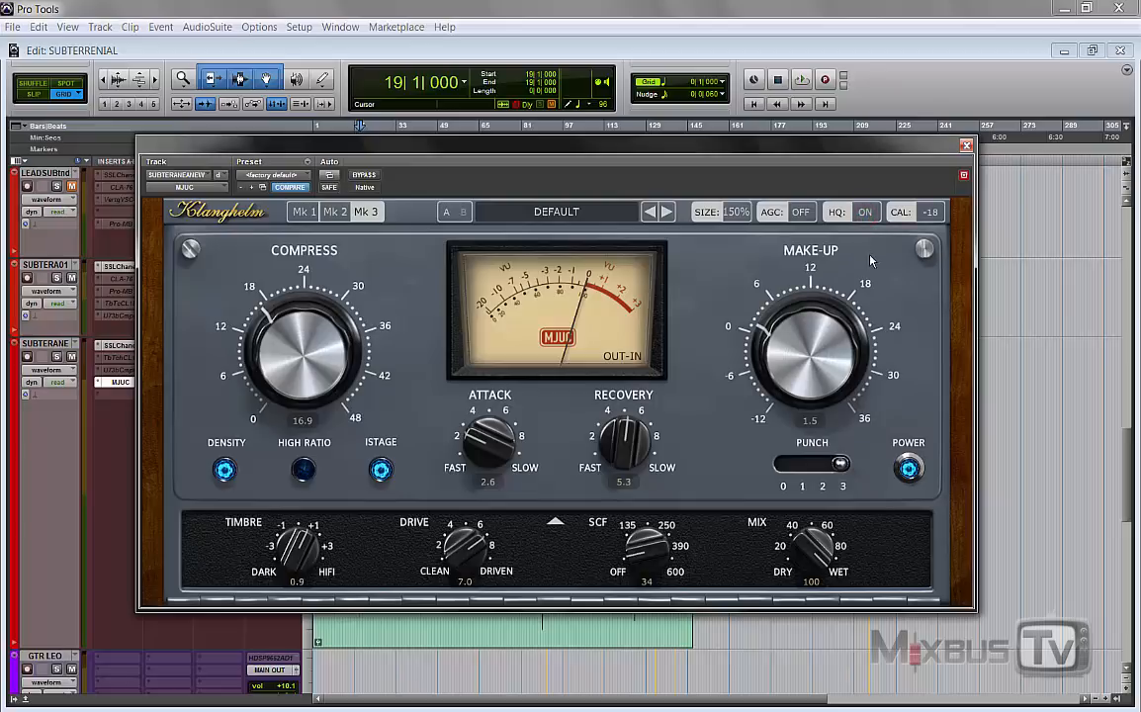
{"action": "mouse_move", "coordinate": [920, 235]}
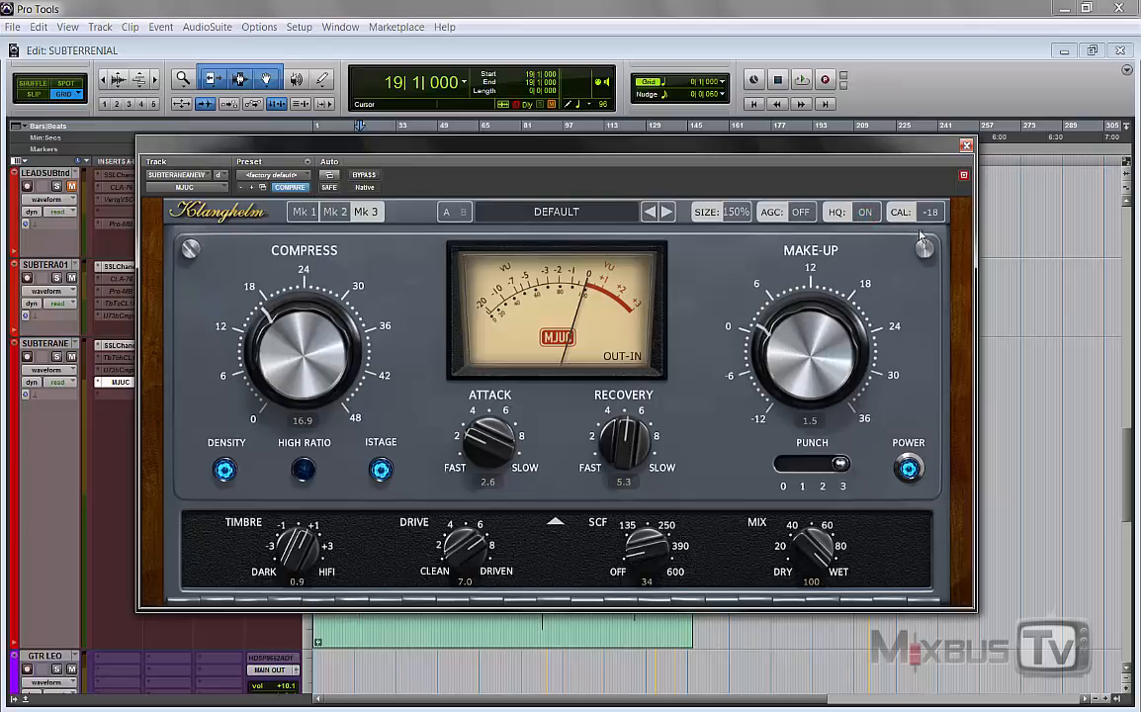
{"action": "mouse_move", "coordinate": [902, 288]}
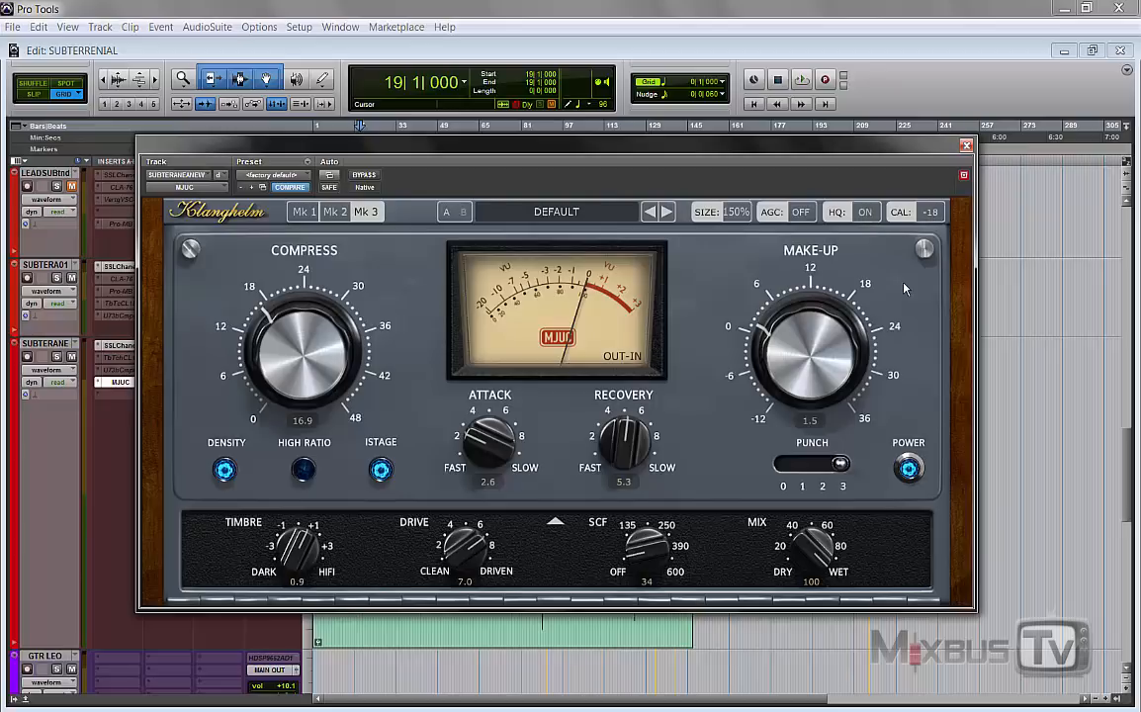
{"action": "mouse_move", "coordinate": [917, 356]}
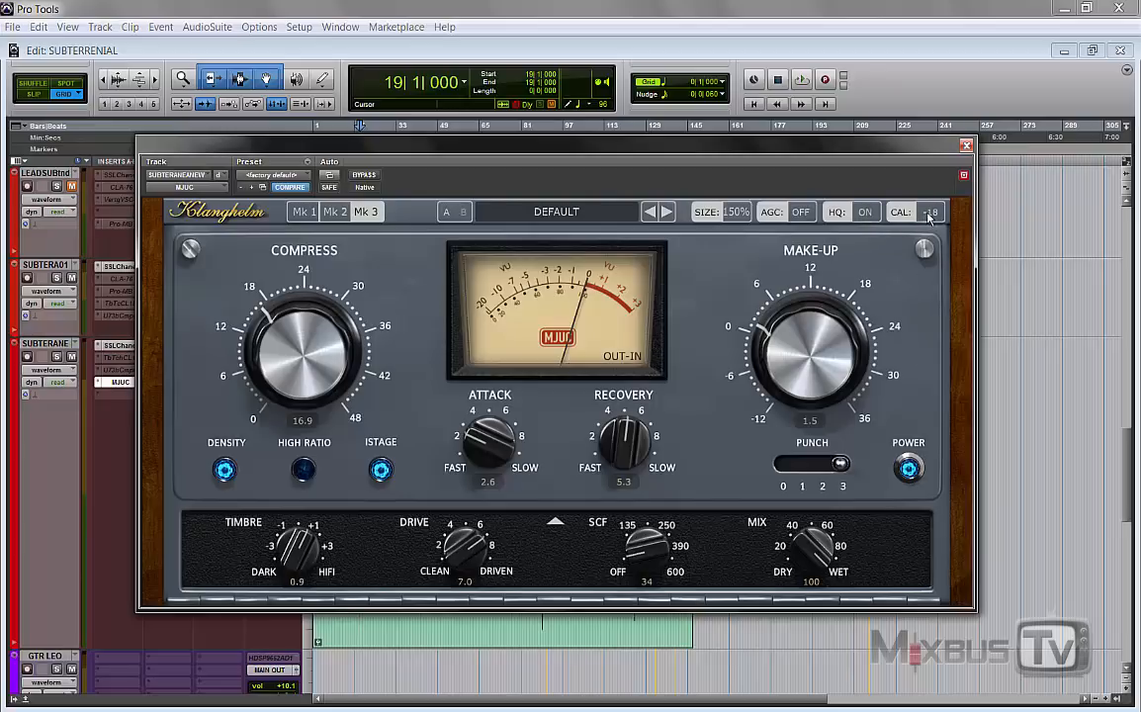
Step: Switch the MJUC meter from OUT-IN to GR gain-reduction display
{"action": "left_click", "coordinate": [621, 356]}
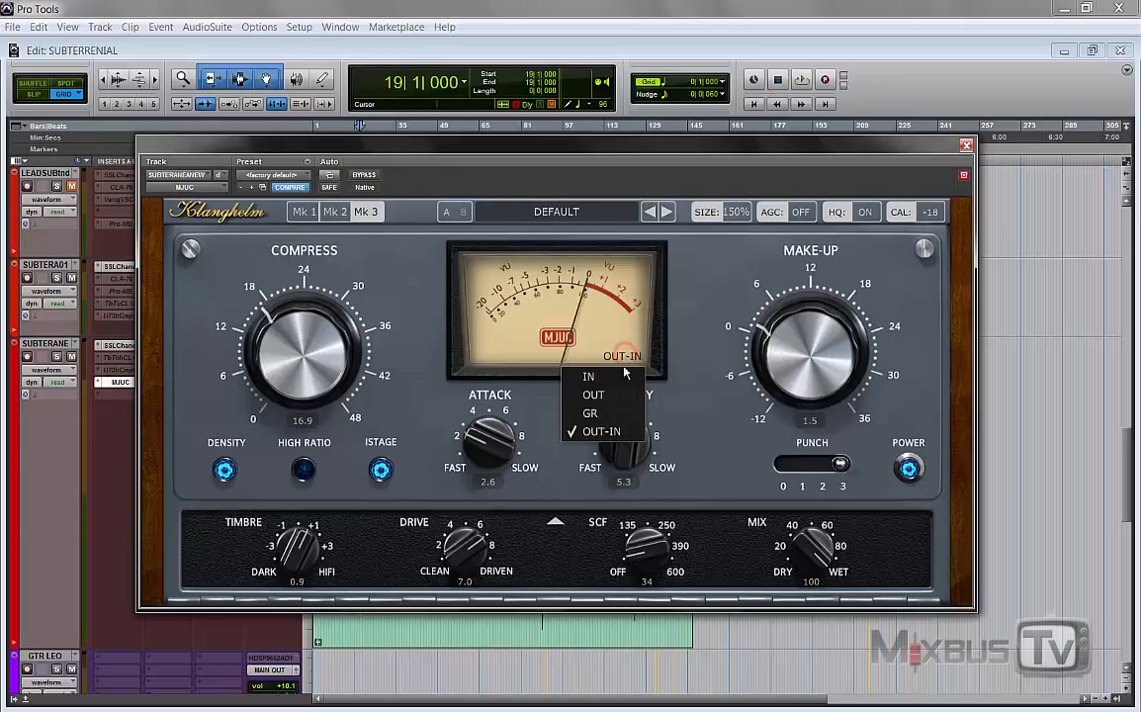
{"action": "left_click", "coordinate": [589, 376]}
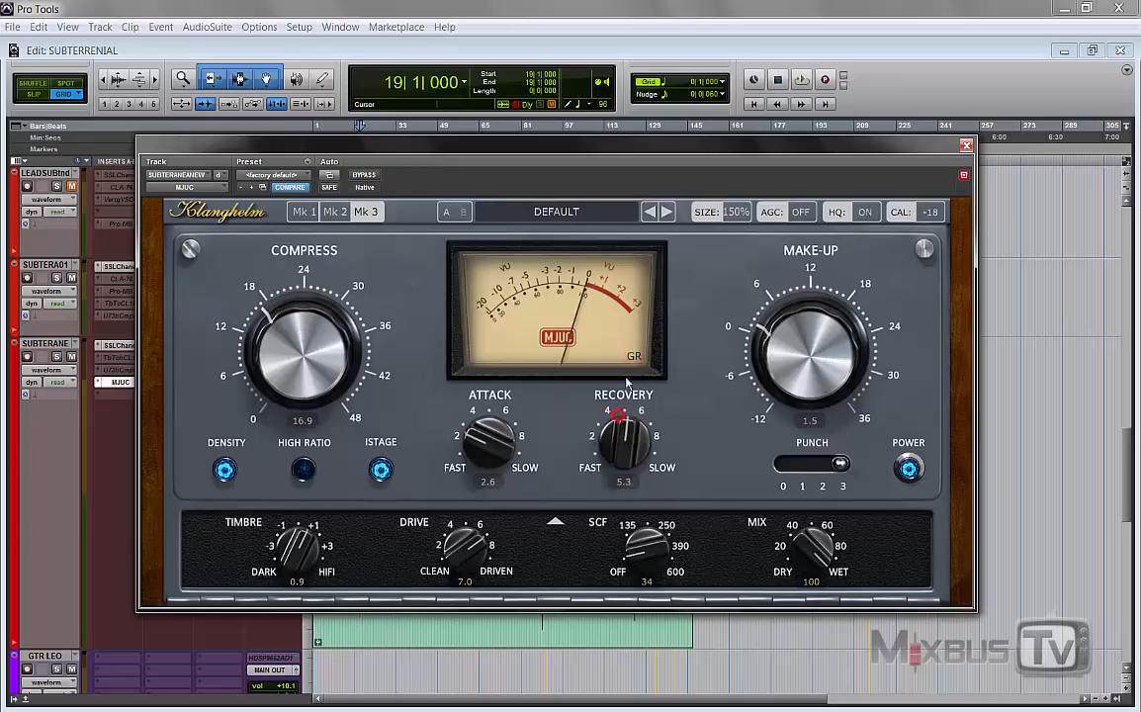
{"action": "left_click", "coordinate": [633, 356]}
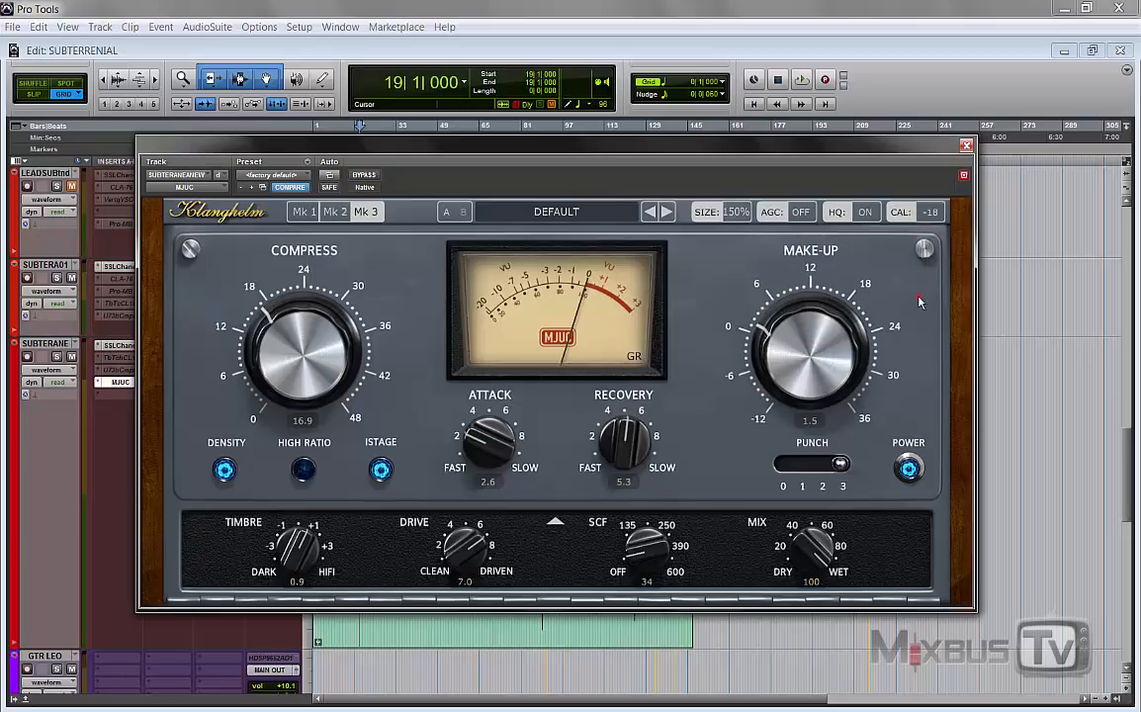
{"action": "mouse_move", "coordinate": [724, 360]}
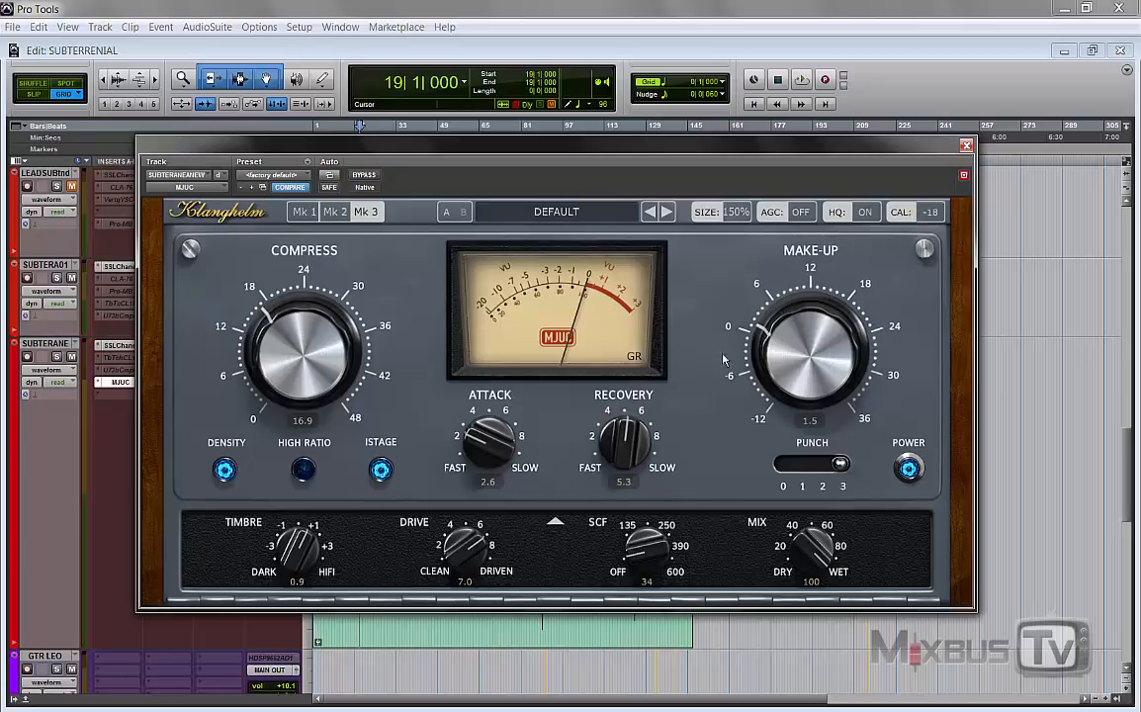
{"action": "mouse_move", "coordinate": [692, 396]}
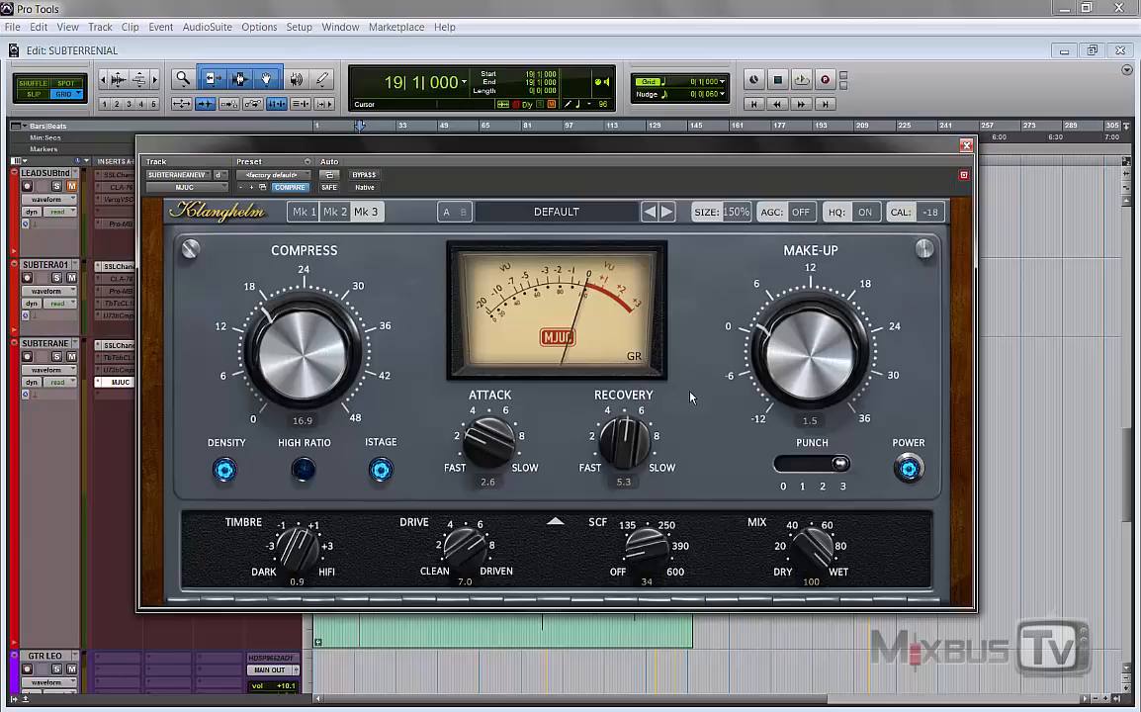
Step: Glance at the Mk1 layout, return to Mk3 and pick a different interface size percentage
{"action": "left_click", "coordinate": [337, 210]}
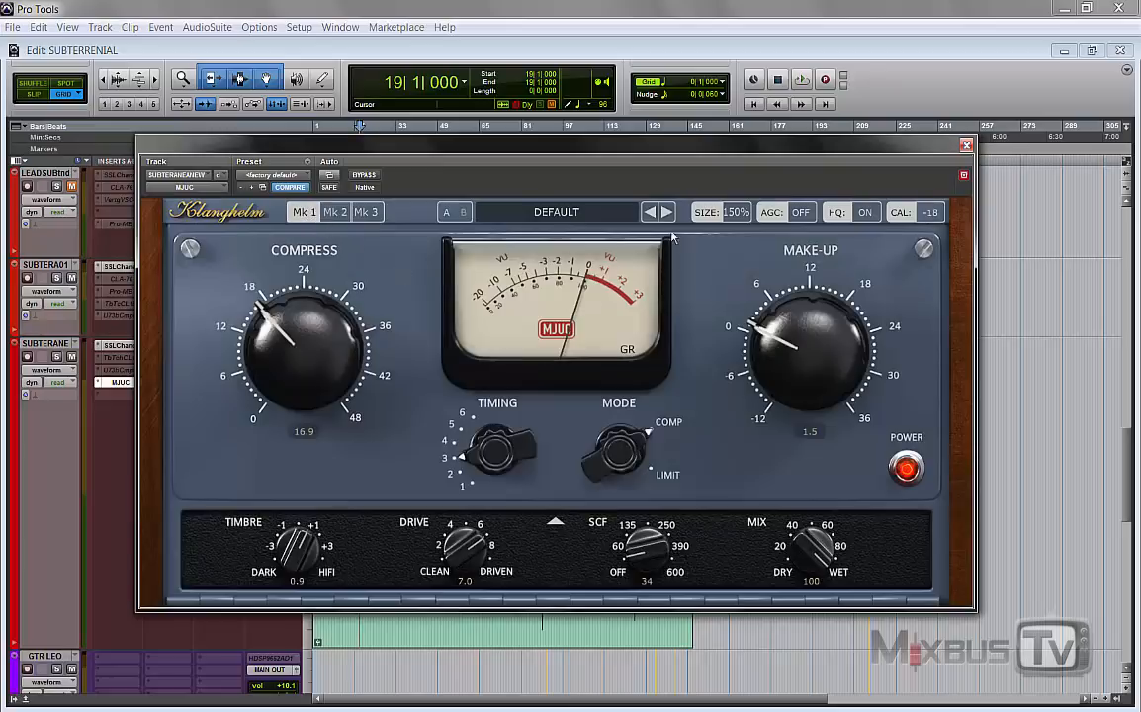
{"action": "left_click", "coordinate": [334, 210]}
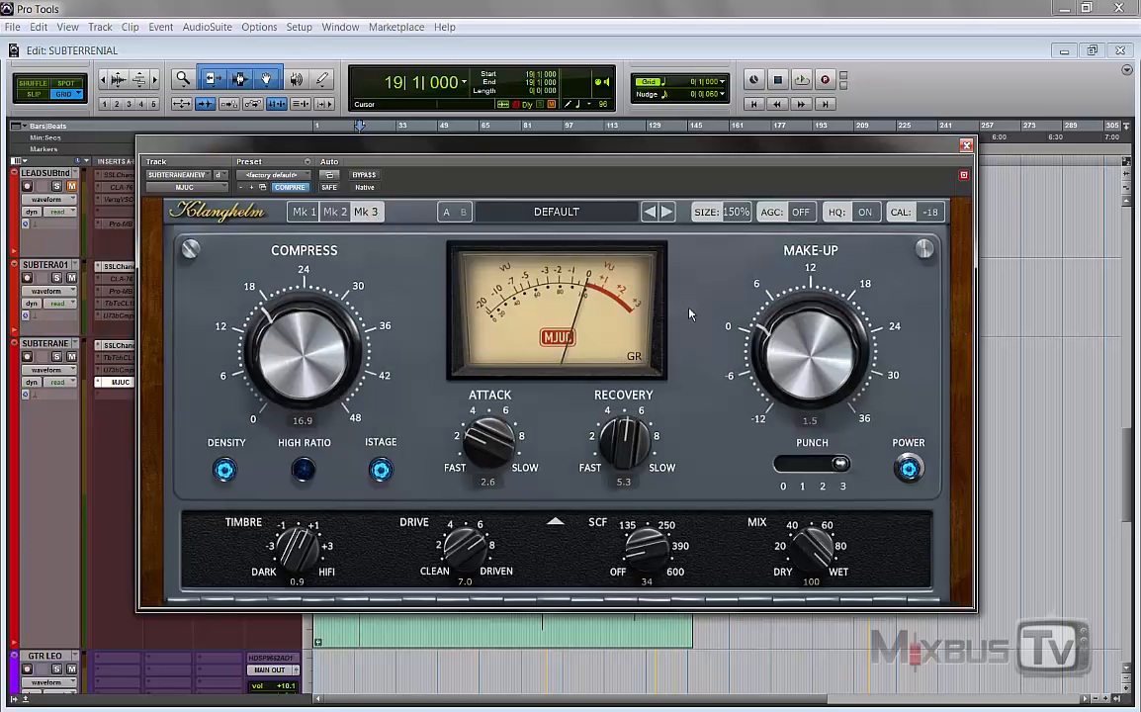
{"action": "mouse_move", "coordinate": [700, 328]}
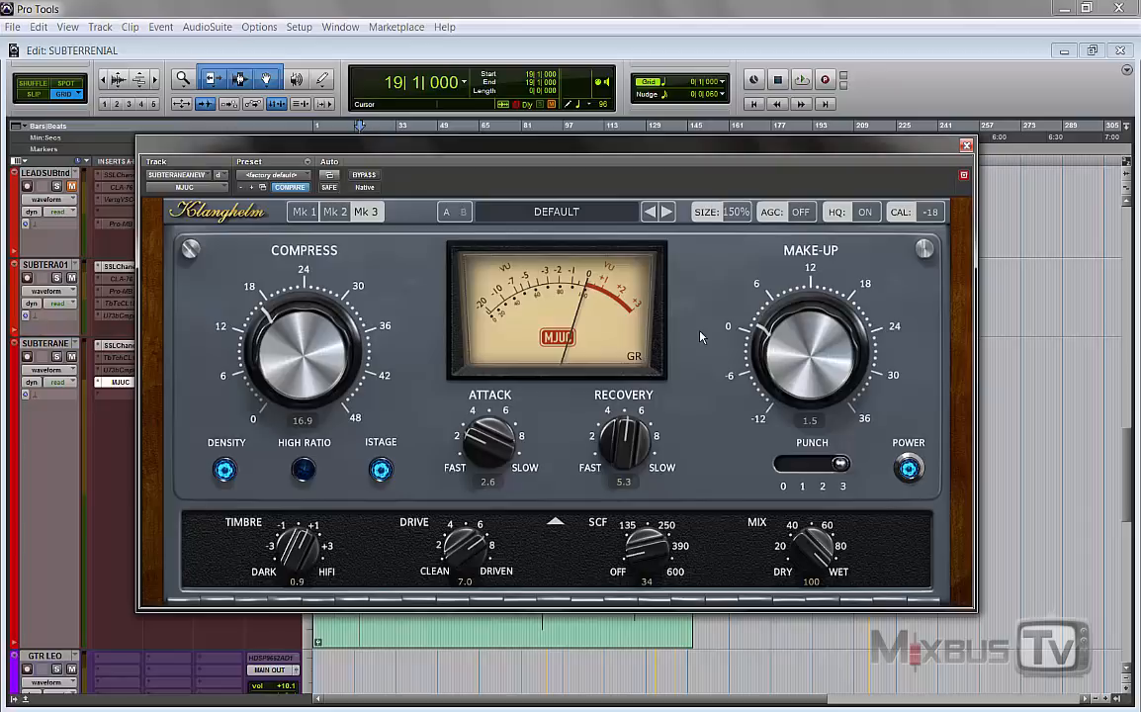
{"action": "left_click", "coordinate": [732, 210]}
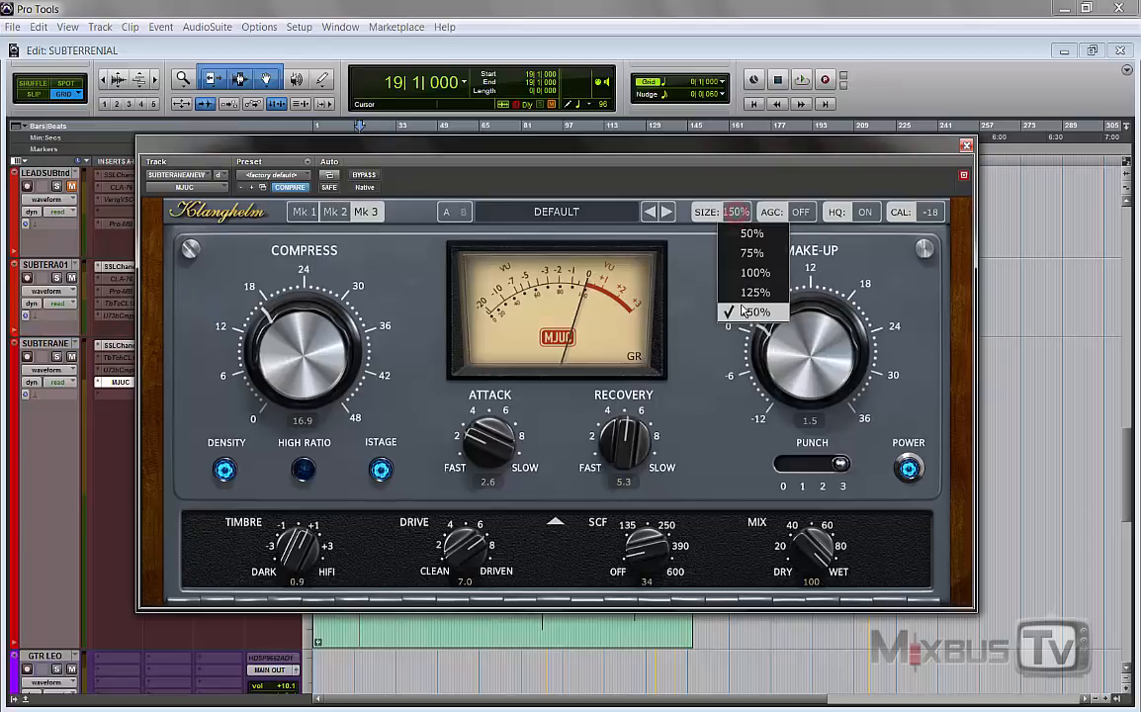
{"action": "left_click", "coordinate": [755, 293]}
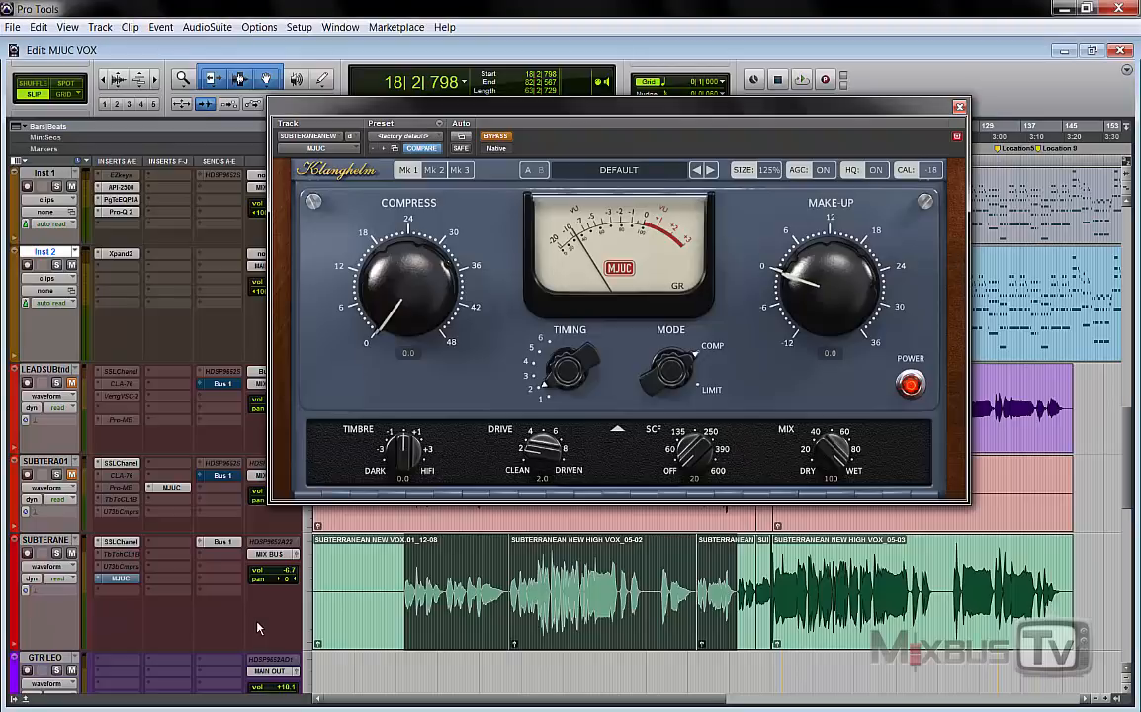
{"action": "mouse_move", "coordinate": [479, 253]}
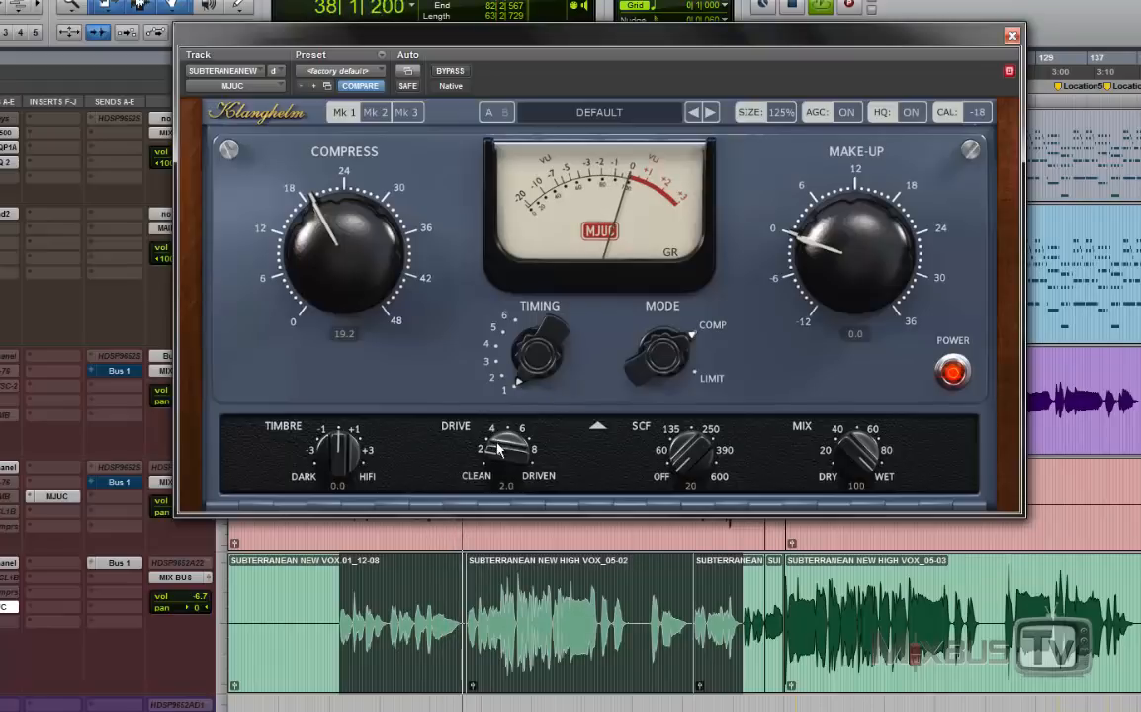
Step: On the vocal Mk1, push drive then darken timbre to about -5.0 with make-up near 1.1
{"action": "left_click_drag", "start_coordinate": [341, 451], "coordinate": [340, 439]}
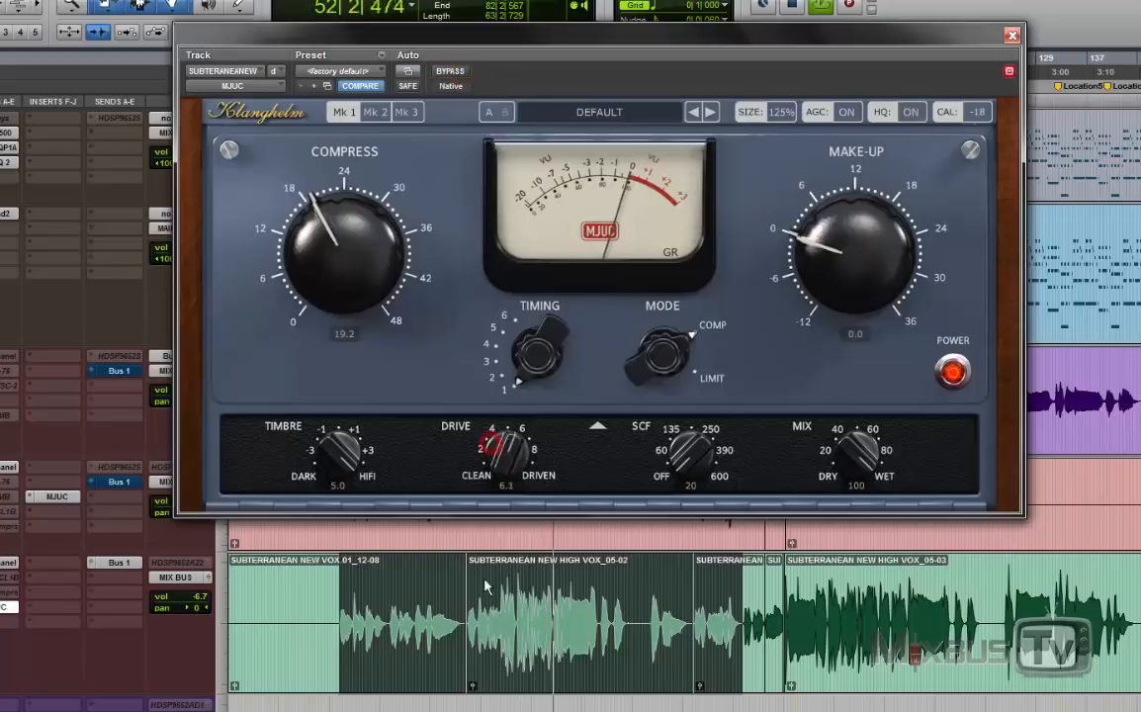
{"action": "left_click_drag", "start_coordinate": [846, 228], "coordinate": [846, 261]}
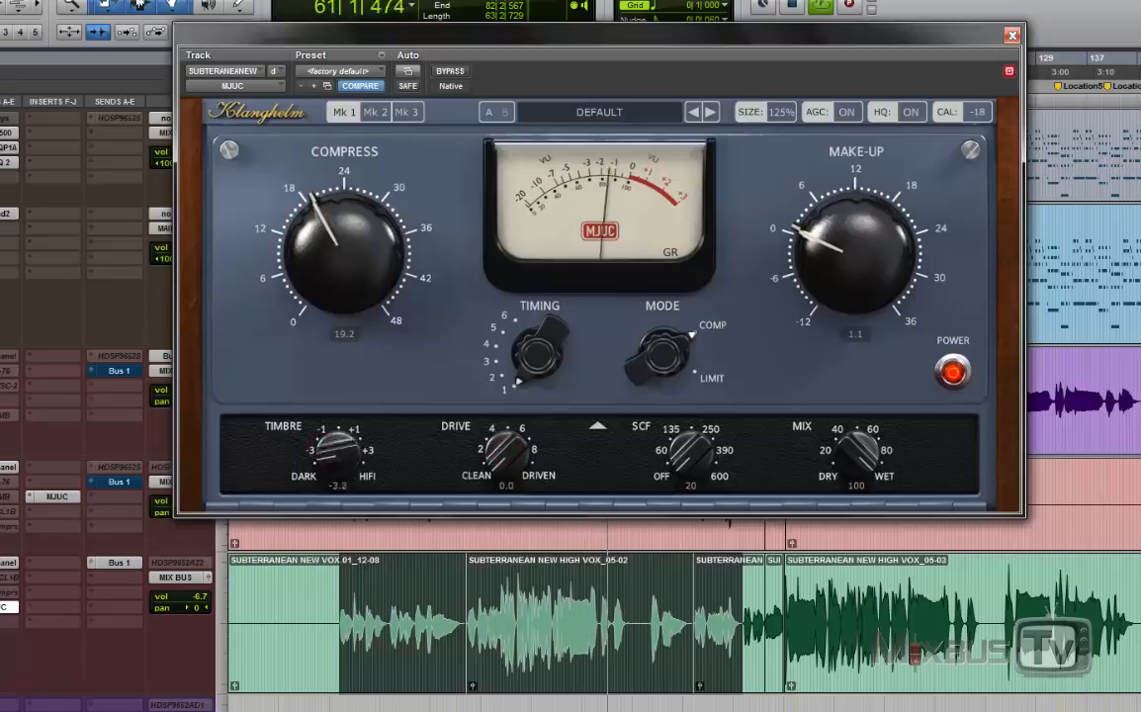
{"action": "left_click_drag", "start_coordinate": [337, 451], "coordinate": [336, 465]}
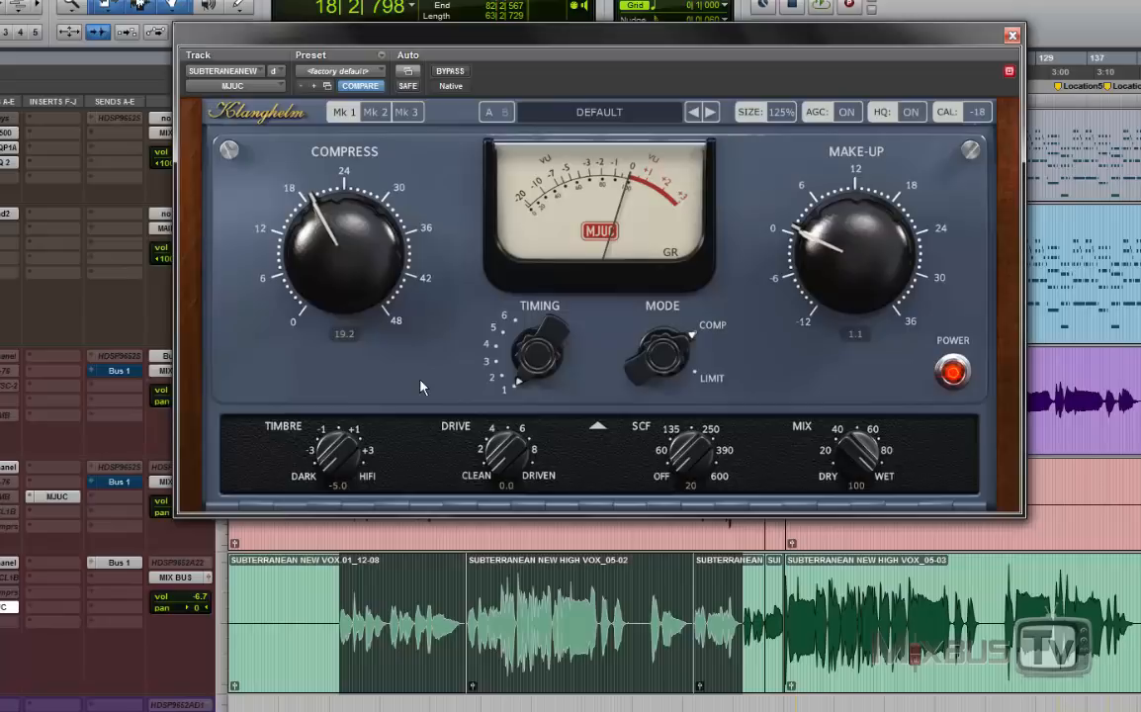
{"action": "mouse_move", "coordinate": [424, 332]}
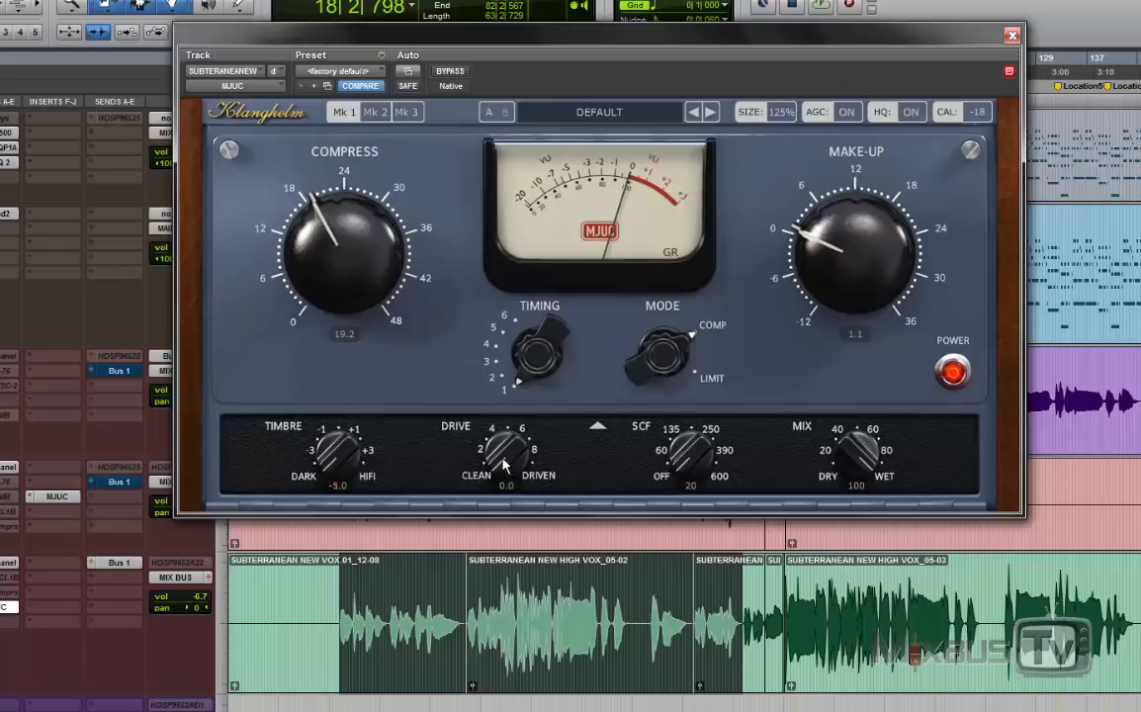
{"action": "mouse_move", "coordinate": [633, 439]}
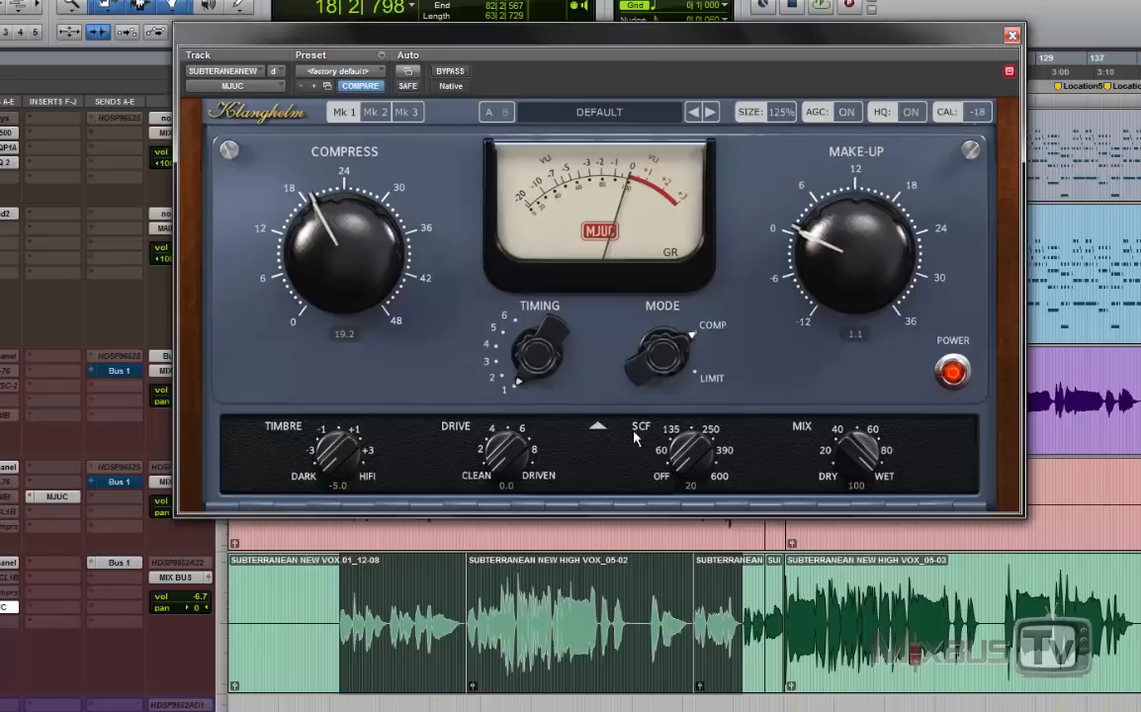
{"action": "mouse_move", "coordinate": [530, 578]}
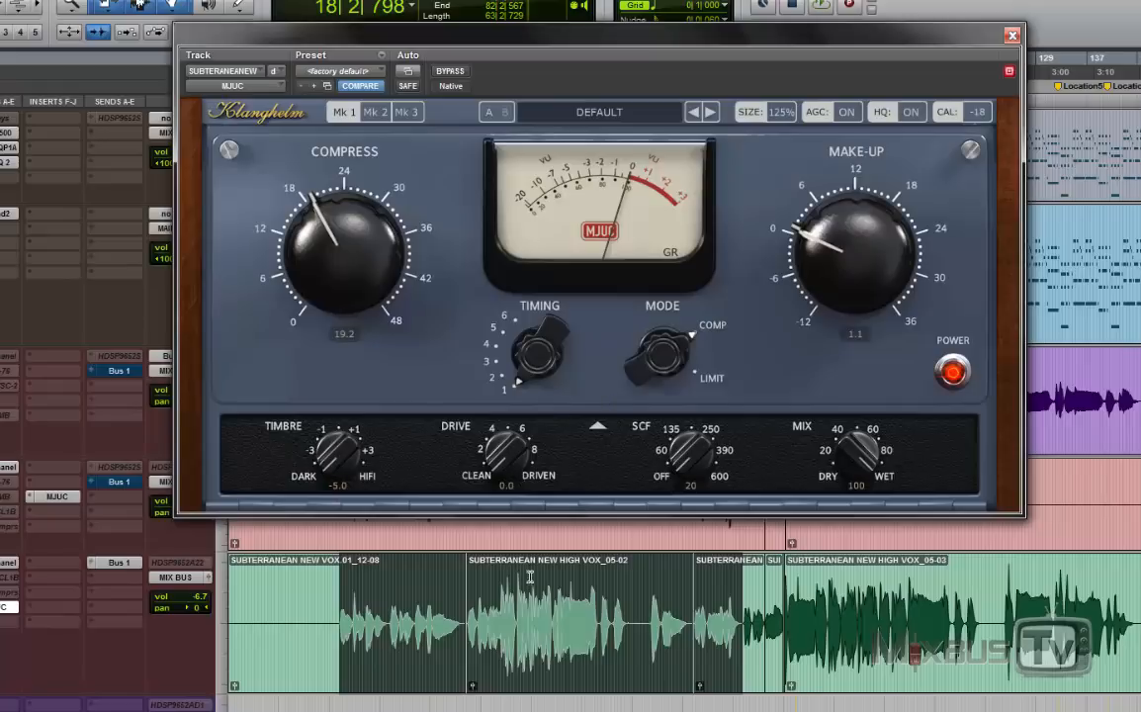
Step: Switch the vocal MJUC to Mk2 with compression about 22.7, drive at 15.0 and timbre 2.5
{"action": "left_click", "coordinate": [376, 111]}
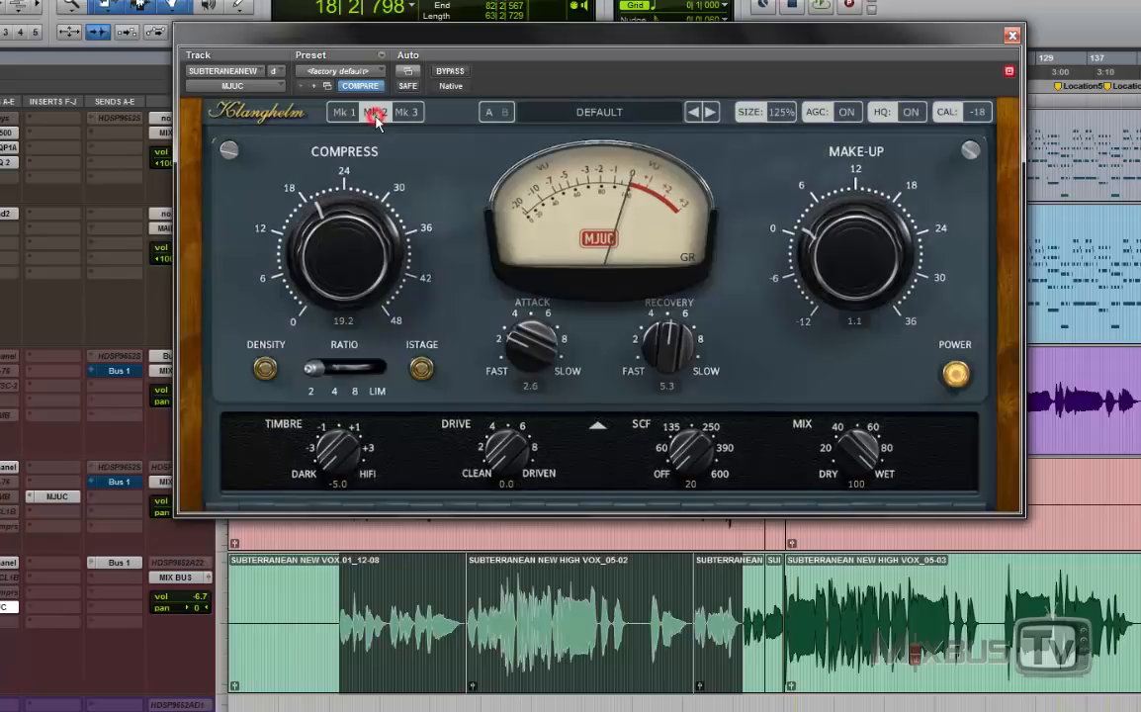
{"action": "left_click", "coordinate": [376, 110]}
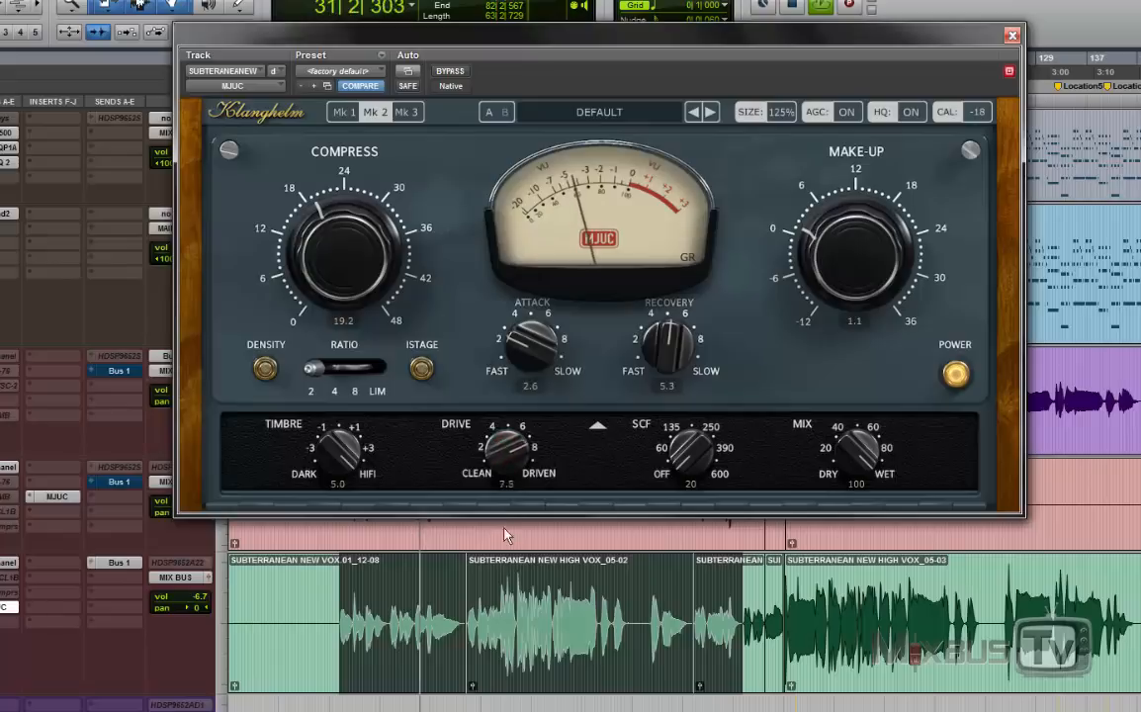
{"action": "left_click_drag", "start_coordinate": [506, 451], "coordinate": [495, 465]}
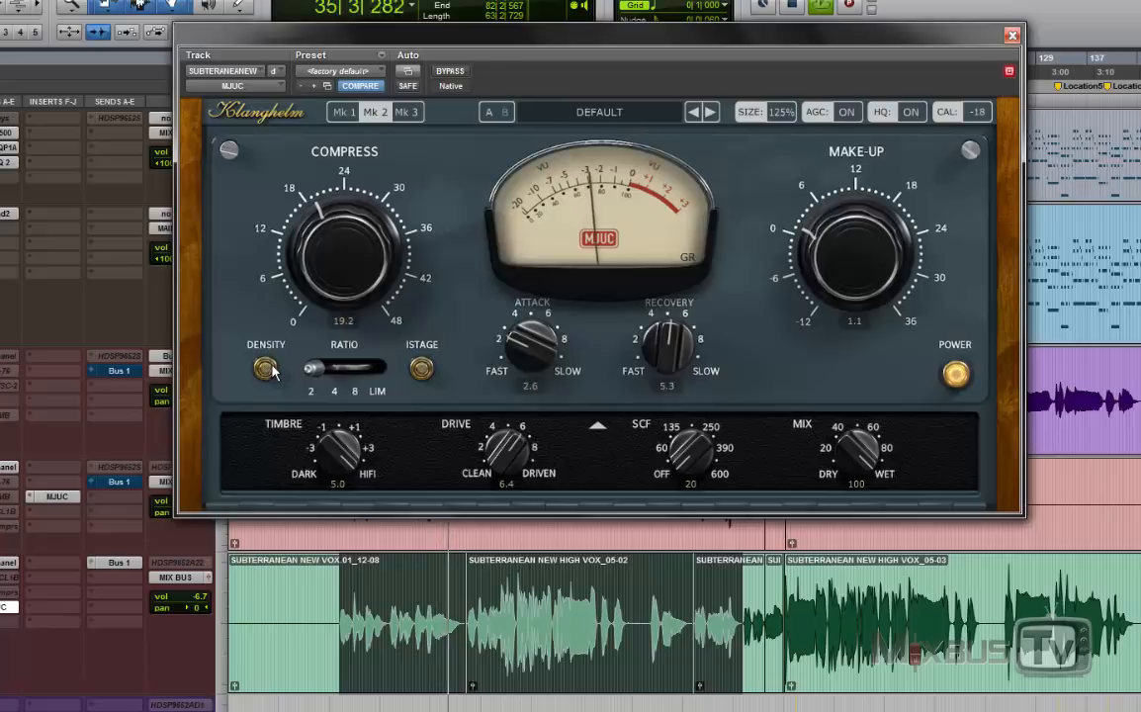
{"action": "left_click", "coordinate": [265, 368]}
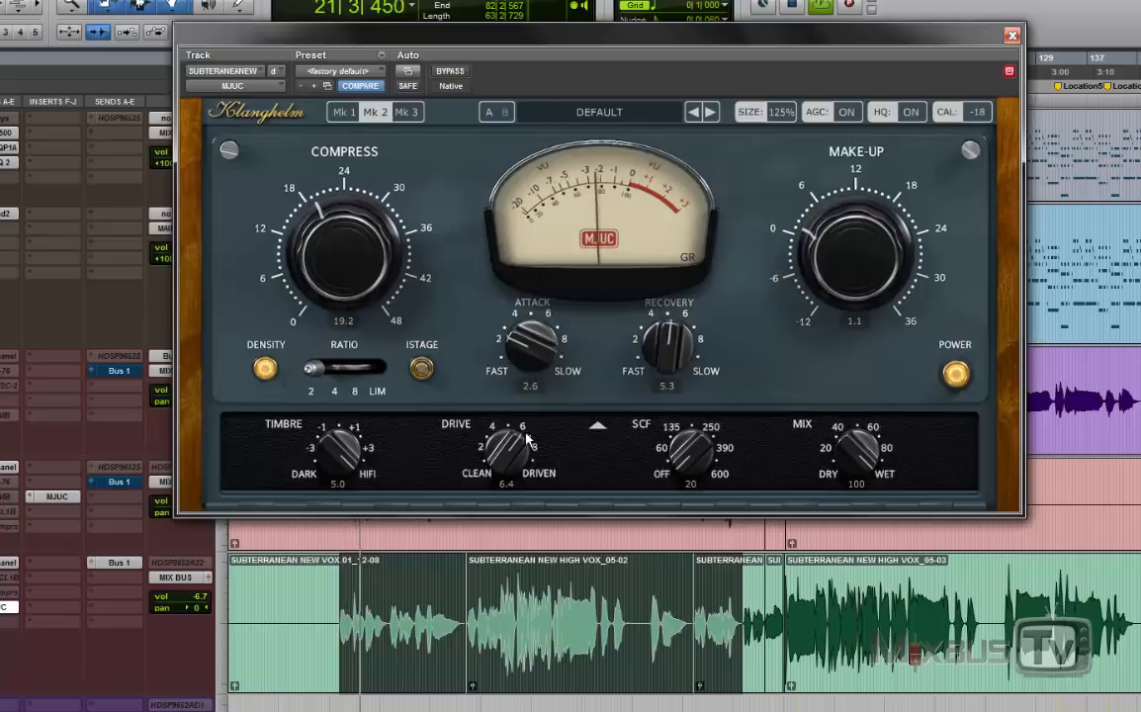
{"action": "left_click", "coordinate": [265, 368]}
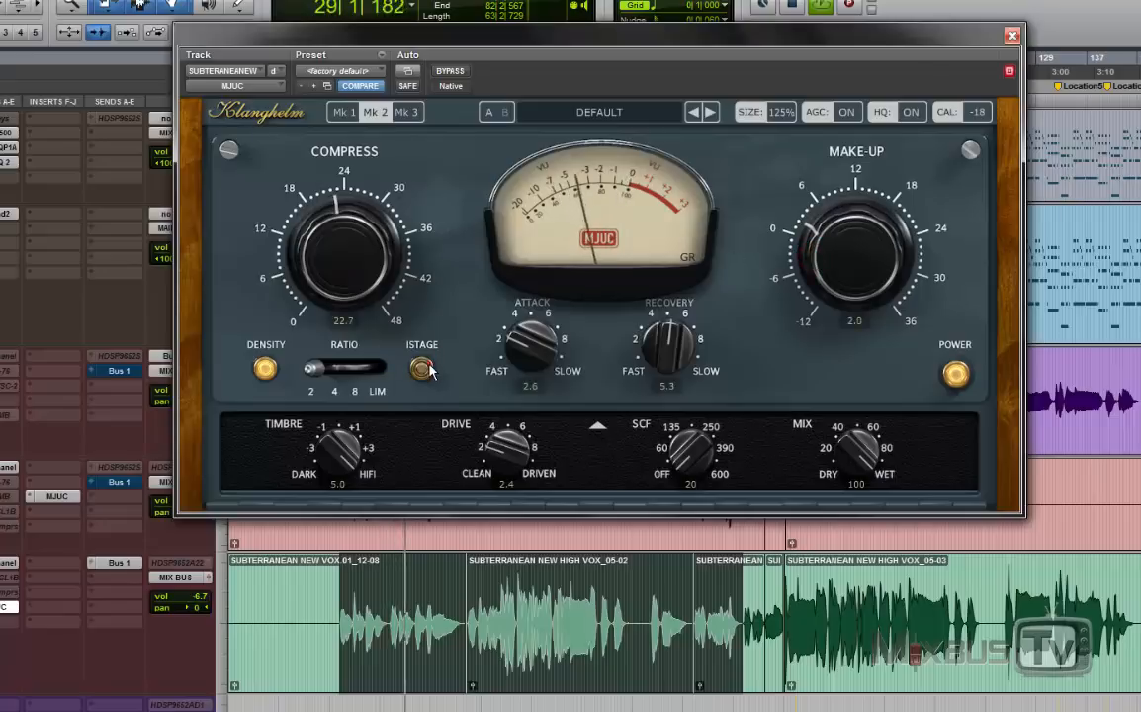
{"action": "left_click", "coordinate": [421, 368]}
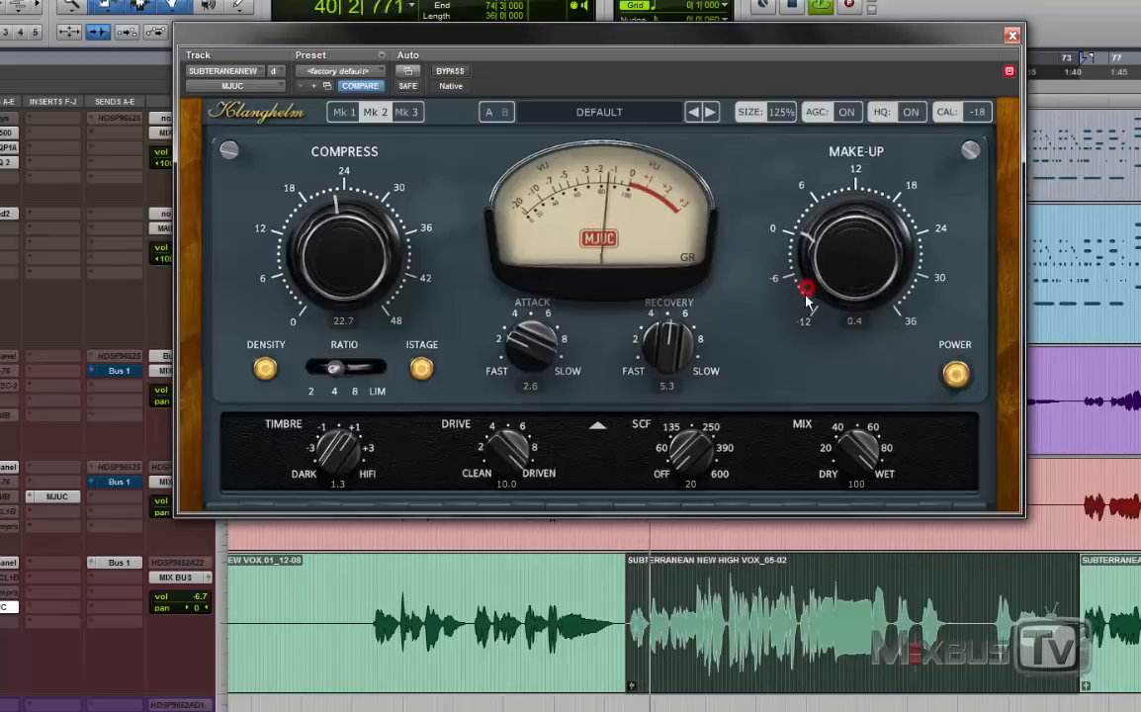
Step: Lower the make-up gain to about -2.2 dB
{"action": "left_click_drag", "start_coordinate": [807, 293], "coordinate": [820, 306]}
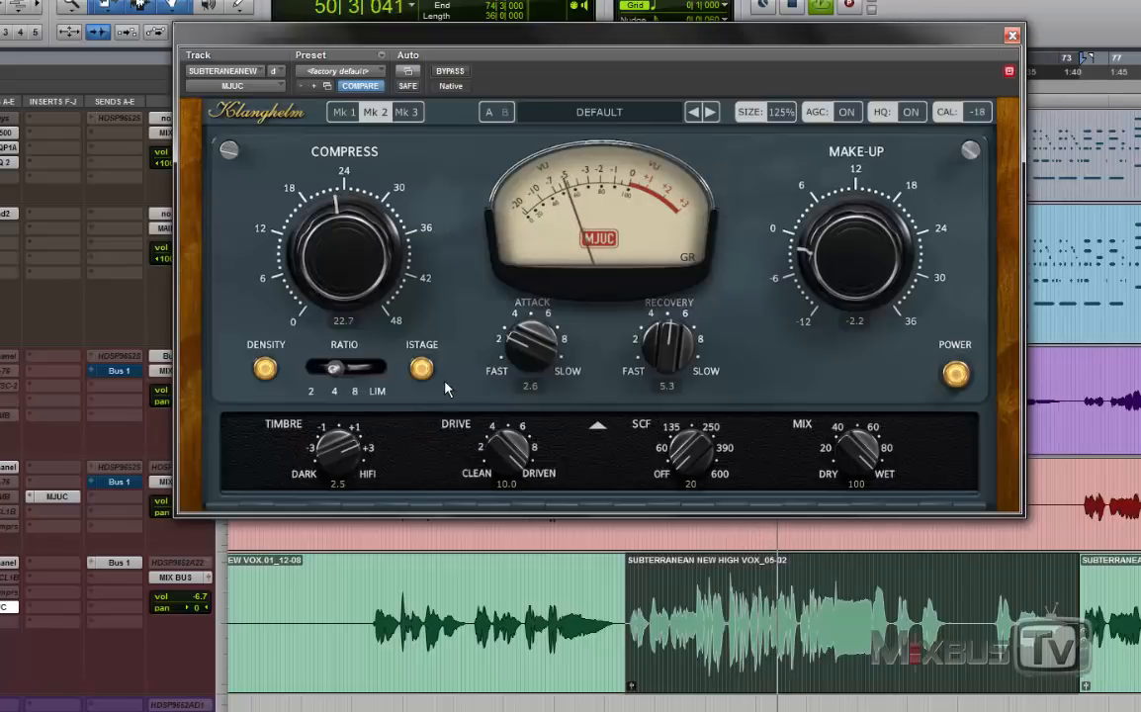
Step: Compare bypassed vs. compressed, then set drive to about 8 with timbre centred
{"action": "left_click", "coordinate": [451, 71]}
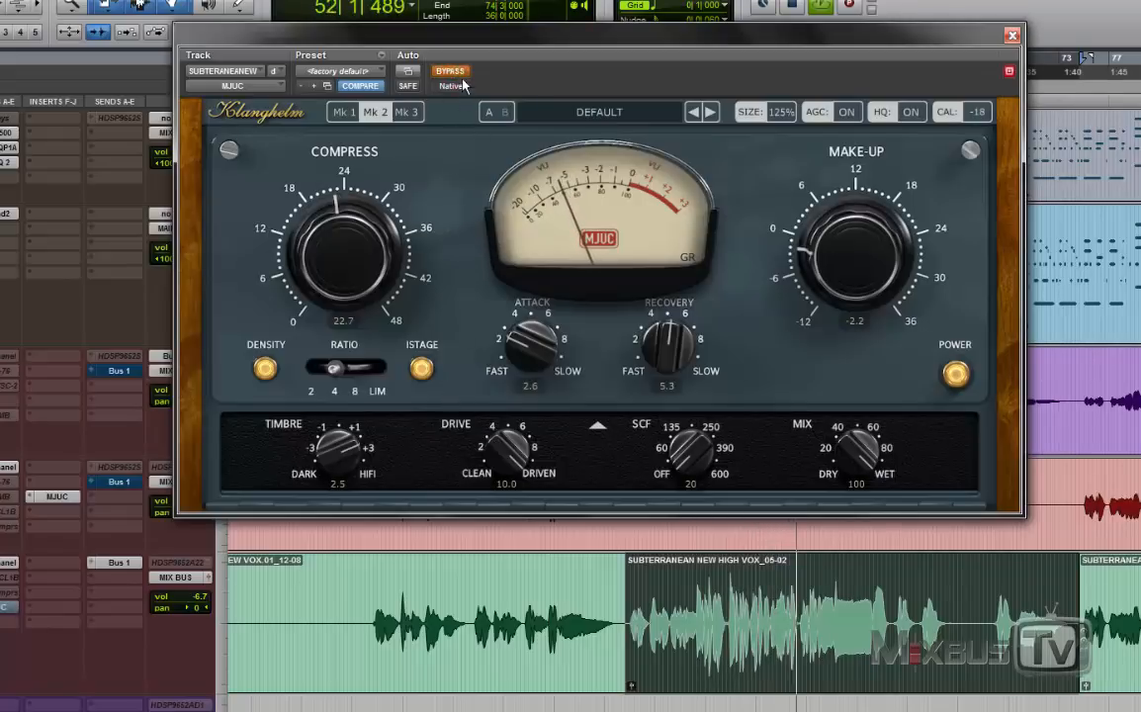
{"action": "left_click", "coordinate": [451, 71]}
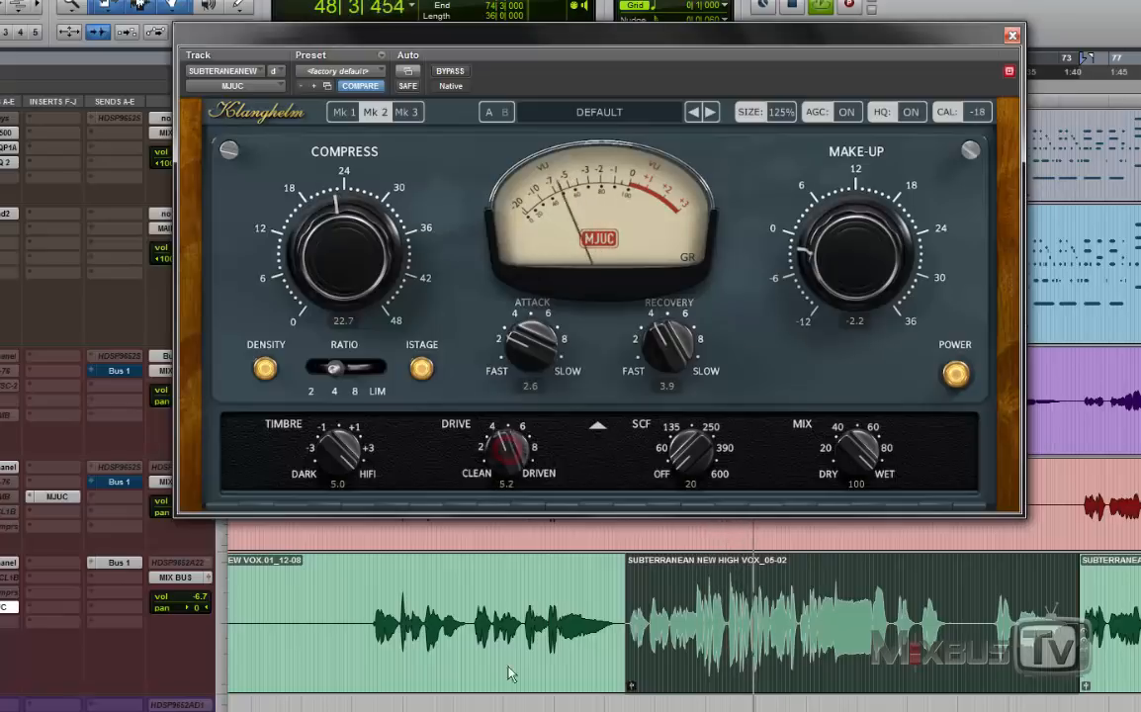
{"action": "left_click_drag", "start_coordinate": [505, 451], "coordinate": [511, 435]}
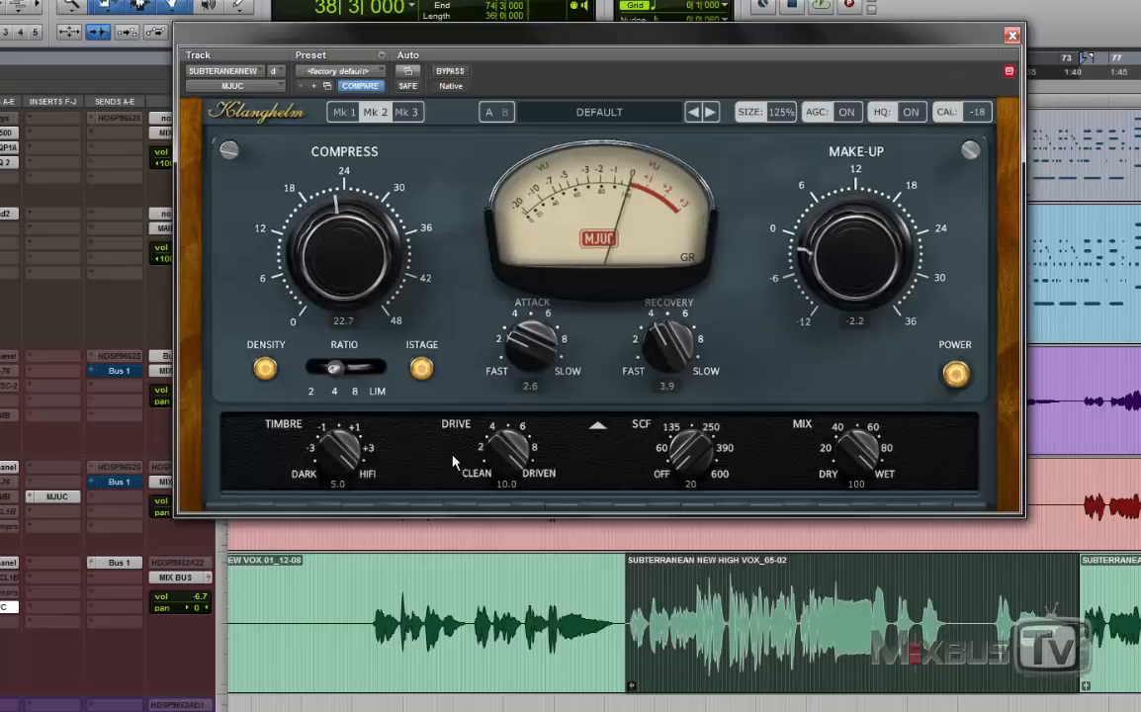
{"action": "mouse_move", "coordinate": [434, 451]}
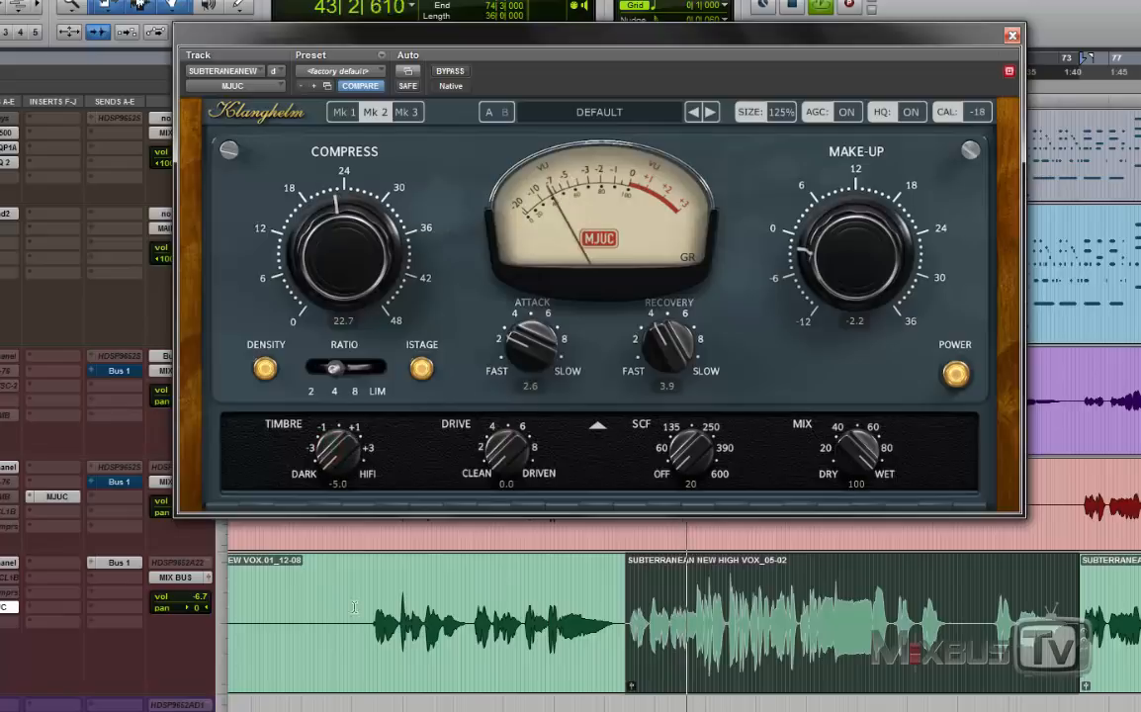
{"action": "left_click_drag", "start_coordinate": [506, 455], "coordinate": [506, 459]}
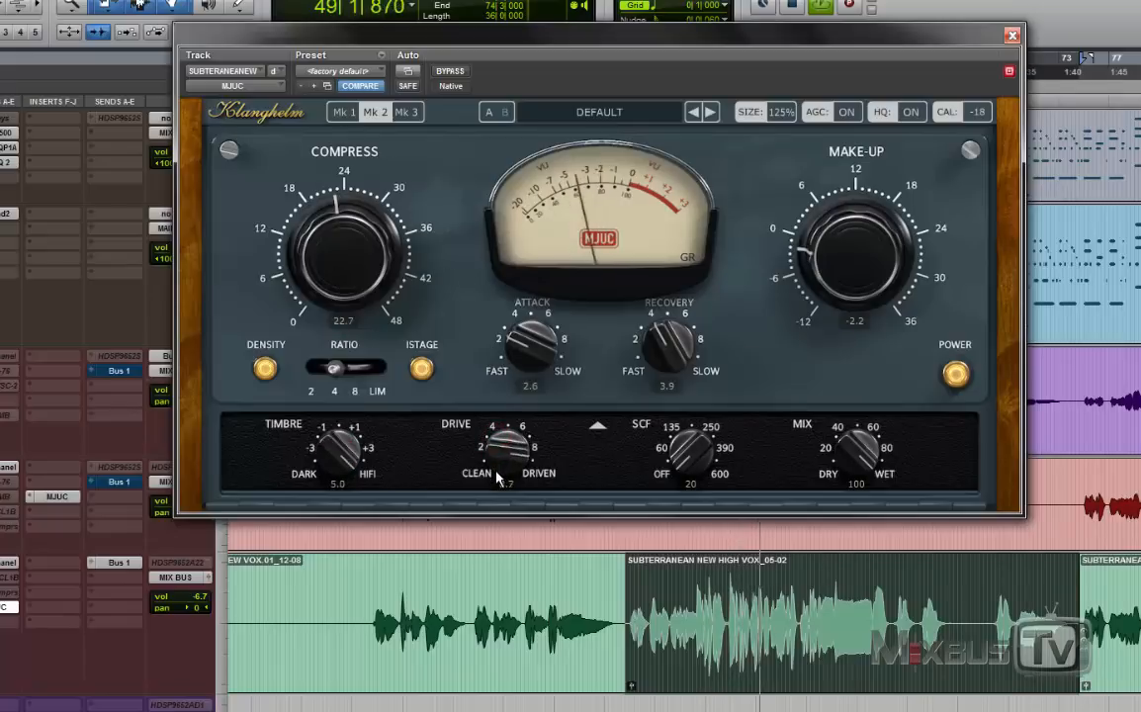
{"action": "left_click_drag", "start_coordinate": [510, 451], "coordinate": [553, 423]}
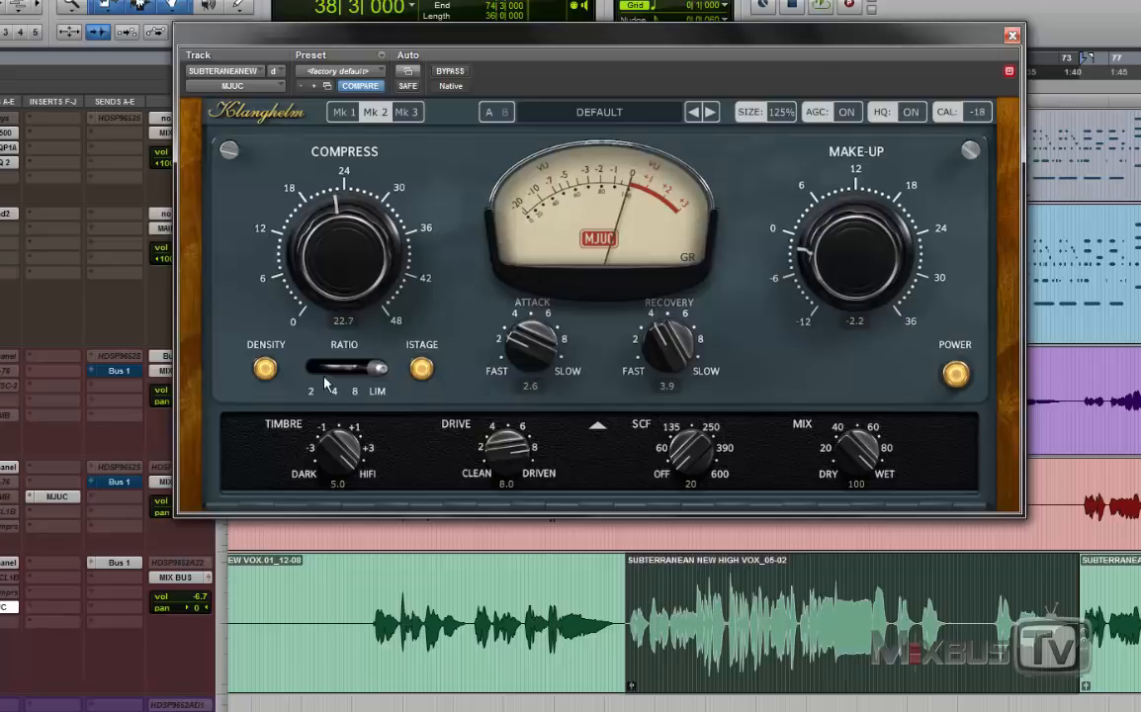
{"action": "mouse_move", "coordinate": [413, 433]}
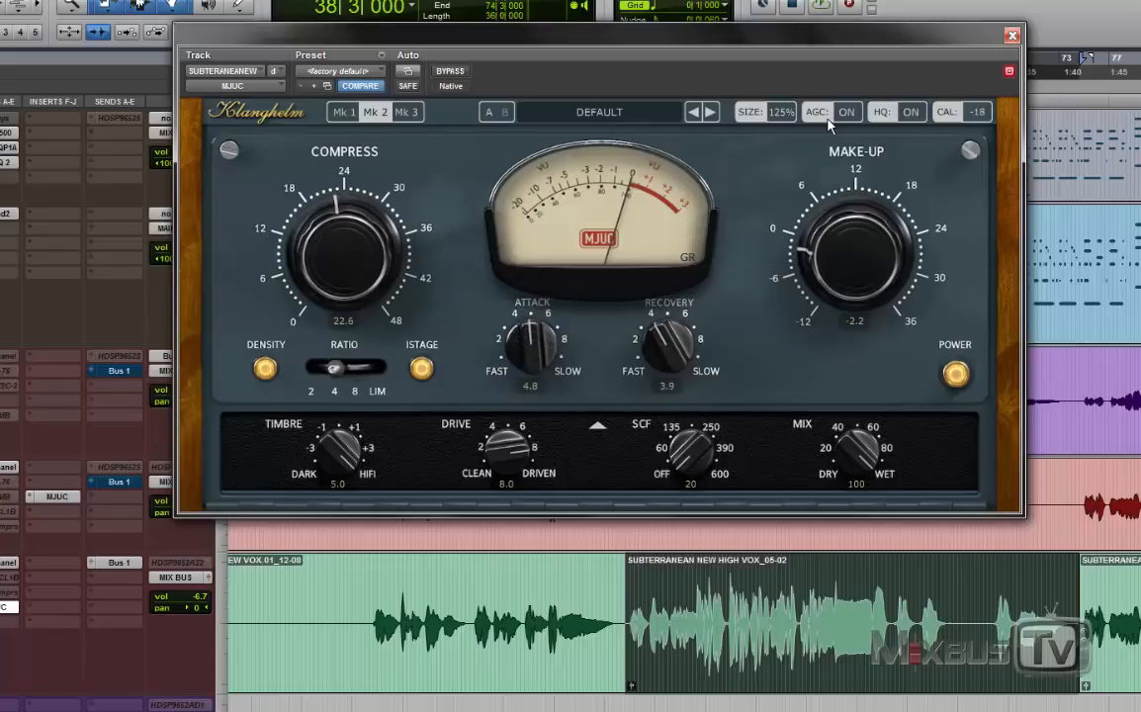
{"action": "mouse_move", "coordinate": [788, 253]}
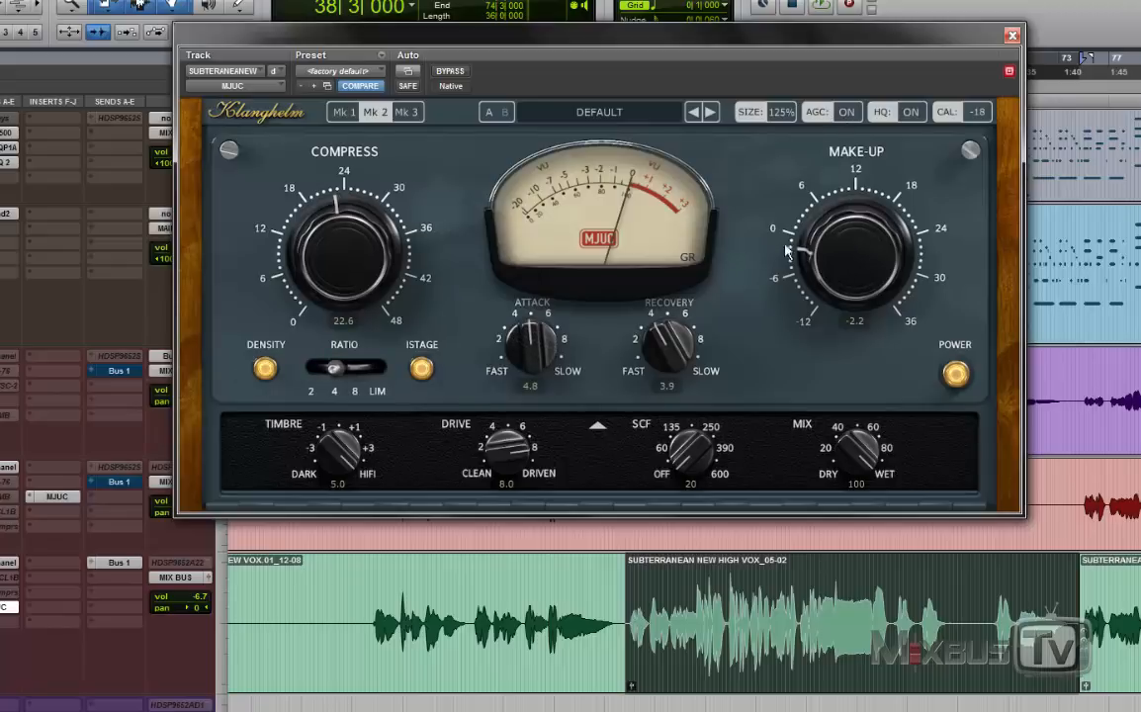
{"action": "mouse_move", "coordinate": [376, 281]}
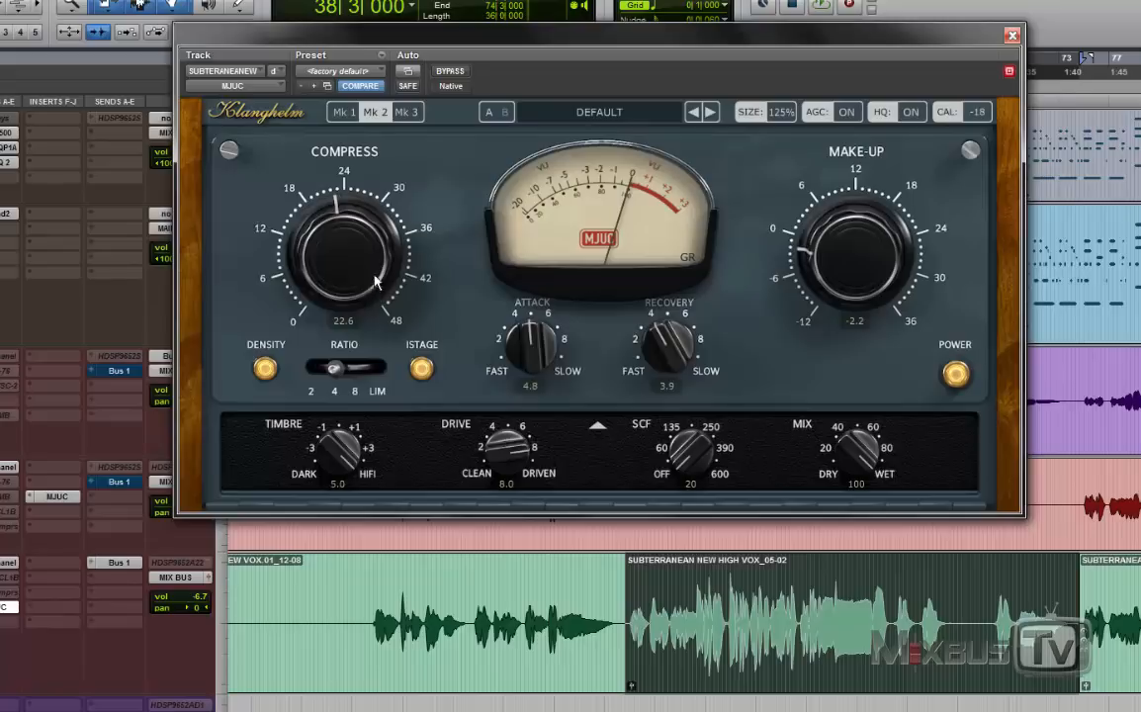
Step: Ease compression to about 18 and bring make-up gain down to about -2.1 dB
{"action": "left_click_drag", "start_coordinate": [344, 253], "coordinate": [336, 293]}
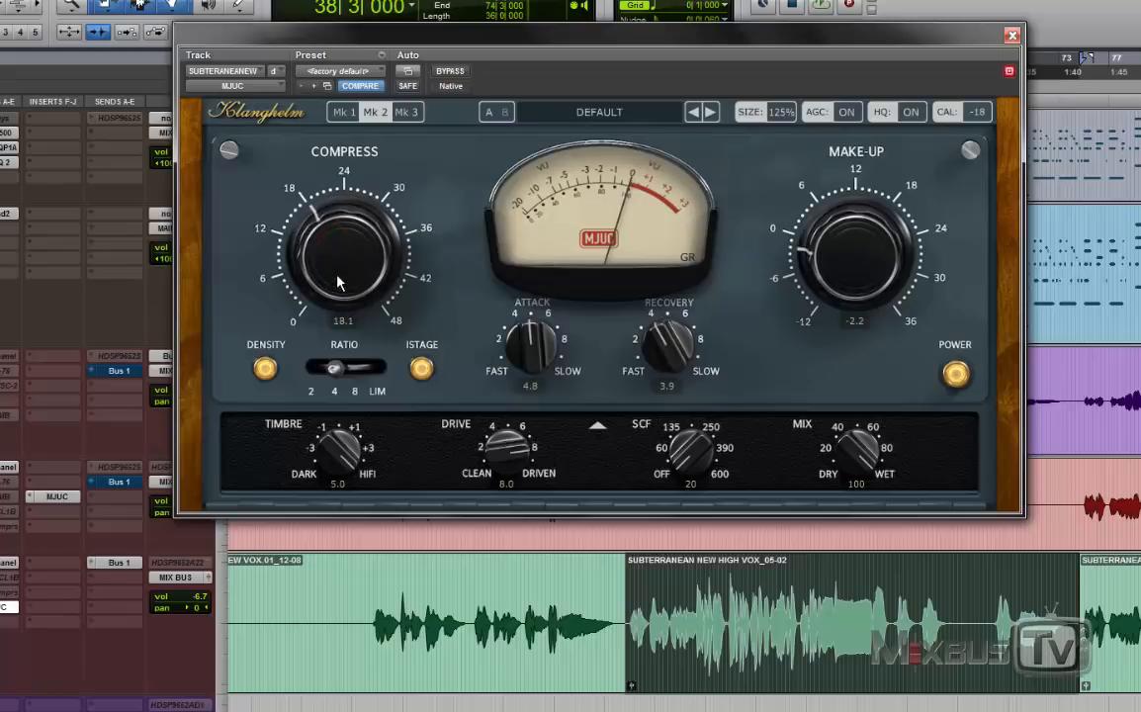
{"action": "mouse_move", "coordinate": [805, 346]}
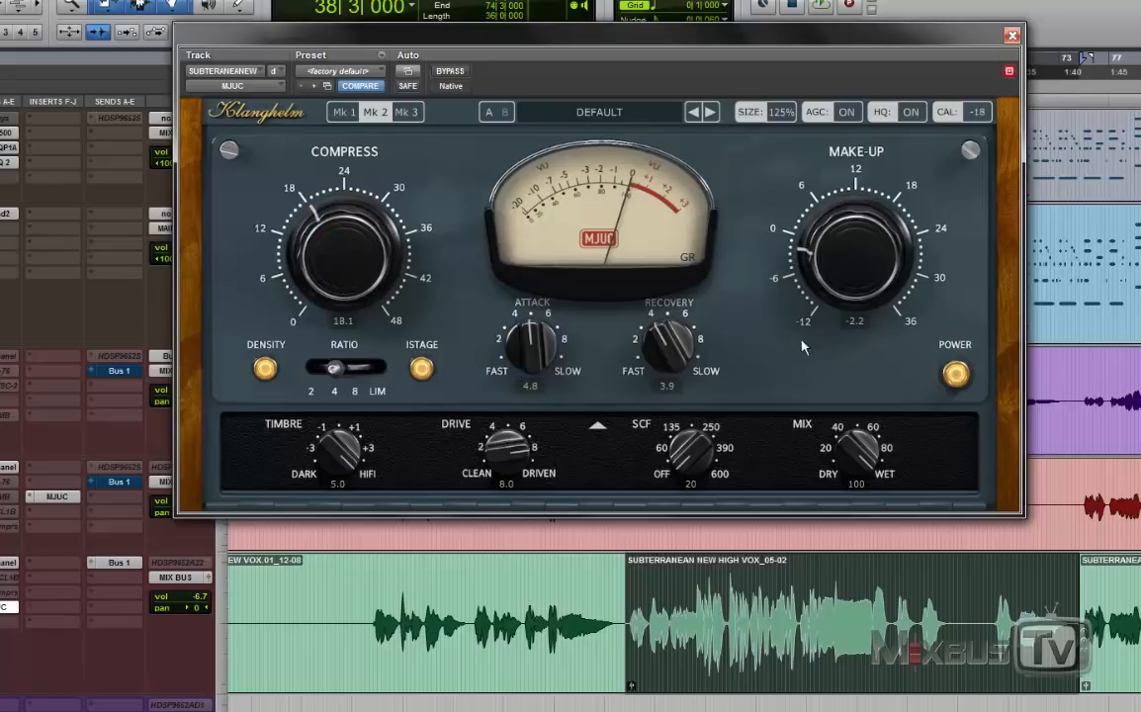
{"action": "mouse_move", "coordinate": [835, 352]}
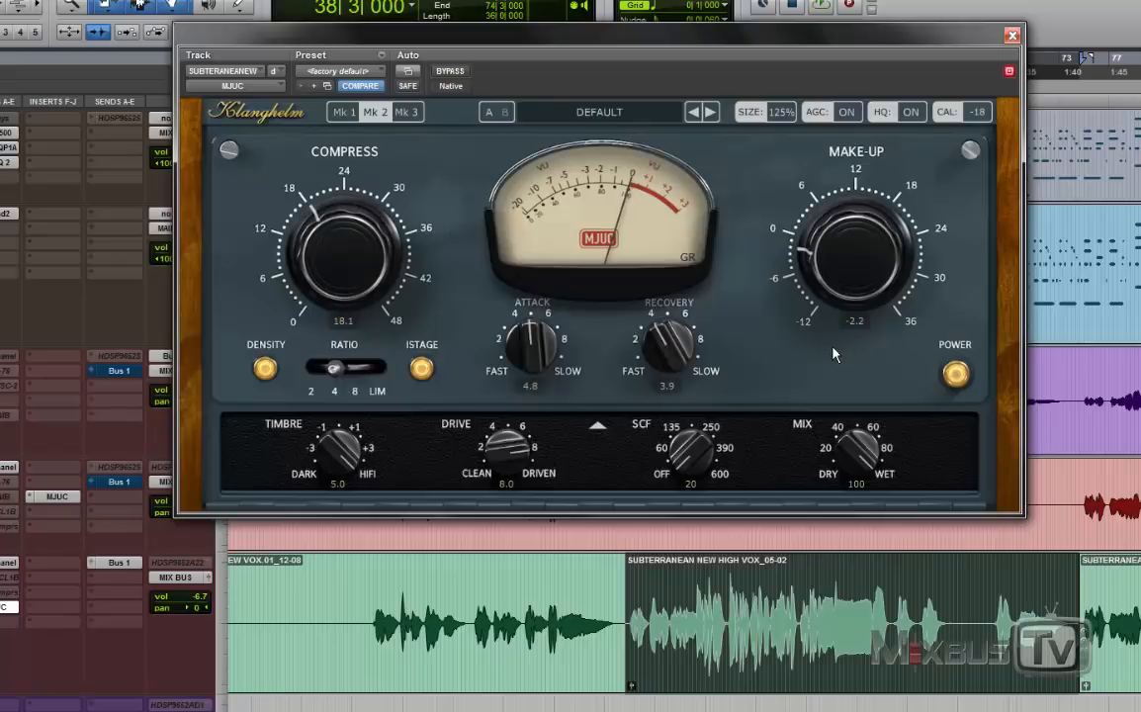
{"action": "mouse_move", "coordinate": [854, 336]}
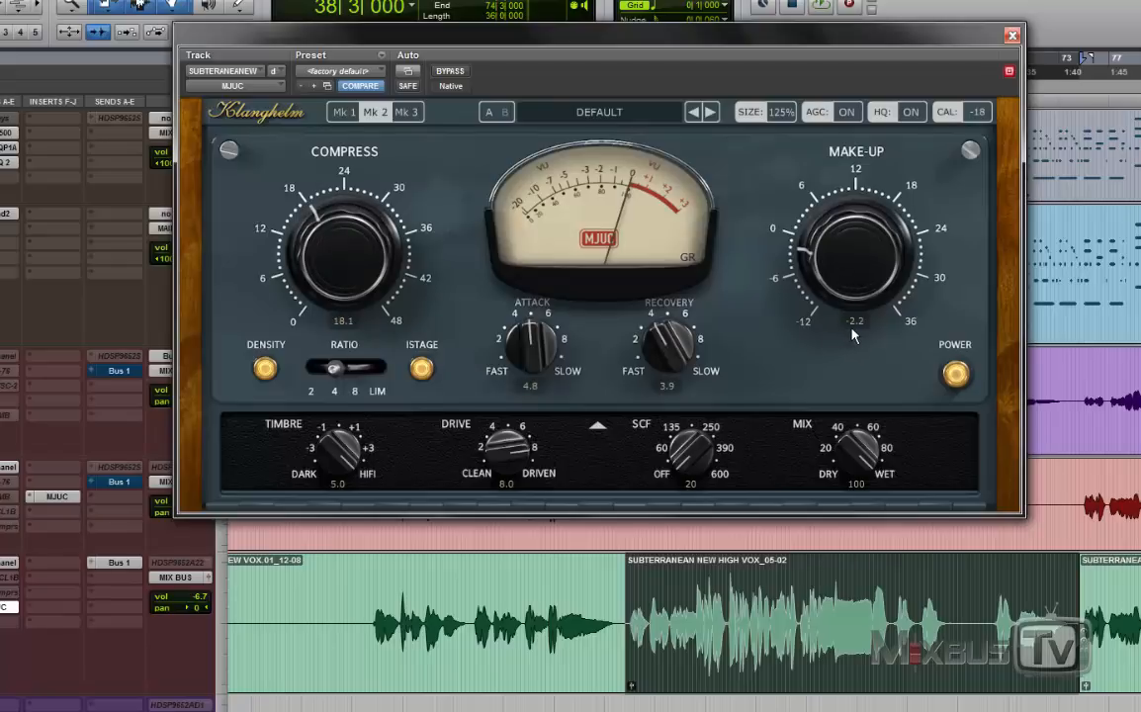
{"action": "mouse_move", "coordinate": [839, 243]}
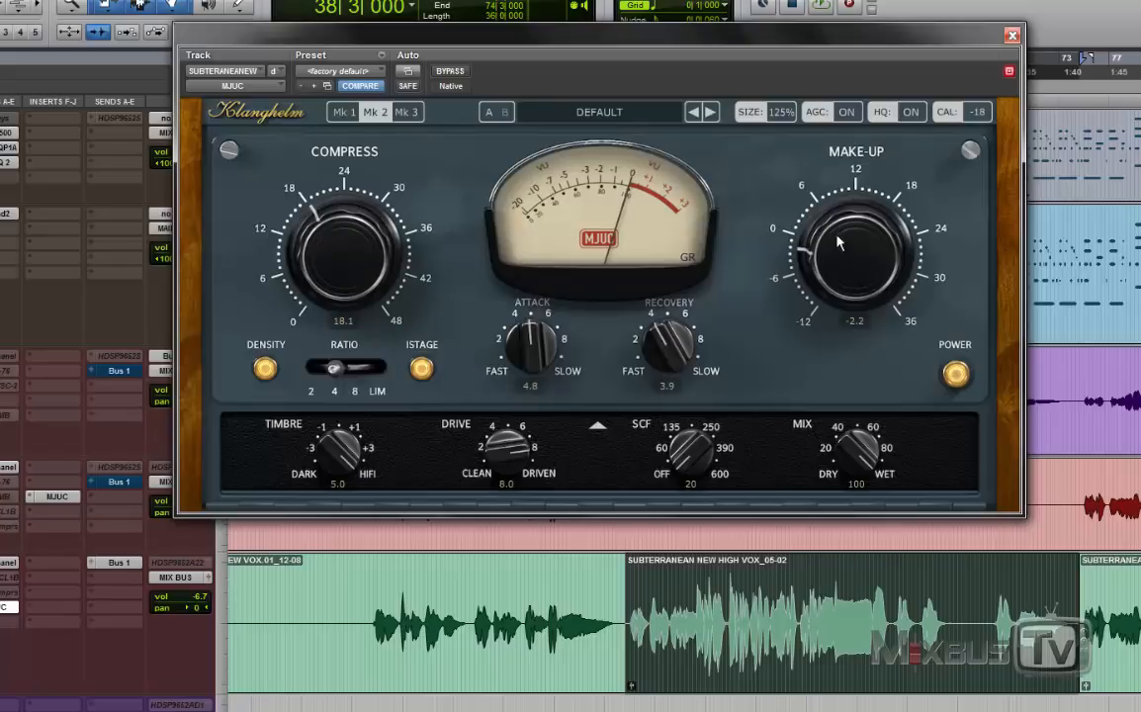
{"action": "left_click_drag", "start_coordinate": [854, 242], "coordinate": [829, 259]}
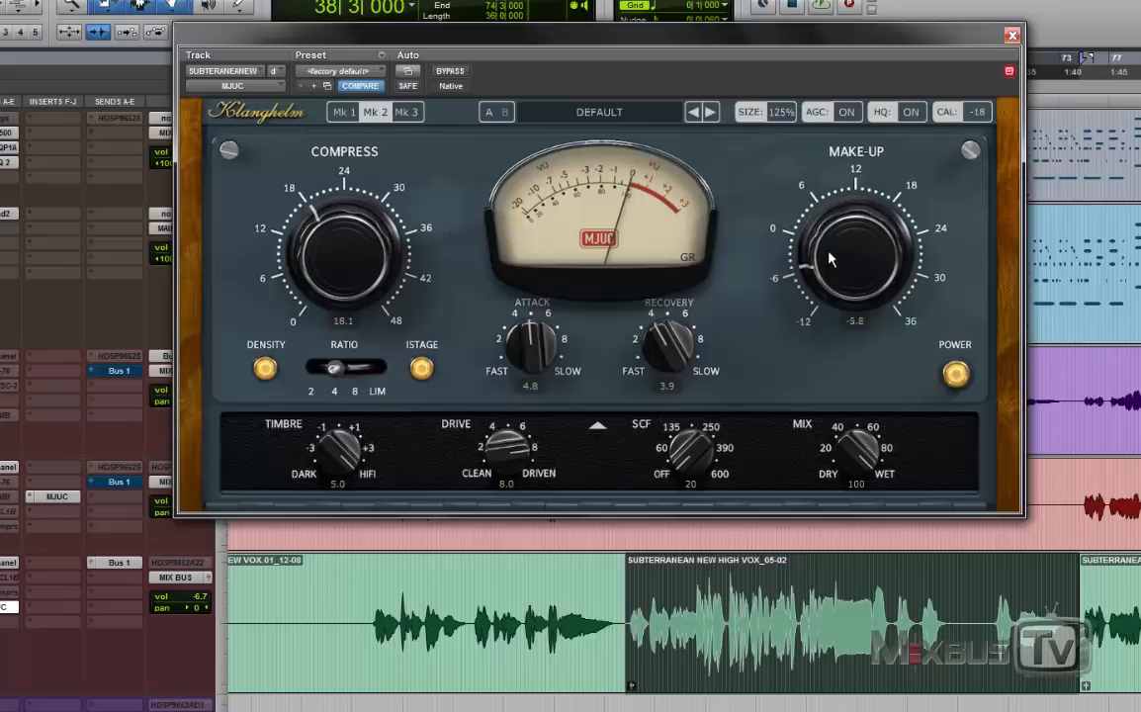
{"action": "left_click_drag", "start_coordinate": [855, 253], "coordinate": [855, 237]}
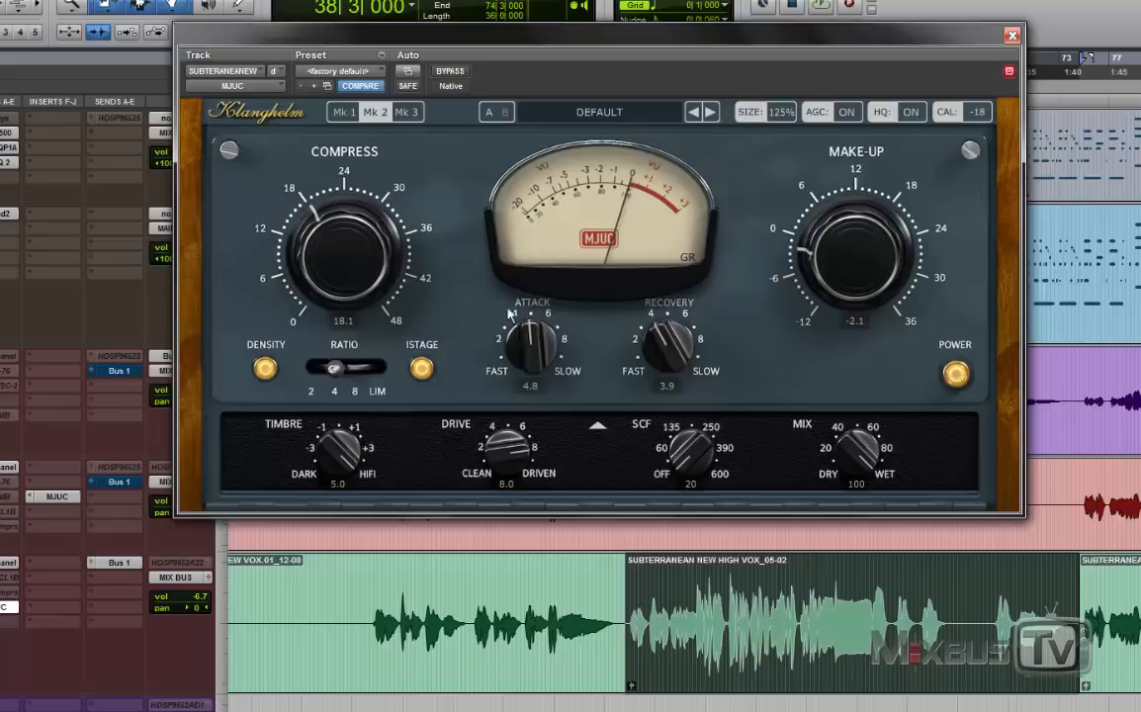
Step: Switch the vocal MJUC to the Mk3 model and push its drive up to maximum
{"action": "left_click", "coordinate": [376, 111]}
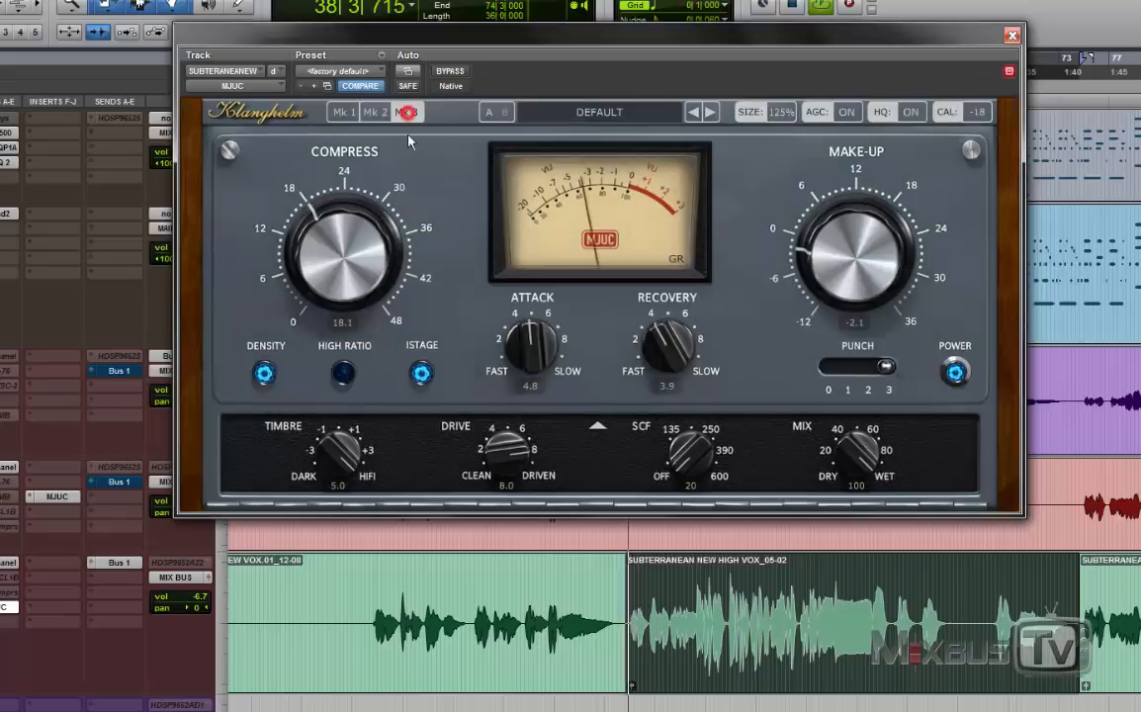
{"action": "left_click", "coordinate": [407, 111]}
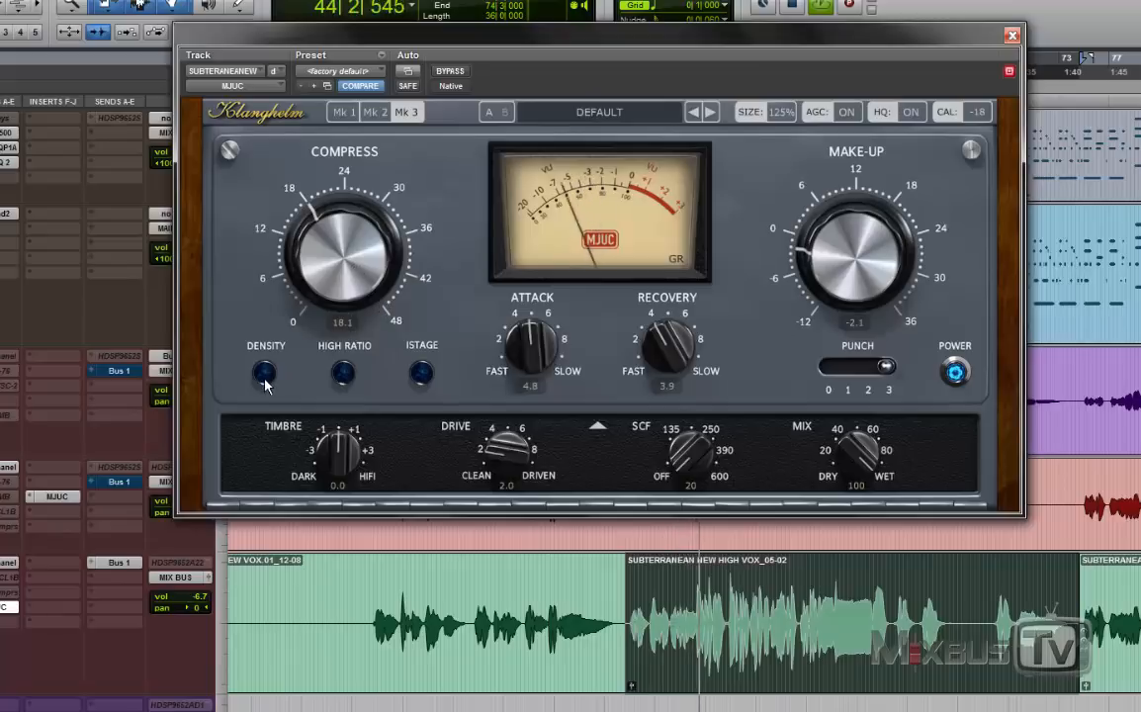
{"action": "left_click", "coordinate": [420, 374]}
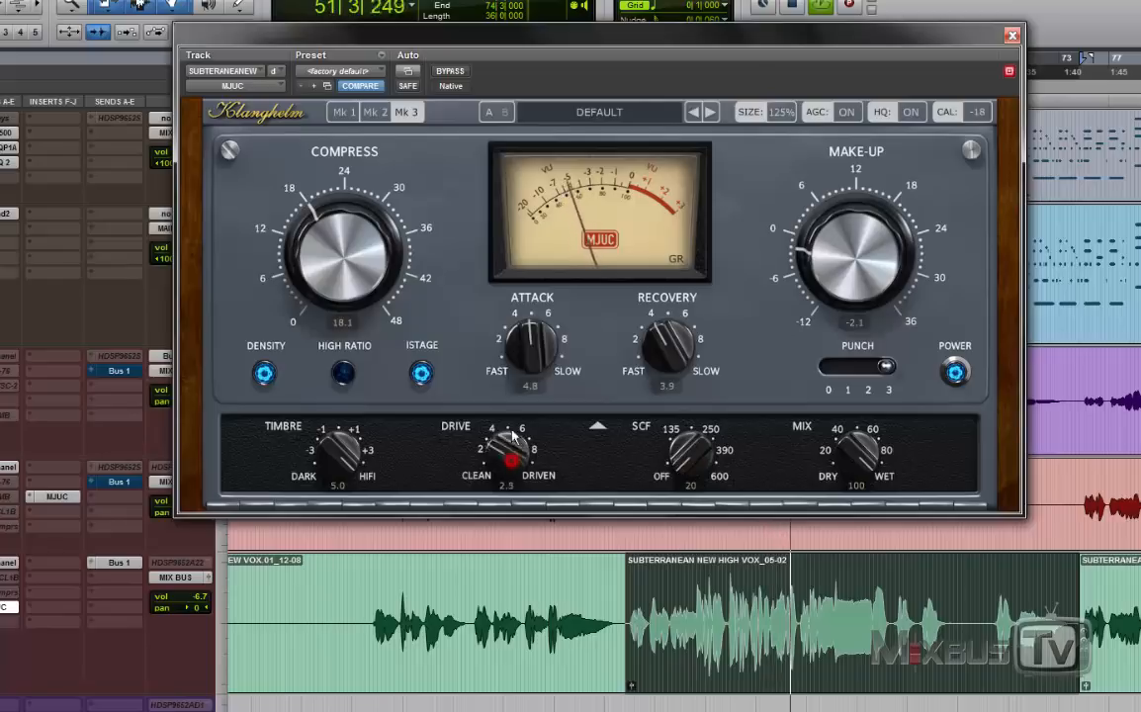
{"action": "left_click_drag", "start_coordinate": [506, 458], "coordinate": [506, 435]}
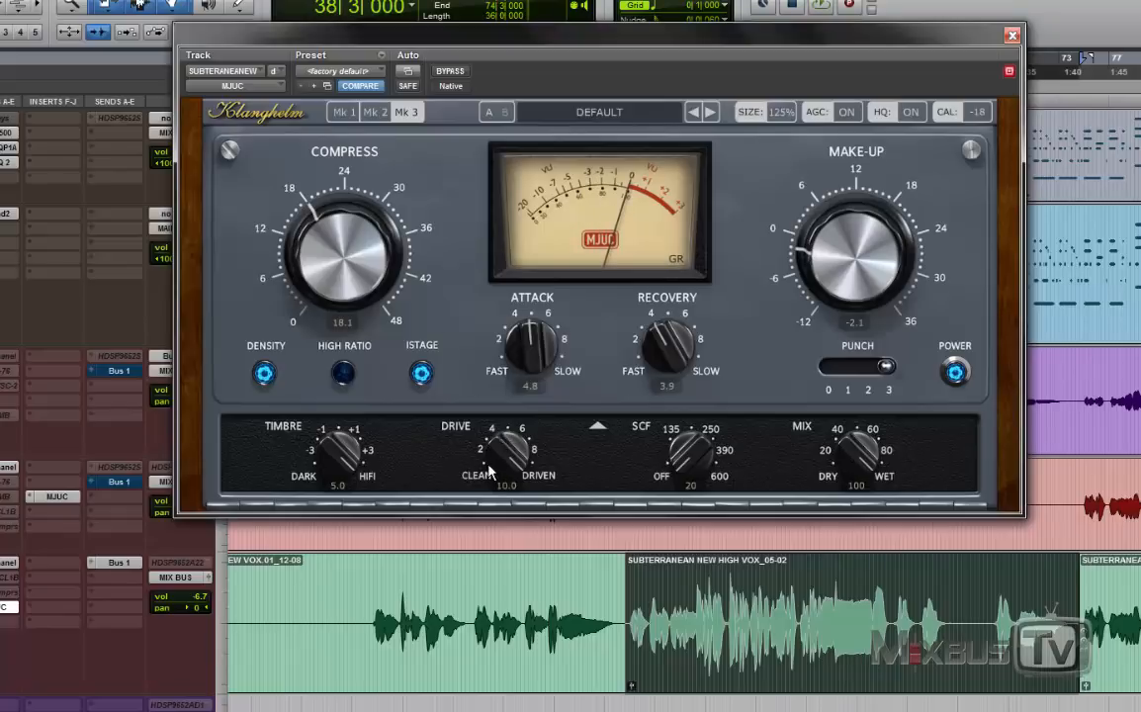
{"action": "mouse_move", "coordinate": [457, 459]}
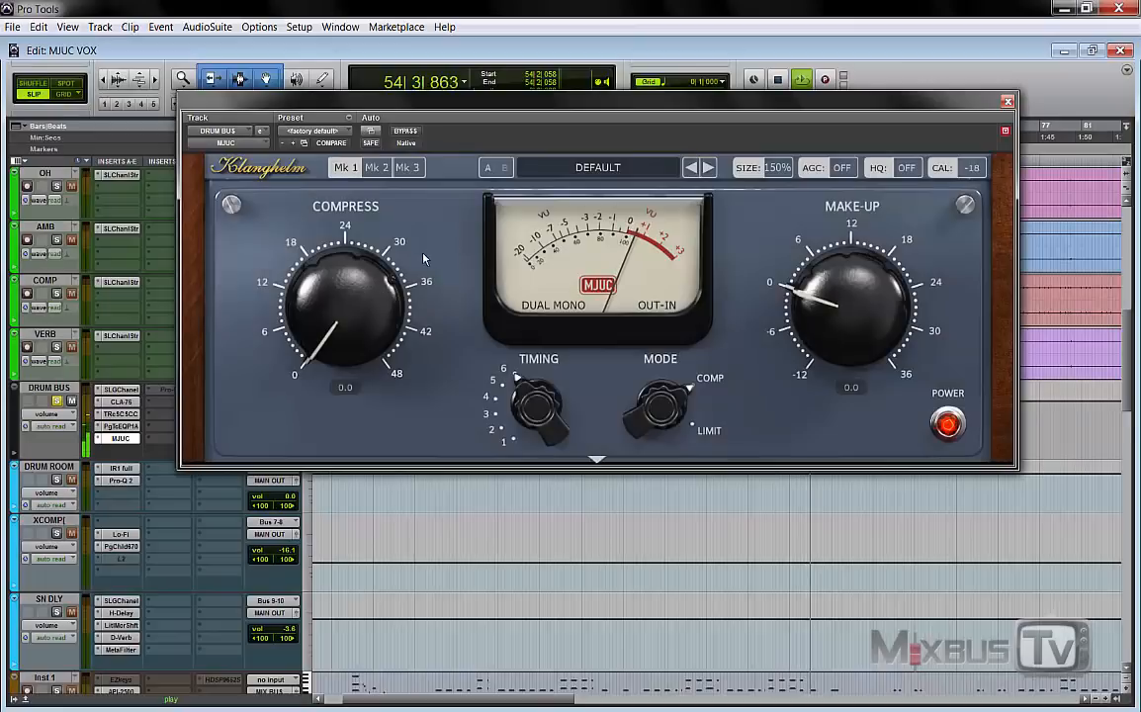
Step: Raise drum bus Mk1 compression, set sidechain filter to 600 with more drive, then switch to Mk2
{"action": "left_click", "coordinate": [657, 304]}
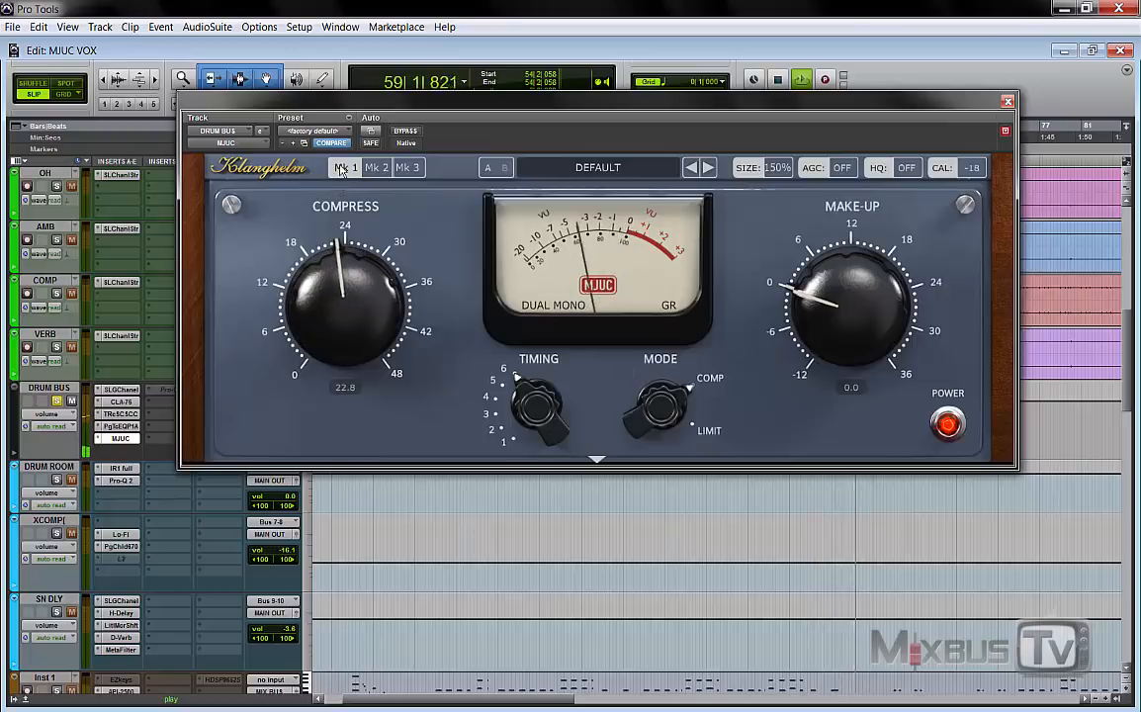
{"action": "left_click", "coordinate": [597, 459]}
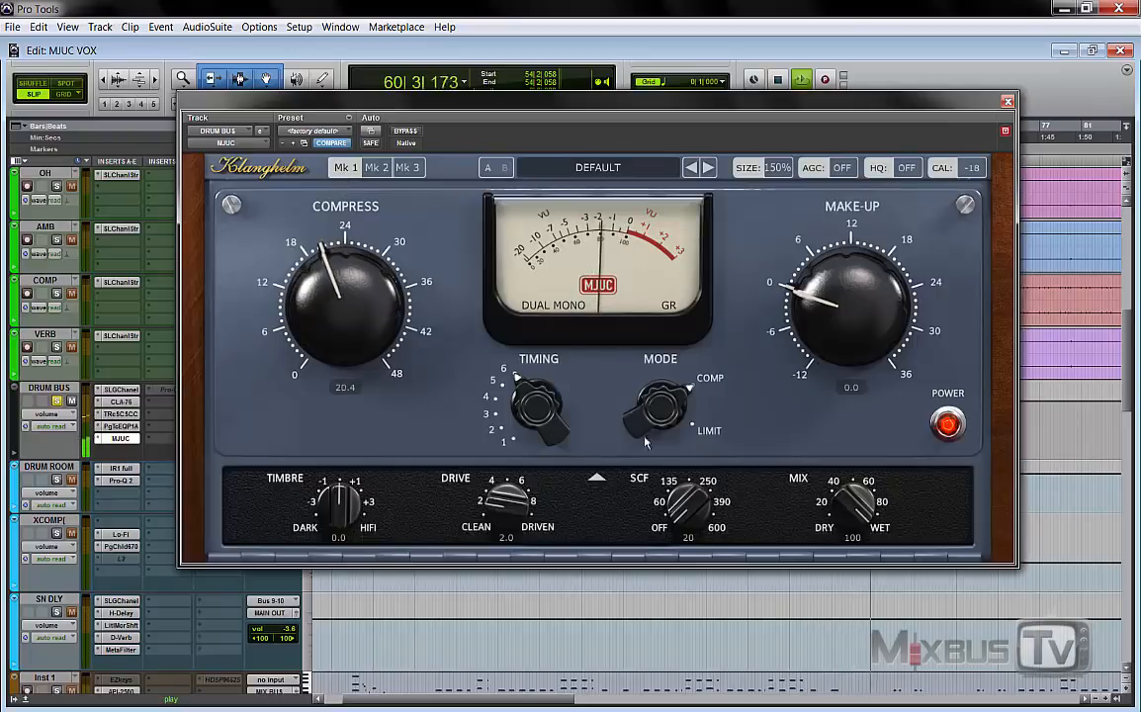
{"action": "left_click", "coordinate": [843, 166]}
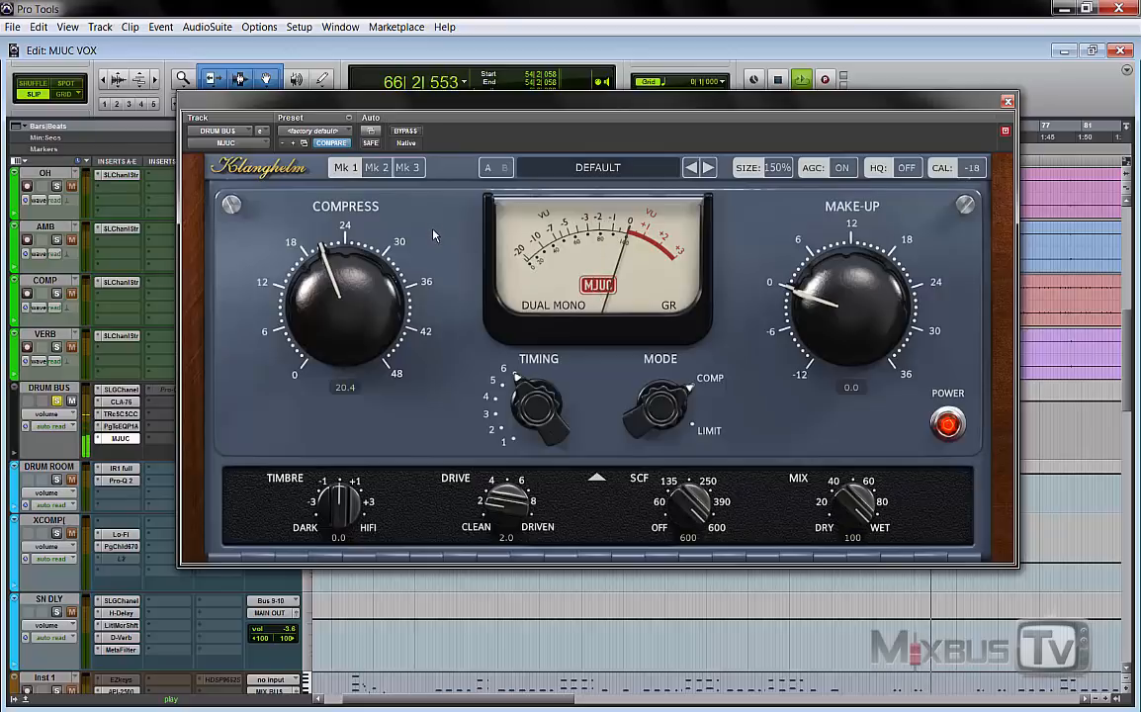
{"action": "left_click", "coordinate": [405, 131]}
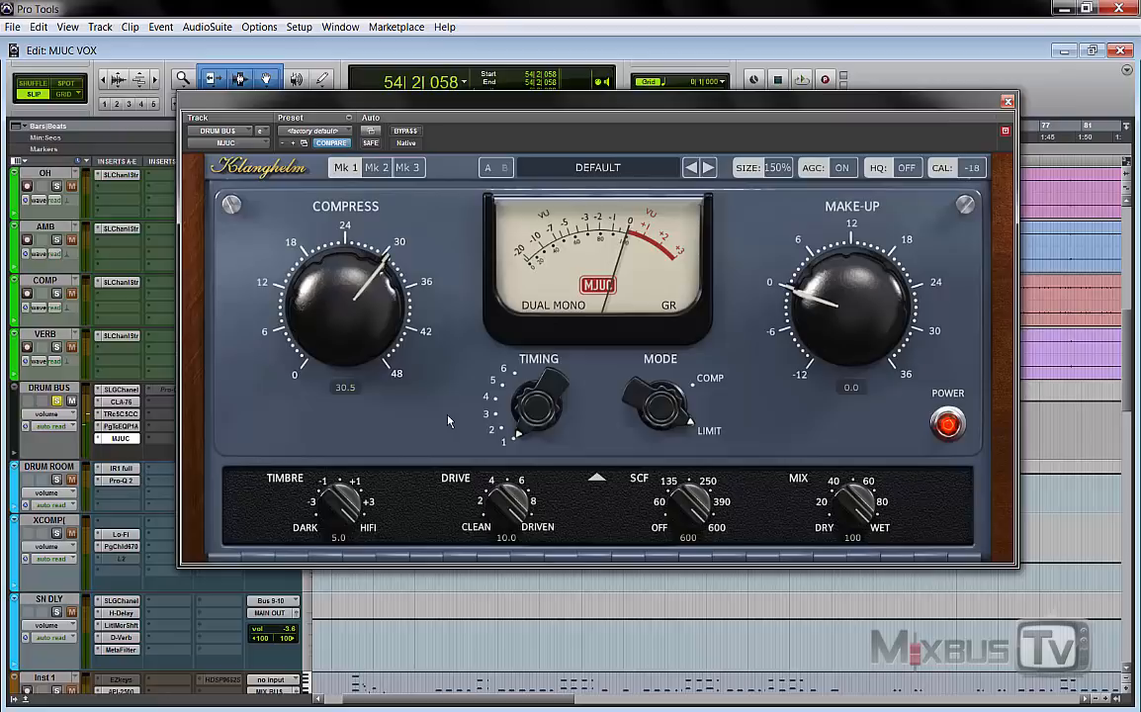
{"action": "mouse_move", "coordinate": [445, 405]}
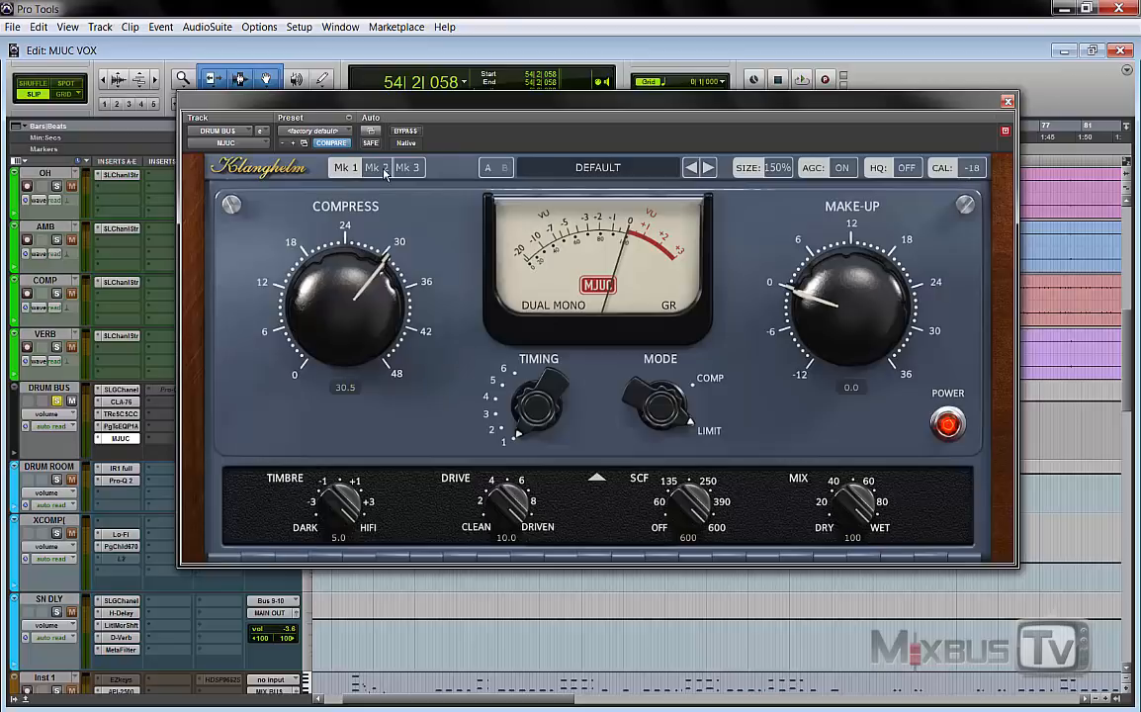
{"action": "left_click", "coordinate": [376, 166]}
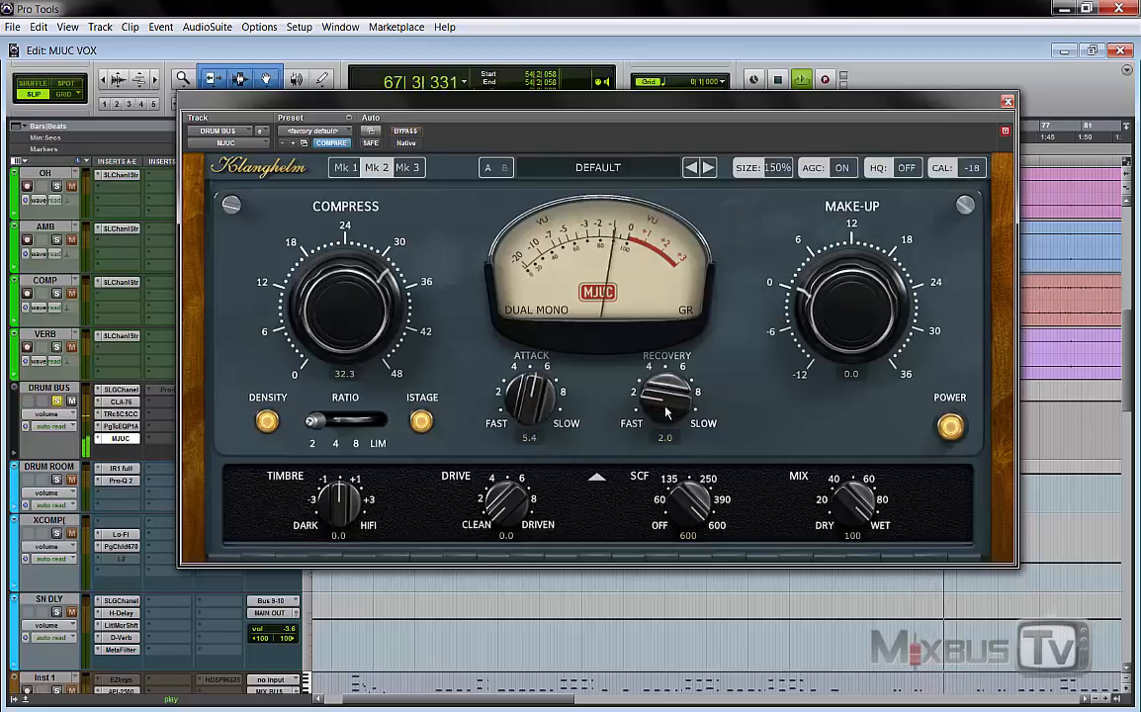
Step: Adjust the compression and lower the Mk2 drive from 10 to about 6
{"action": "left_click_drag", "start_coordinate": [344, 306], "coordinate": [345, 287]}
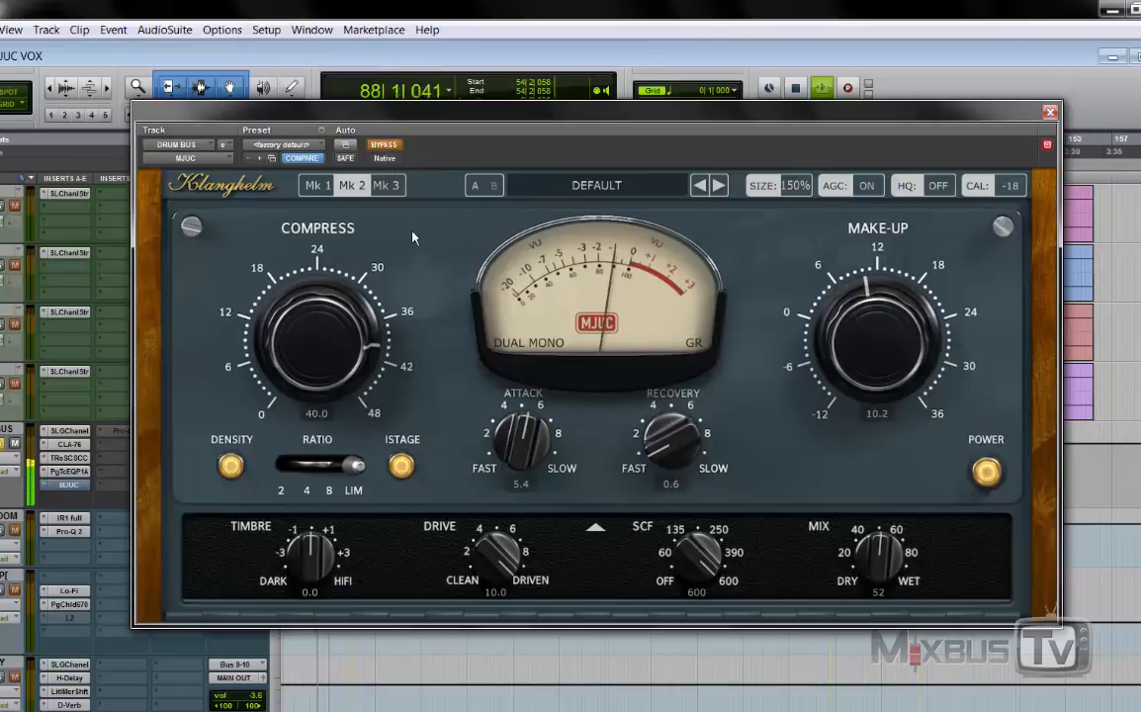
{"action": "left_click", "coordinate": [384, 147]}
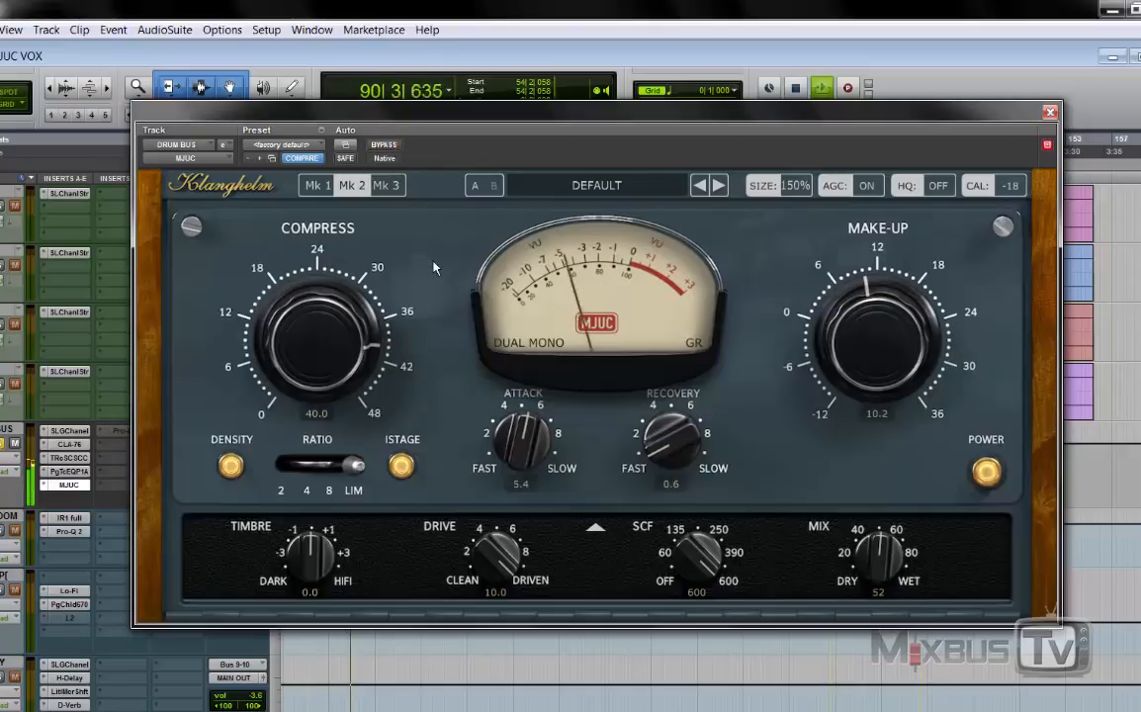
{"action": "left_click_drag", "start_coordinate": [494, 554], "coordinate": [490, 569]}
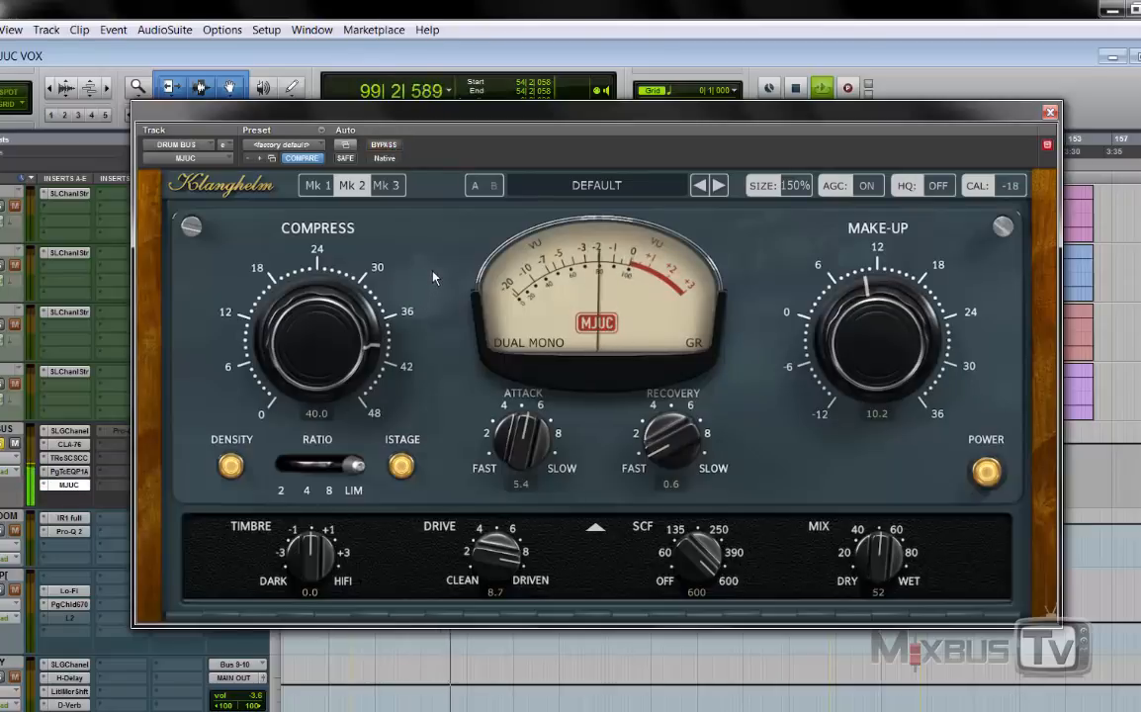
{"action": "left_click", "coordinate": [938, 186]}
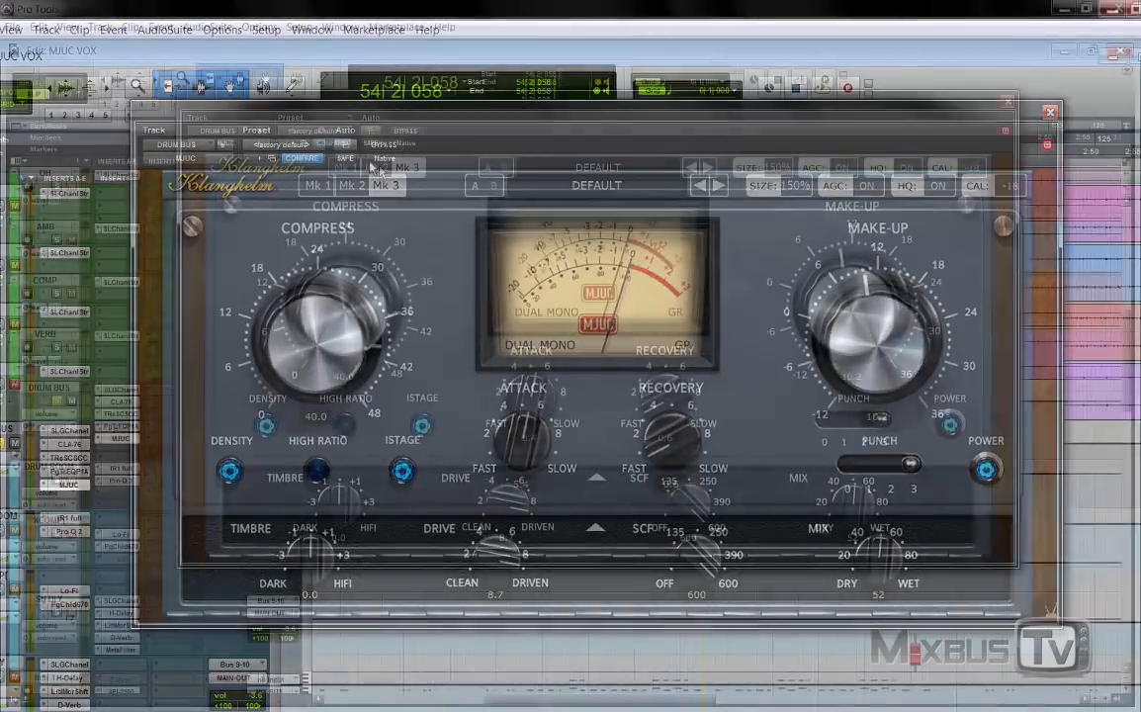
Step: Switch the drum bus MJUC to Mk3 with drive at 10 and mix fully wet
{"action": "left_click", "coordinate": [375, 166]}
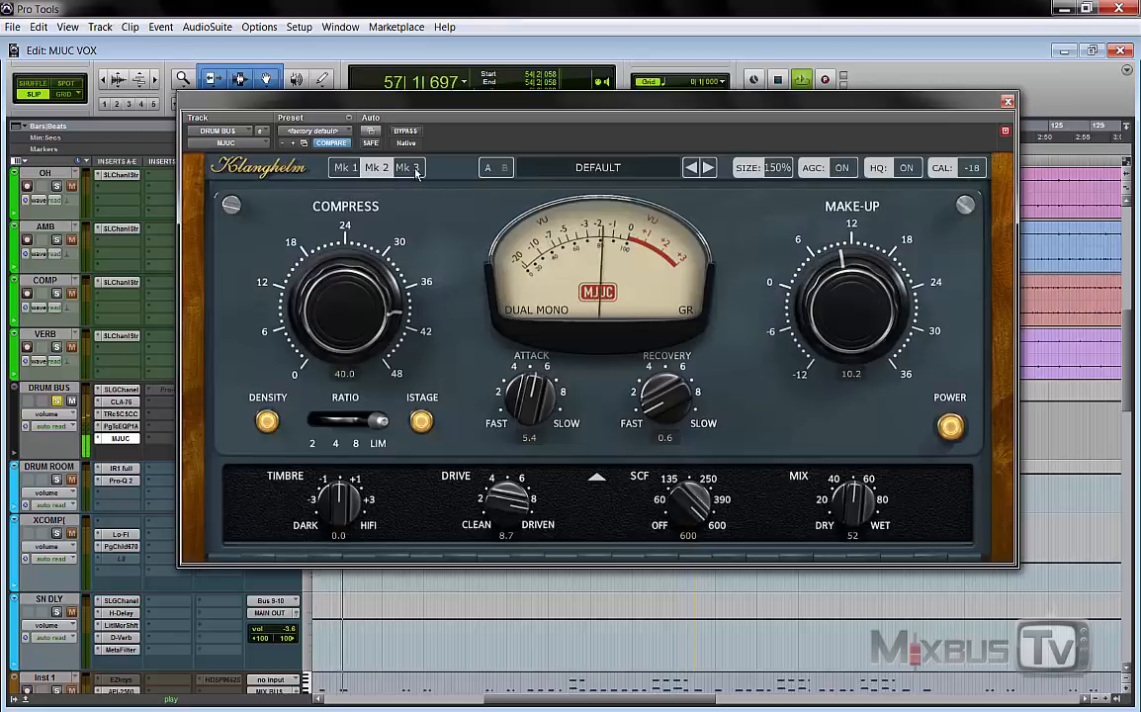
{"action": "left_click", "coordinate": [407, 166]}
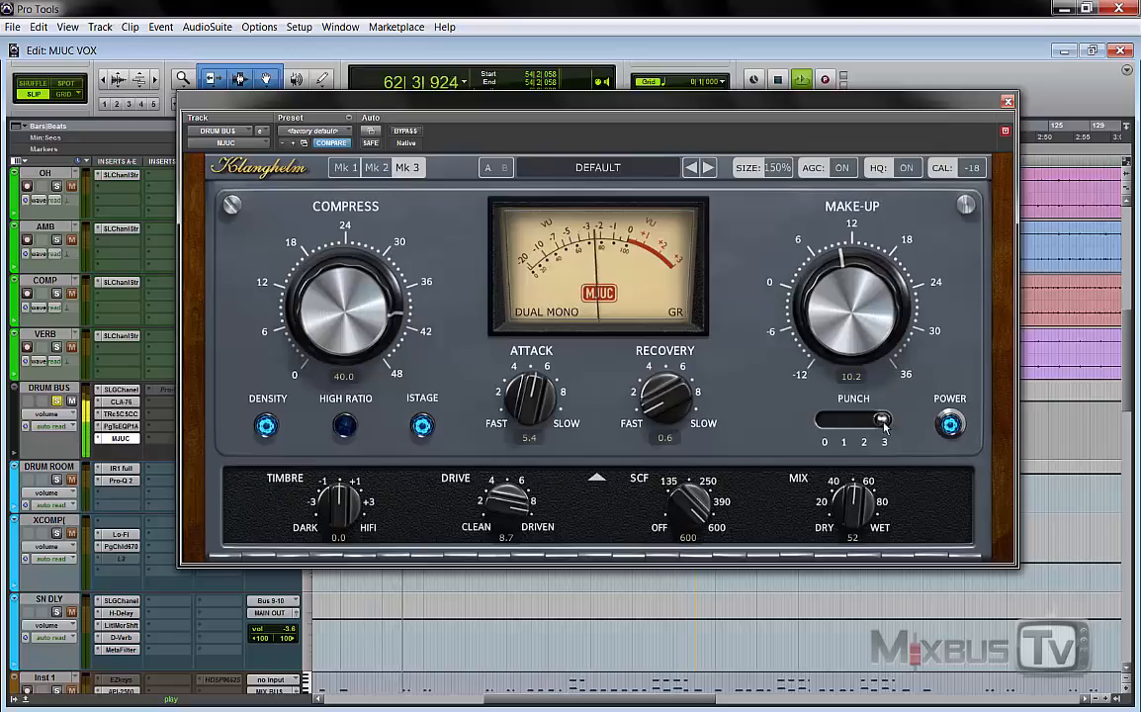
{"action": "left_click_drag", "start_coordinate": [880, 419], "coordinate": [846, 419]}
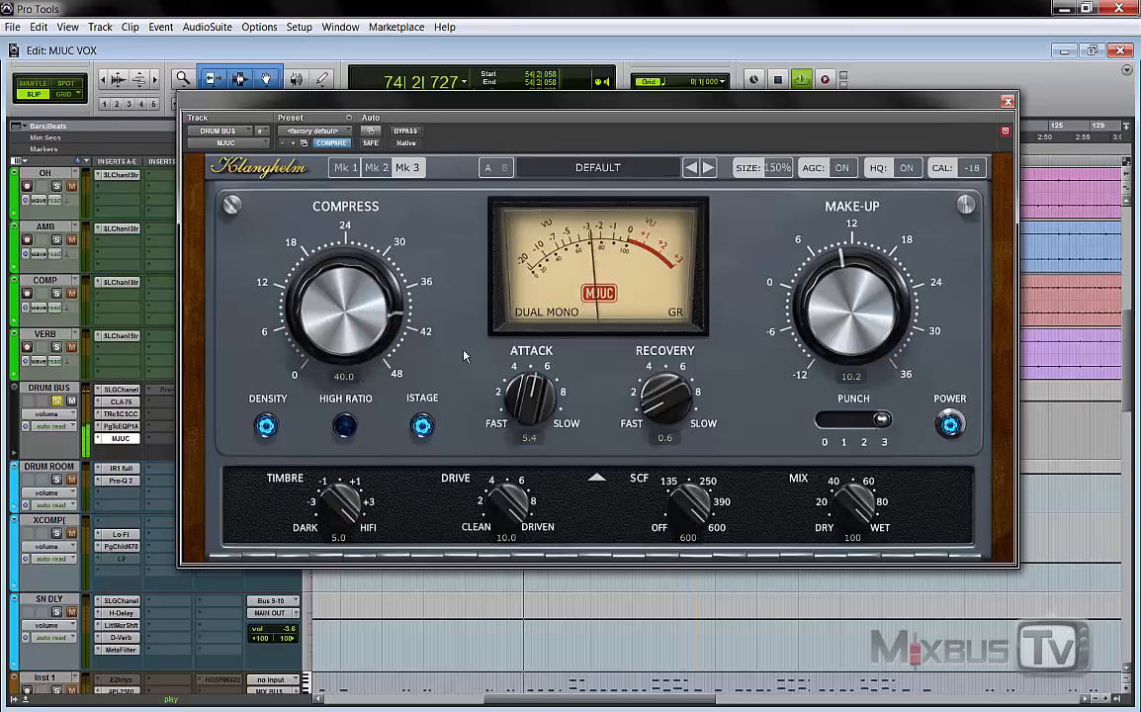
{"action": "left_click", "coordinate": [1007, 100]}
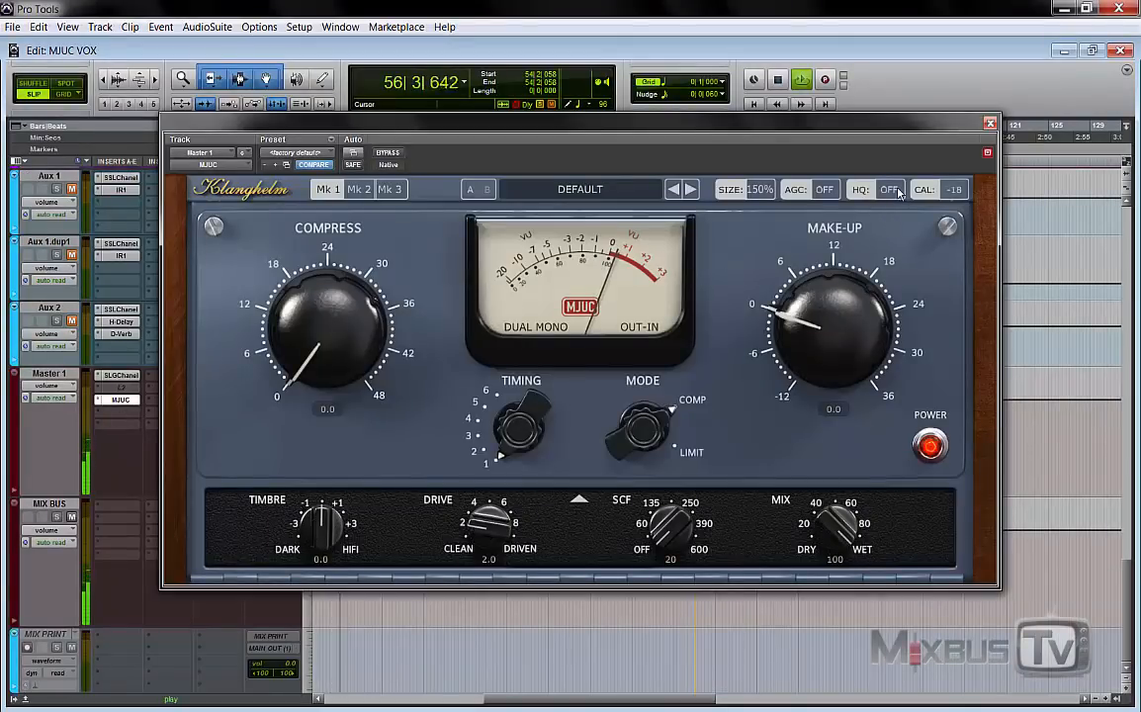
Step: Raise the master Mk1 MJUC compression to about 28, adjust timbre, then switch to Mk2
{"action": "left_click", "coordinate": [888, 190]}
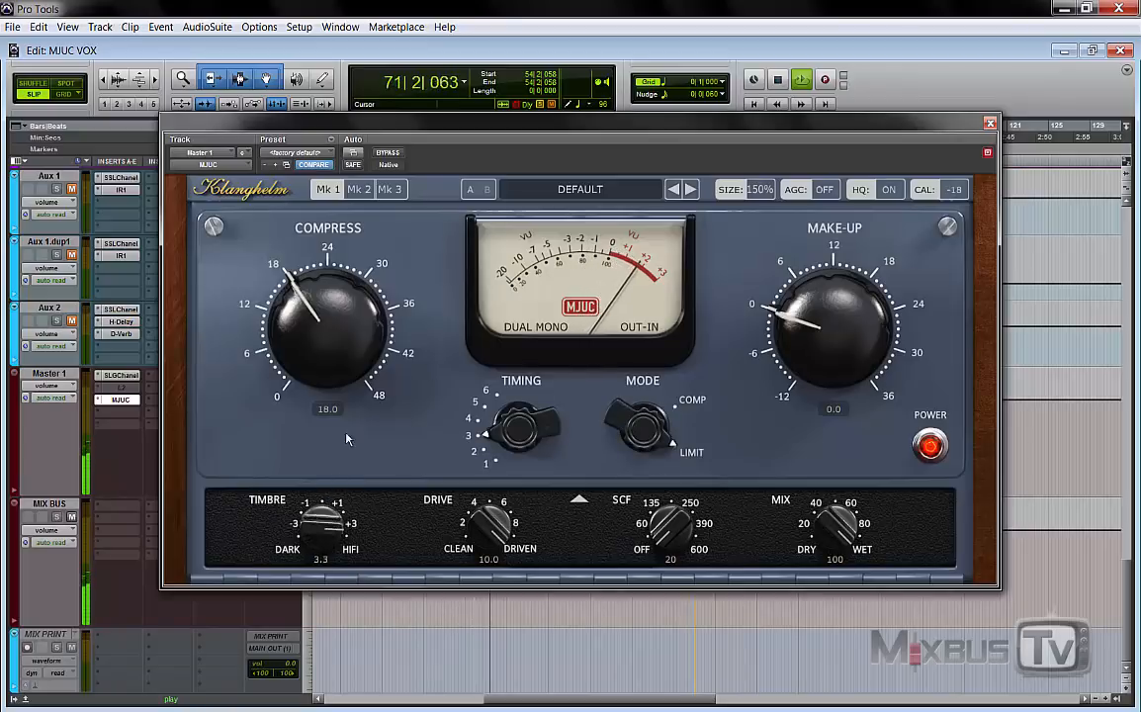
{"action": "left_click_drag", "start_coordinate": [317, 307], "coordinate": [340, 326]}
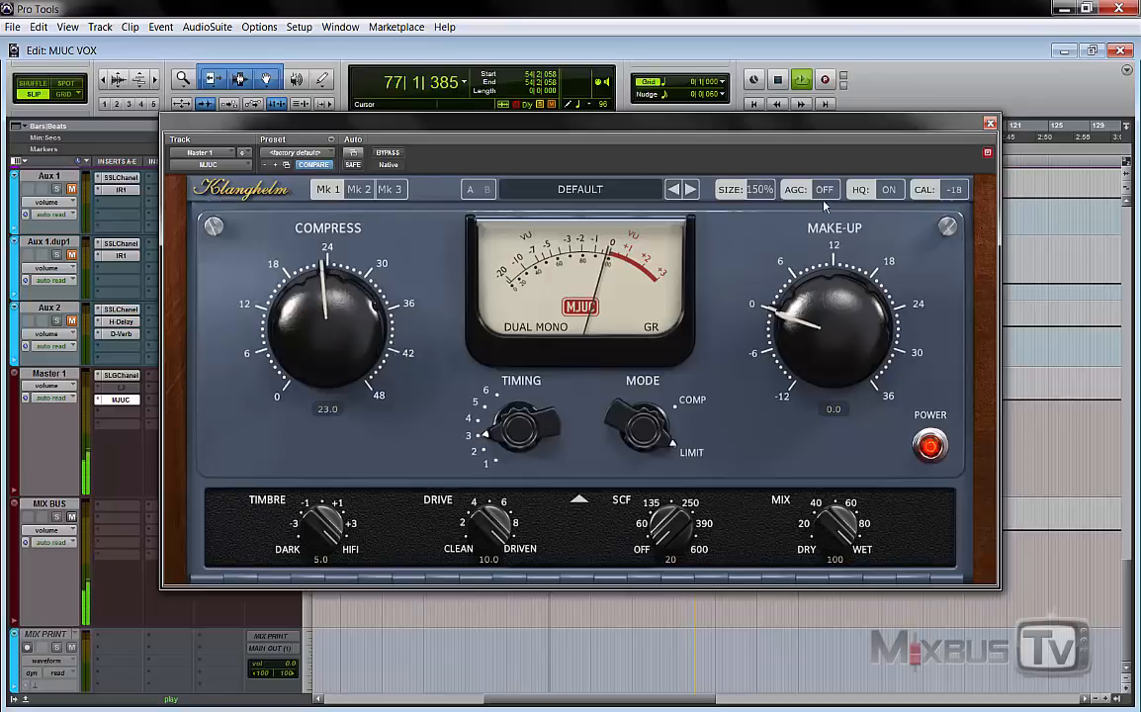
{"action": "left_click", "coordinate": [823, 190]}
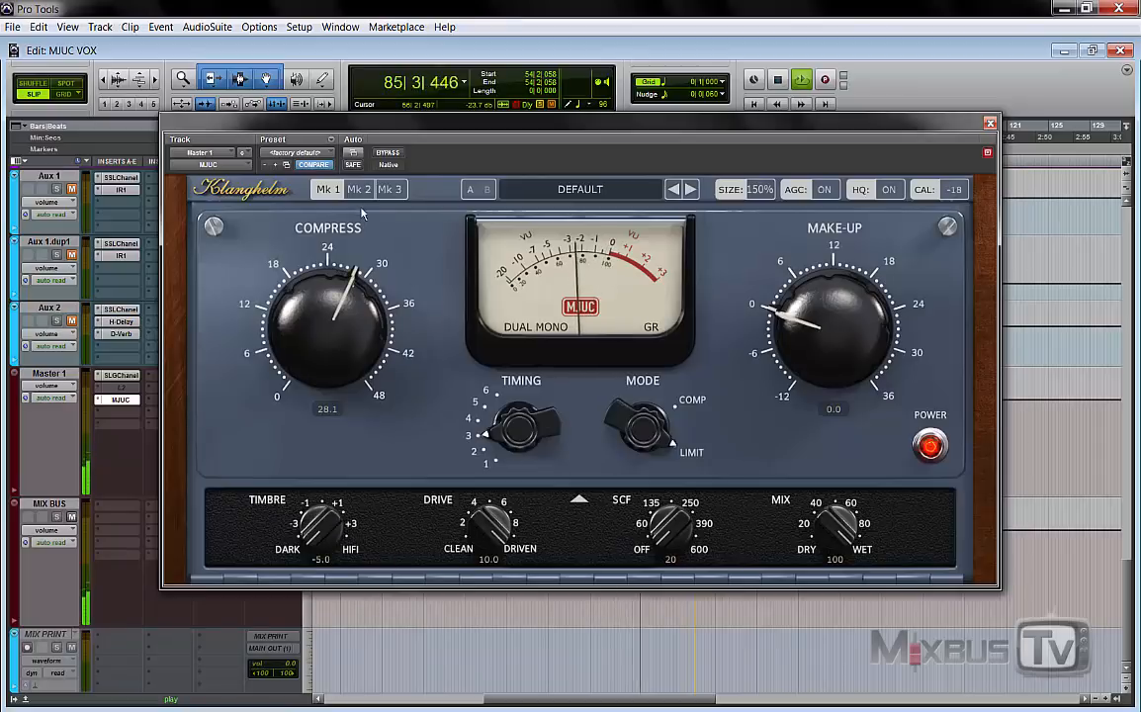
{"action": "left_click", "coordinate": [358, 190]}
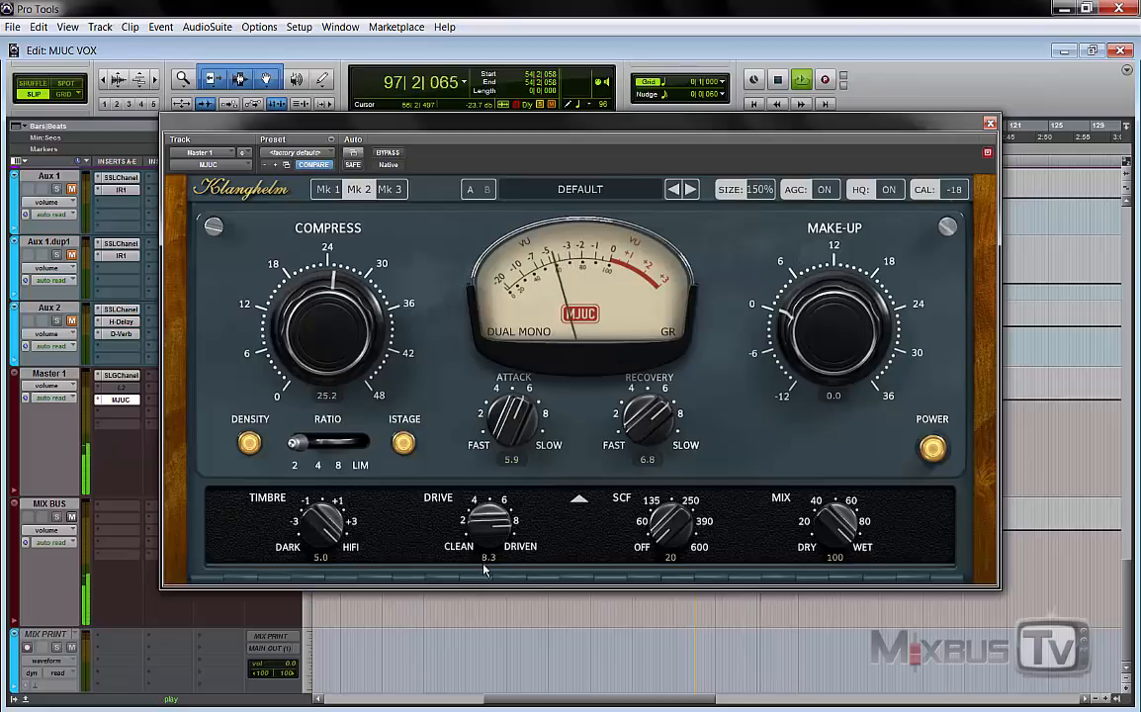
Step: Raise the Mk2 sidechain filter to around 40 with drive pushed to 10
{"action": "left_click_drag", "start_coordinate": [300, 443], "coordinate": [317, 443]}
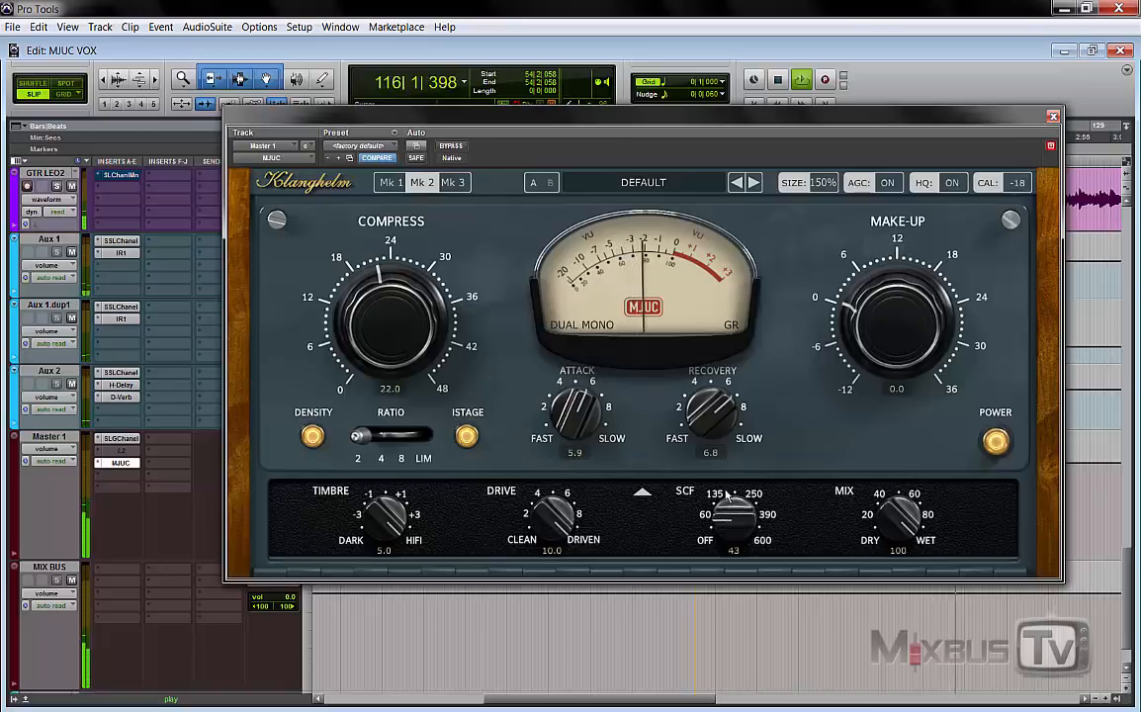
Step: Switch the master bus MJUC to its Mk3 model
{"action": "left_click", "coordinate": [451, 146]}
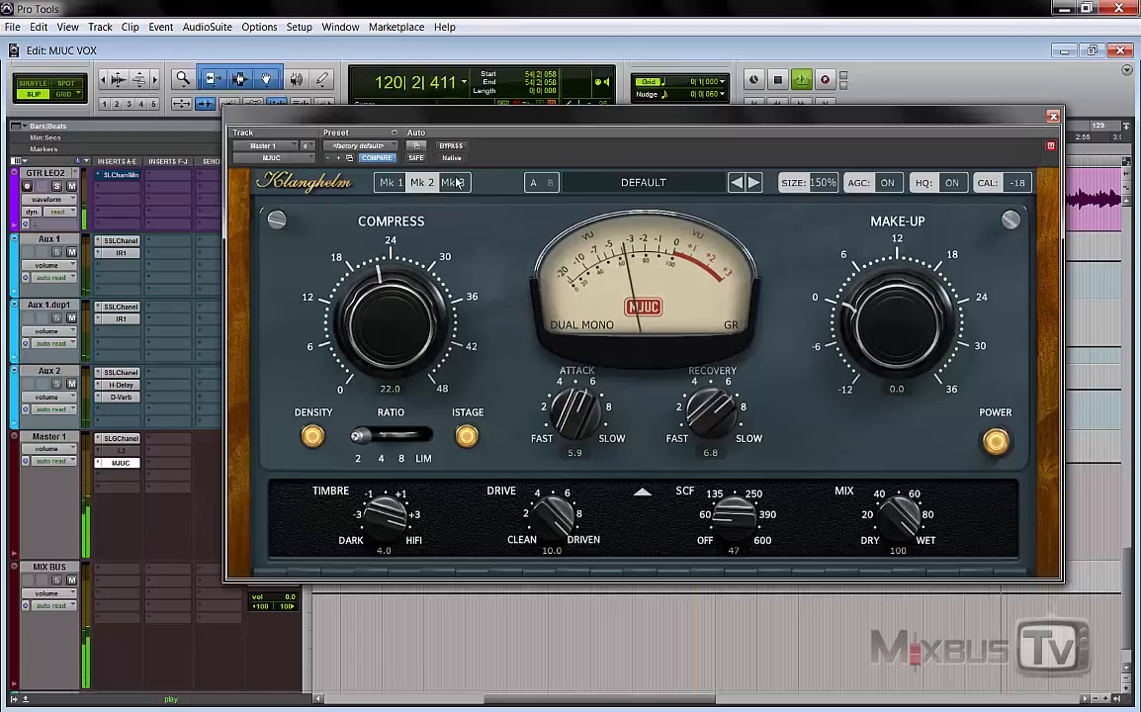
{"action": "left_click", "coordinate": [451, 182]}
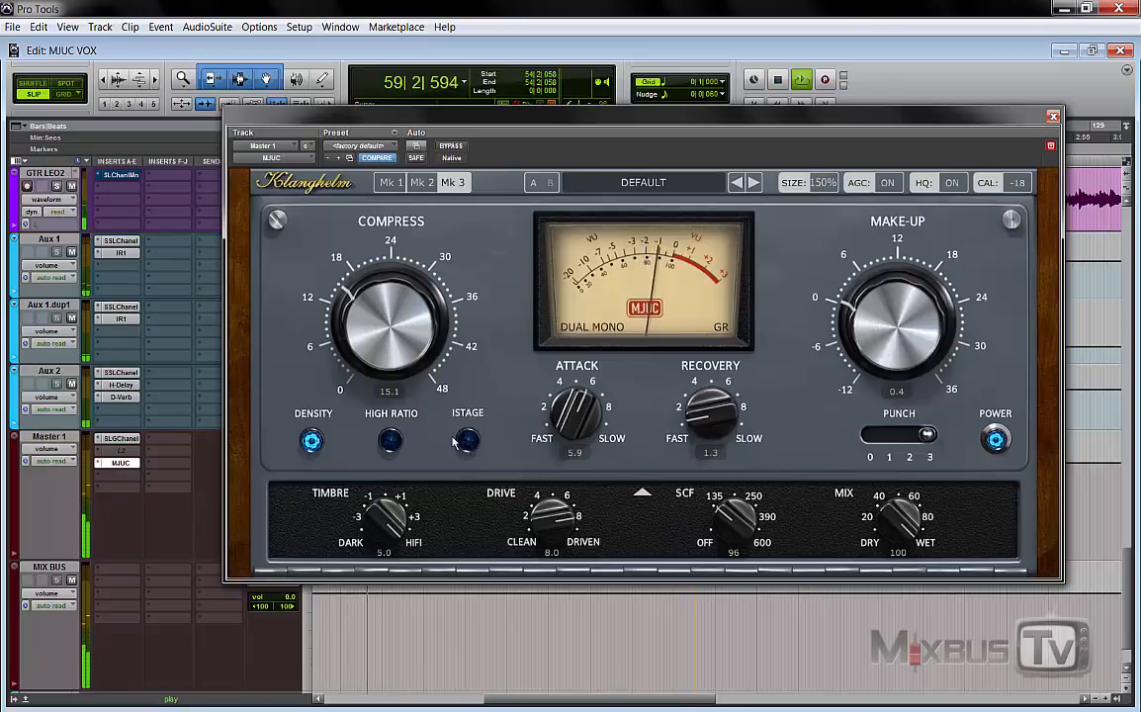
Step: Raise Mk3 compression to around 21, then return the master MJUC to its Mk1 model
{"action": "left_click", "coordinate": [467, 439]}
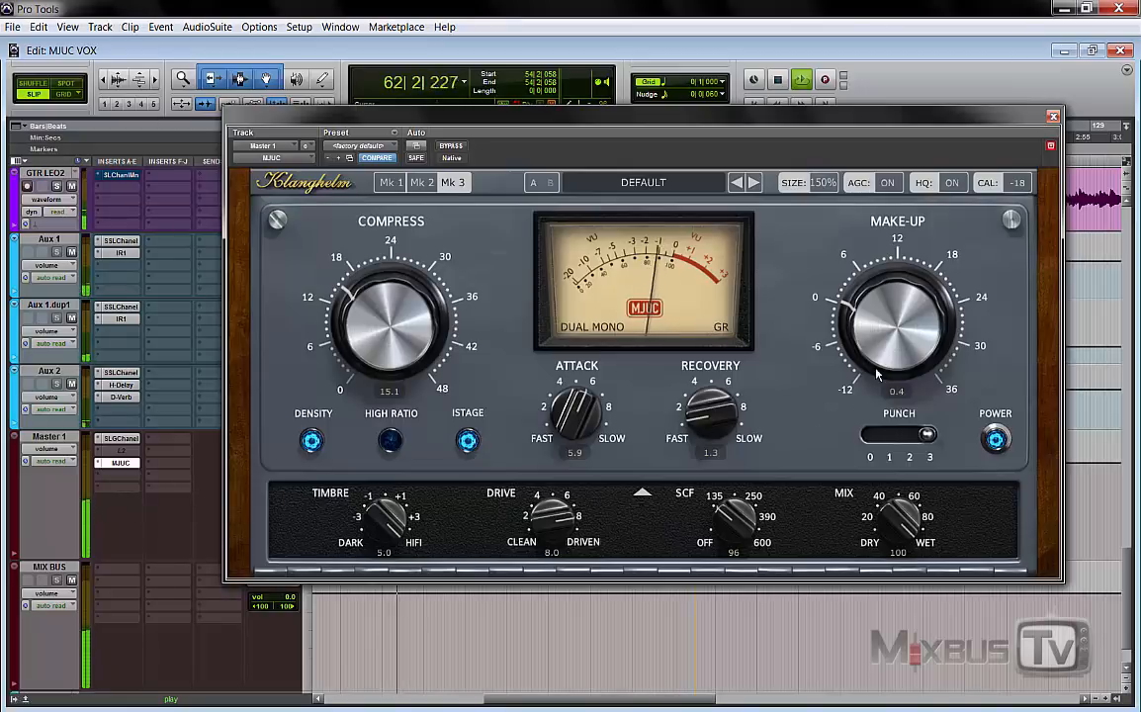
{"action": "left_click_drag", "start_coordinate": [396, 333], "coordinate": [399, 313]}
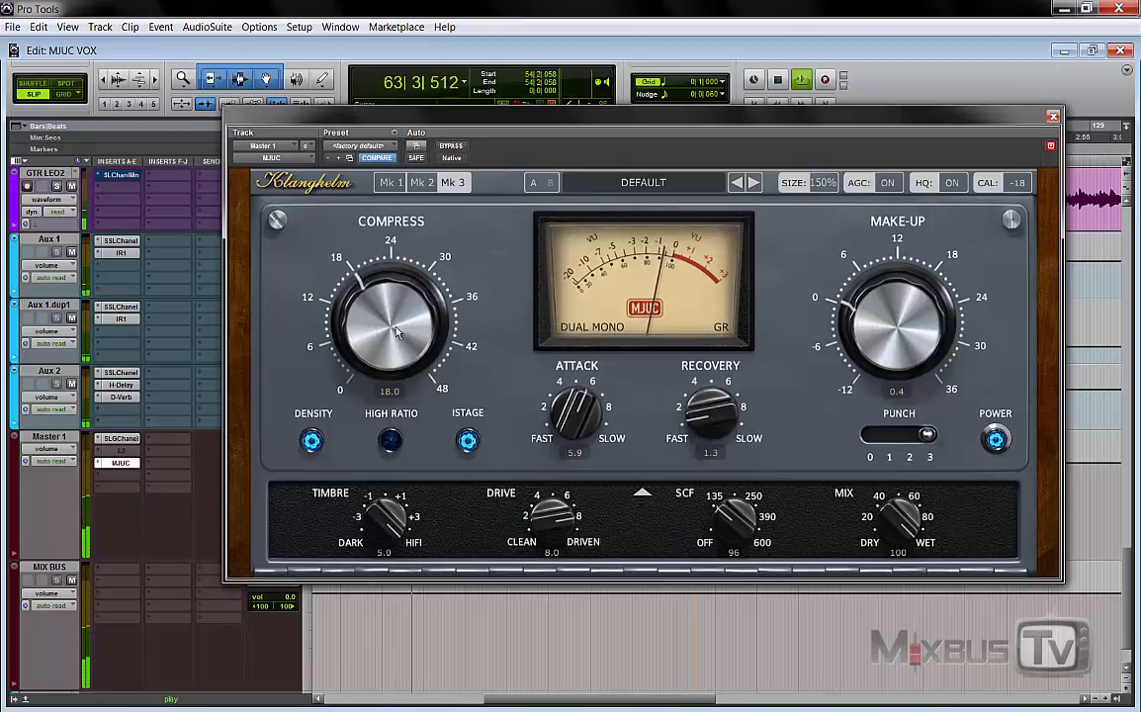
{"action": "left_click", "coordinate": [451, 147]}
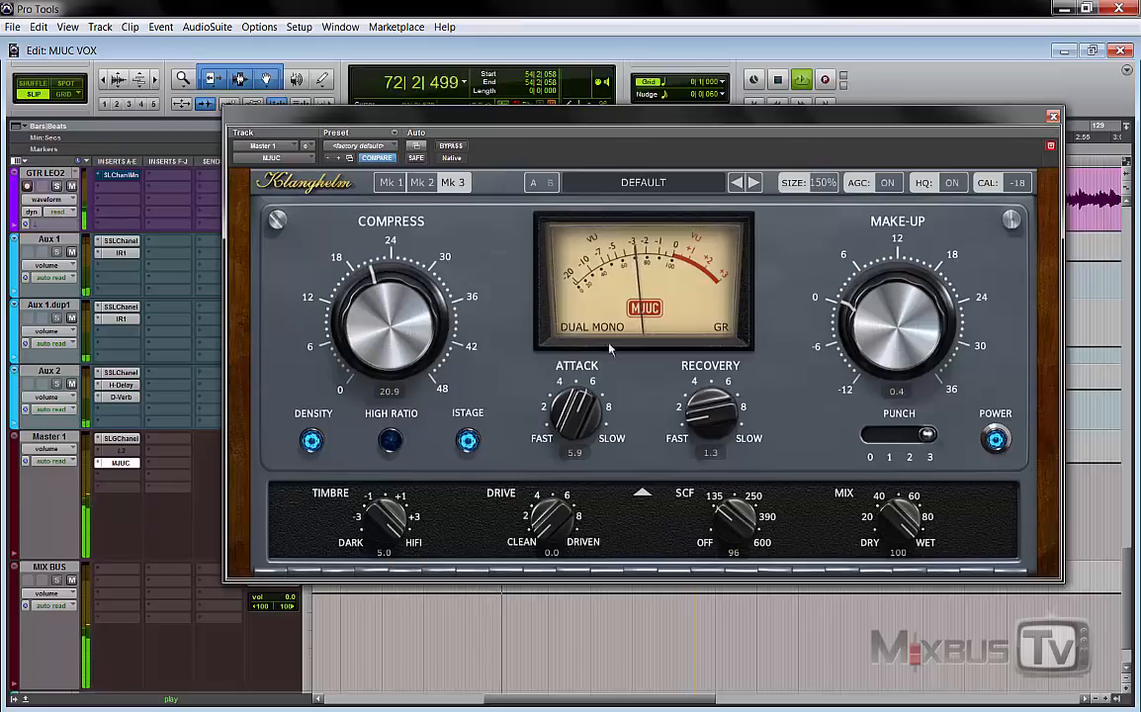
{"action": "left_click", "coordinate": [451, 146]}
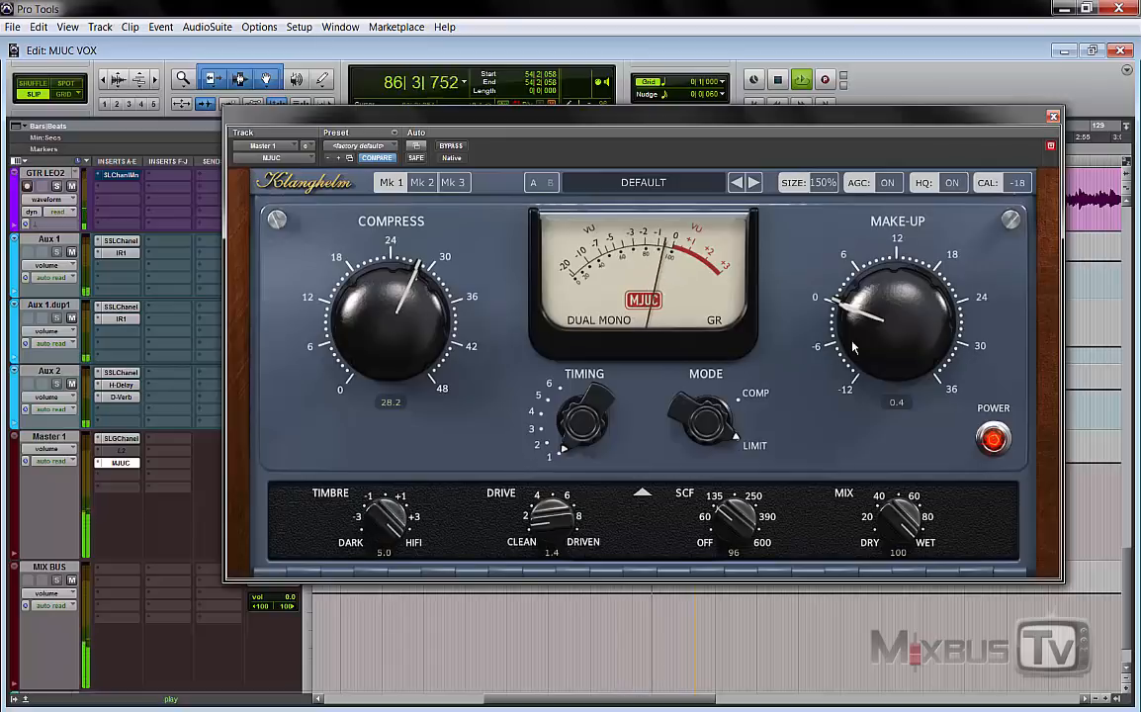
Step: Bypass and re-engage the compressor, then switch to the Mk2 model at about 27 compression
{"action": "left_click", "coordinate": [451, 146]}
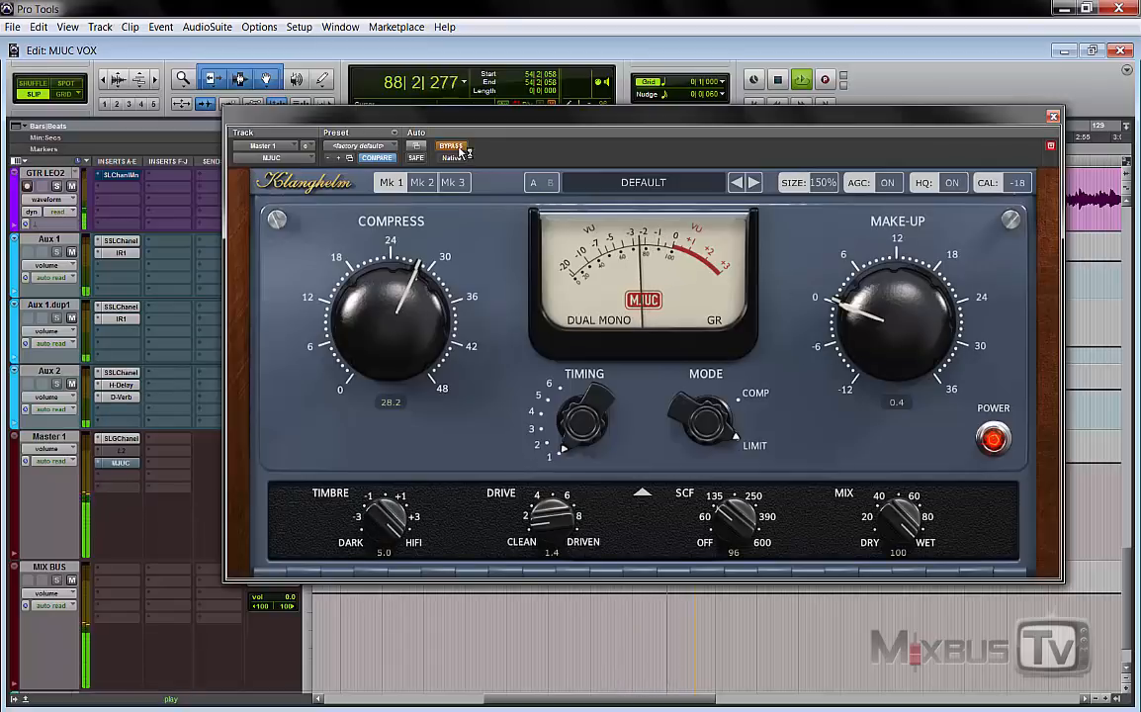
{"action": "left_click", "coordinate": [451, 146]}
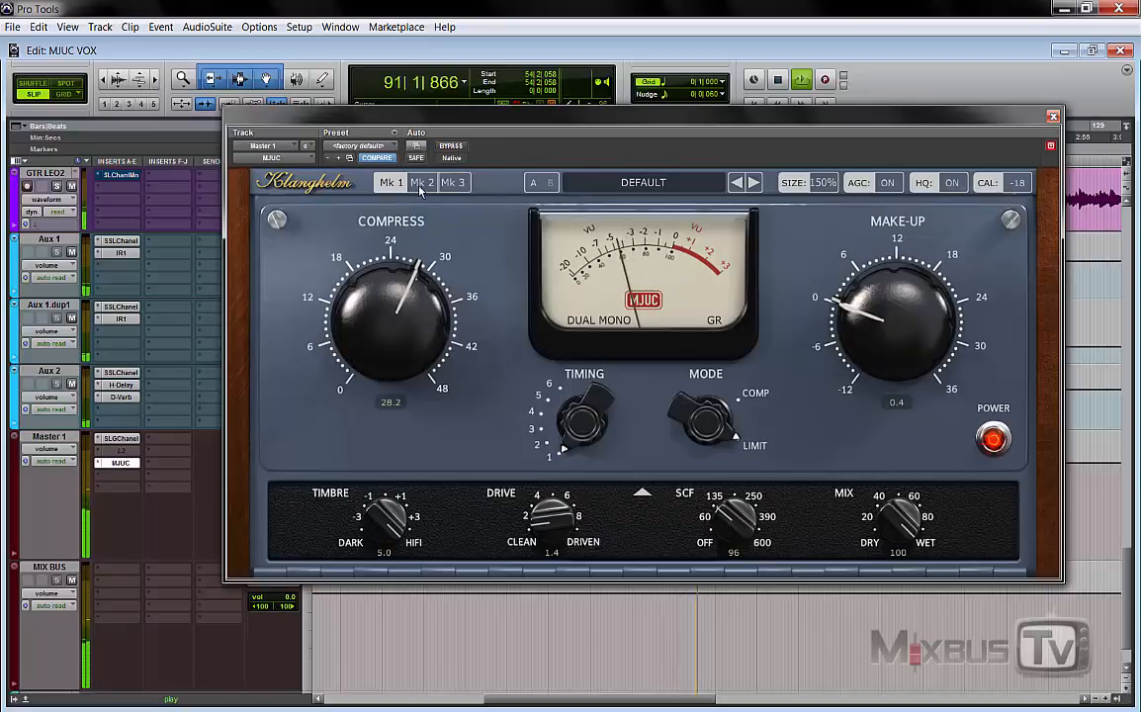
{"action": "left_click", "coordinate": [421, 182]}
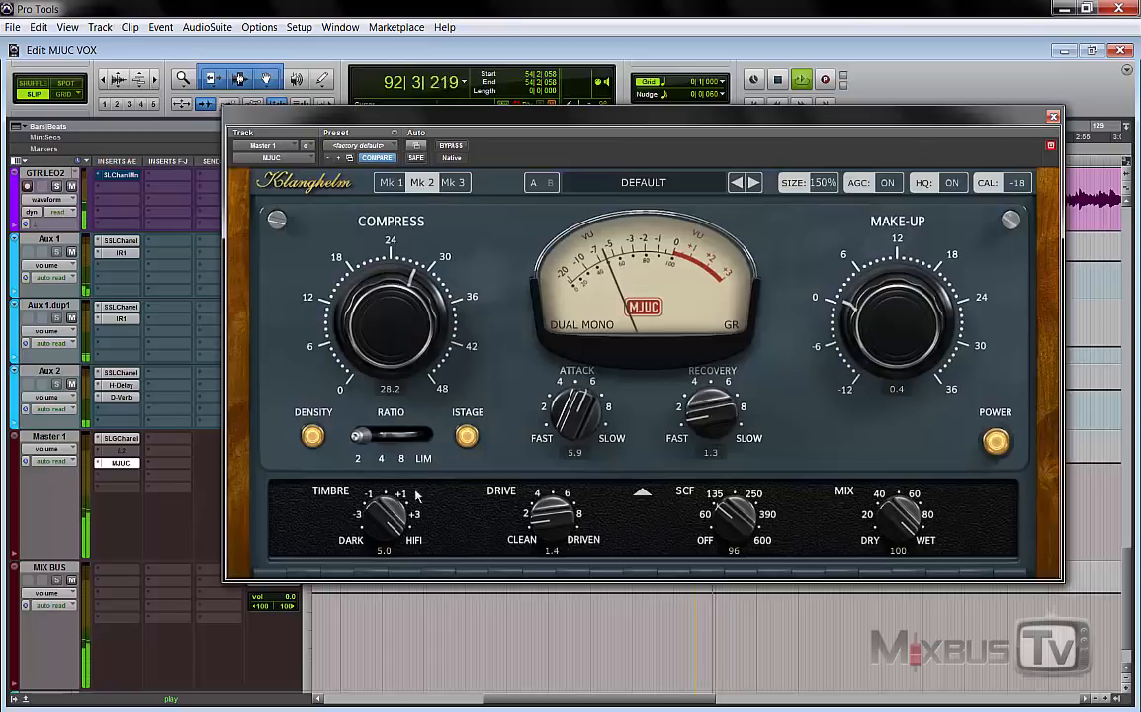
{"action": "left_click_drag", "start_coordinate": [894, 316], "coordinate": [878, 321]}
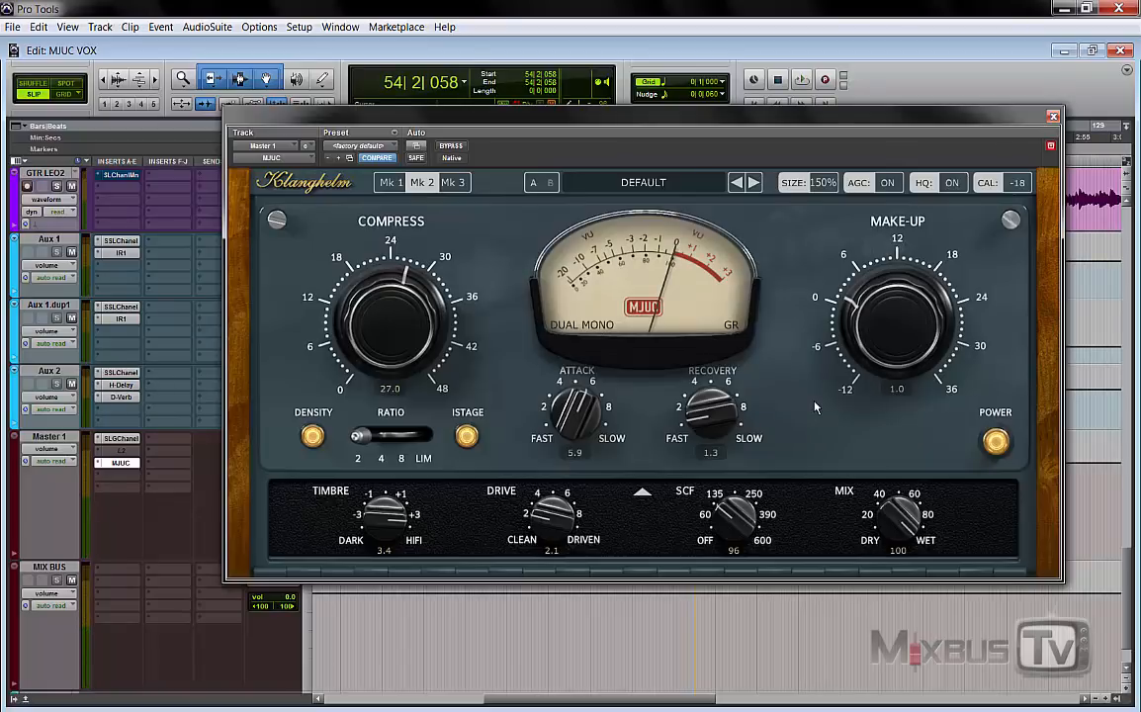
{"action": "mouse_move", "coordinate": [522, 237]}
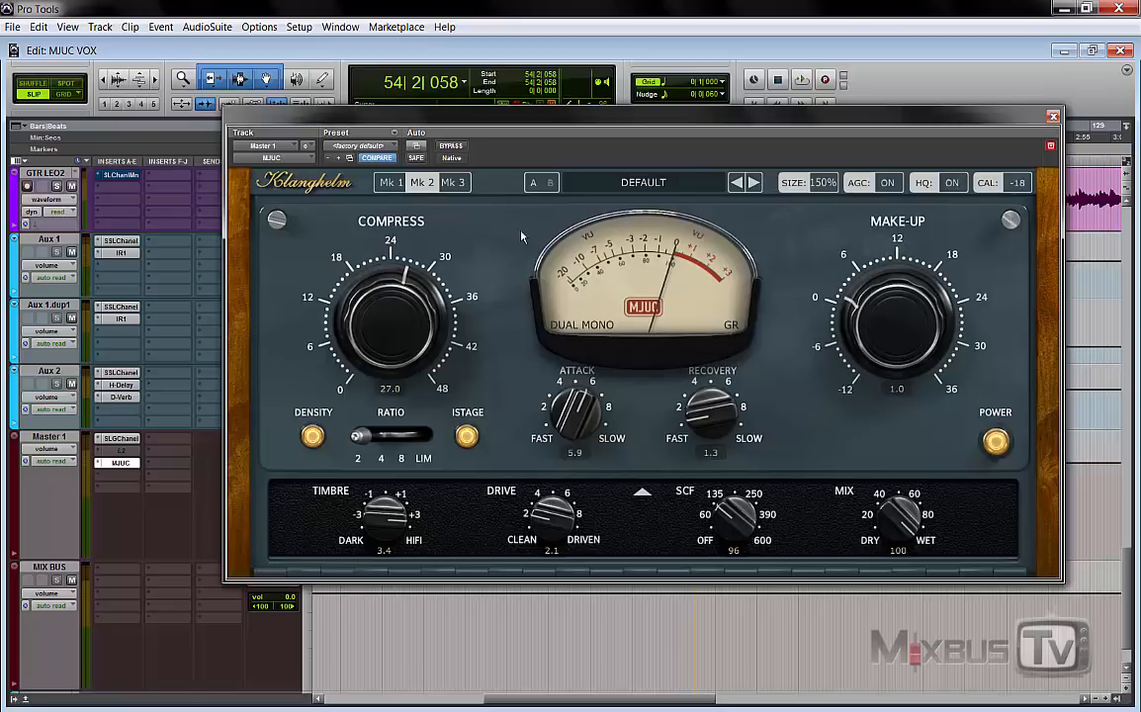